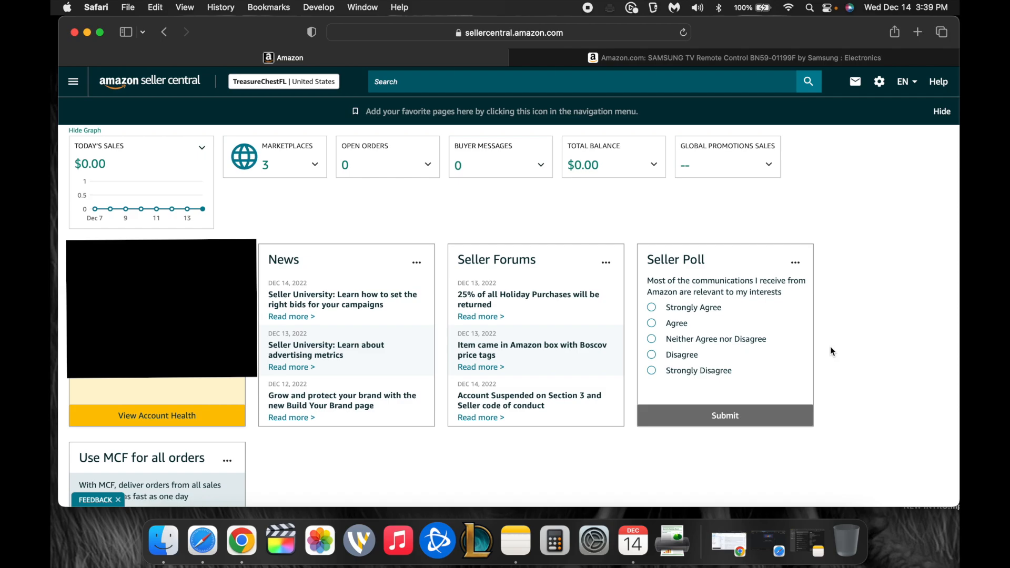
{"action": "mouse_move", "coordinate": [810, 354]}
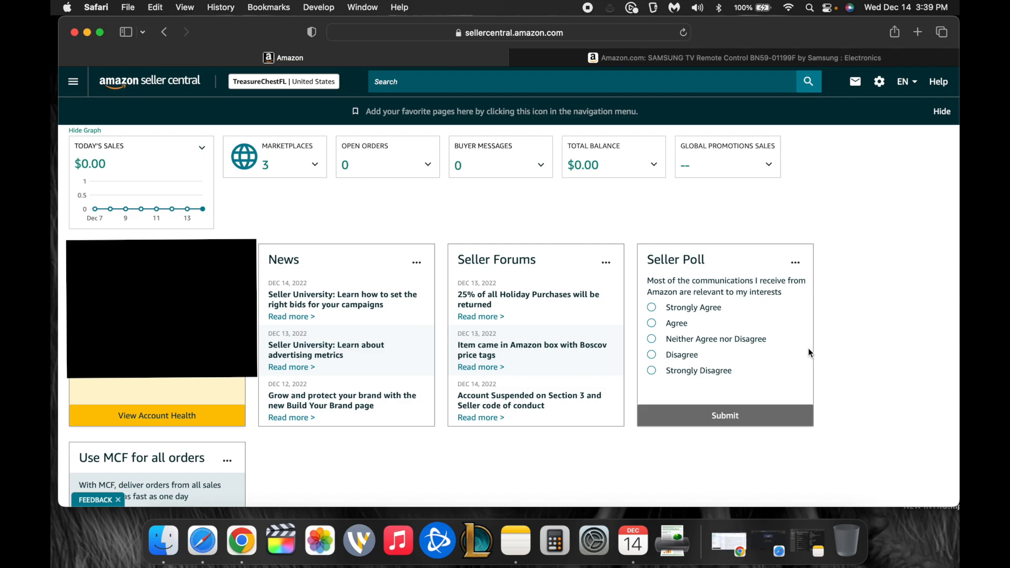
From the Seller Central menu, open Manage All Inventory and Manage Orders in new tabs
{"action": "left_click", "coordinate": [73, 81]}
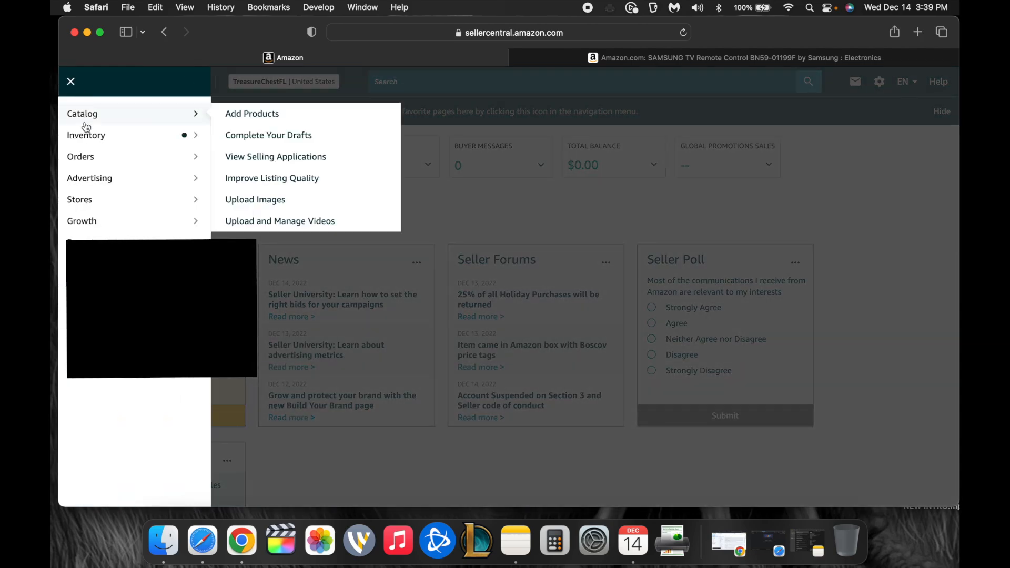
{"action": "right_click", "coordinate": [267, 136]}
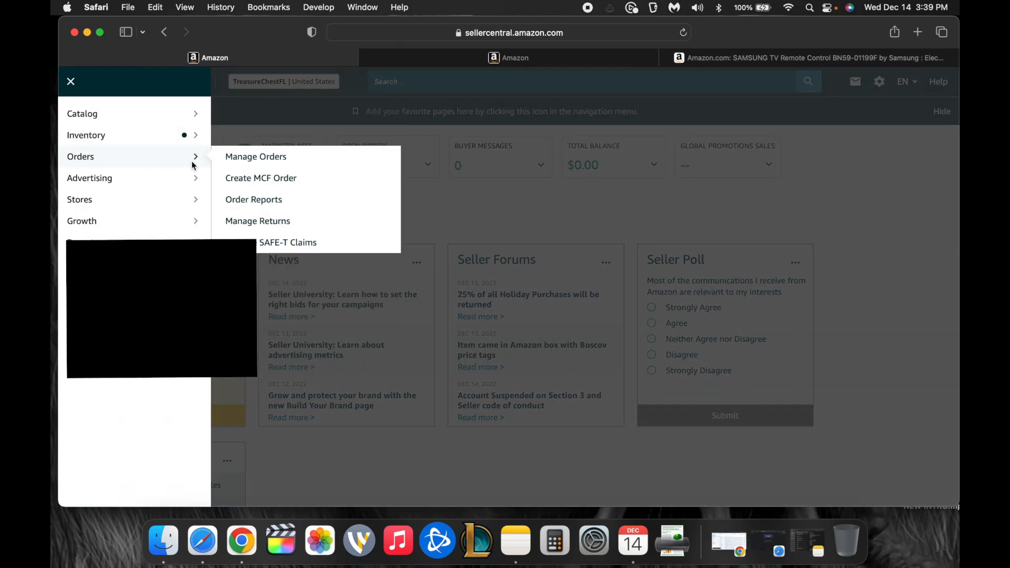
{"action": "left_click", "coordinate": [255, 157]}
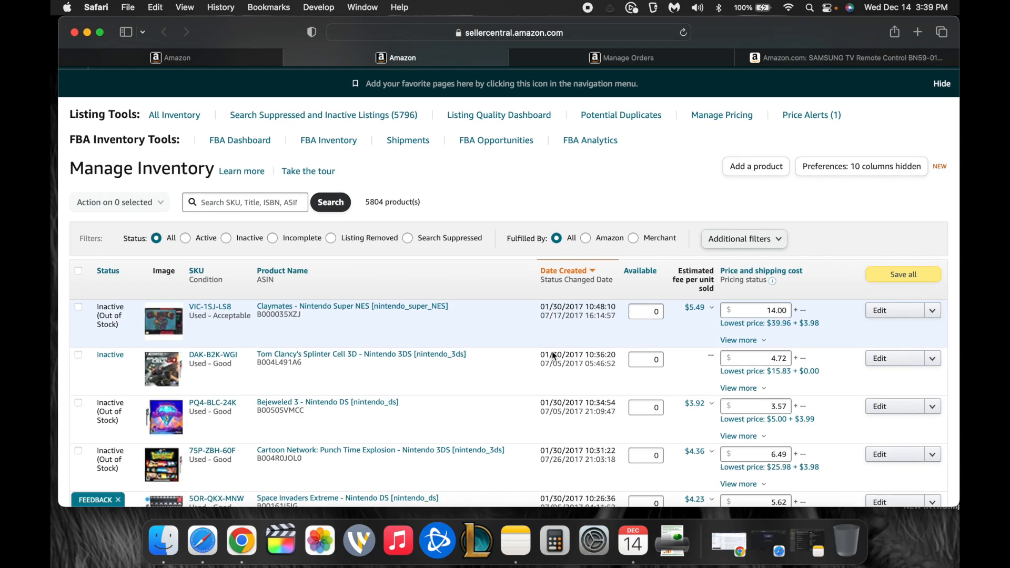
{"action": "scroll", "scroll_direction": "down", "scroll_amount": 3}
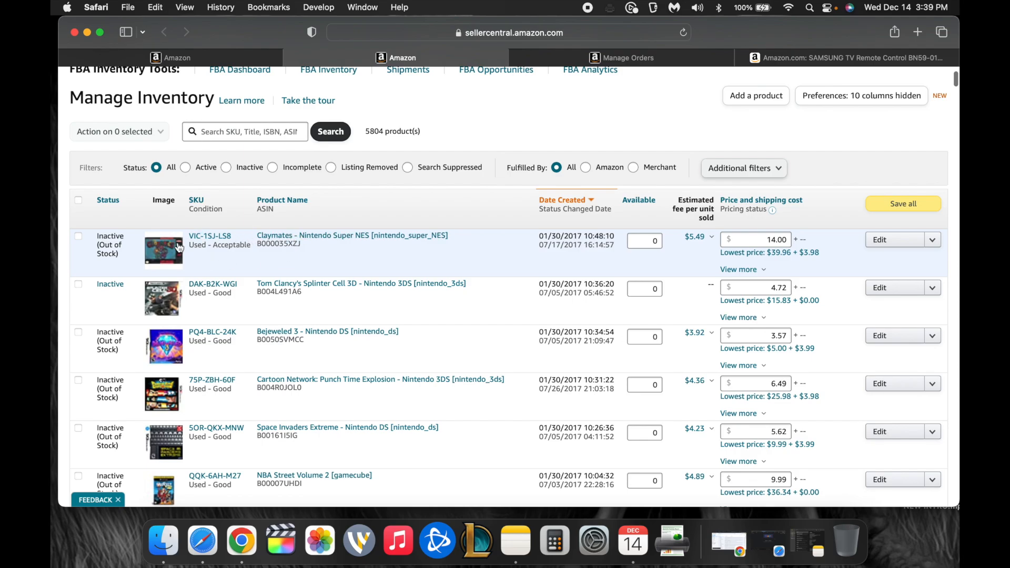
{"action": "mouse_move", "coordinate": [237, 259]}
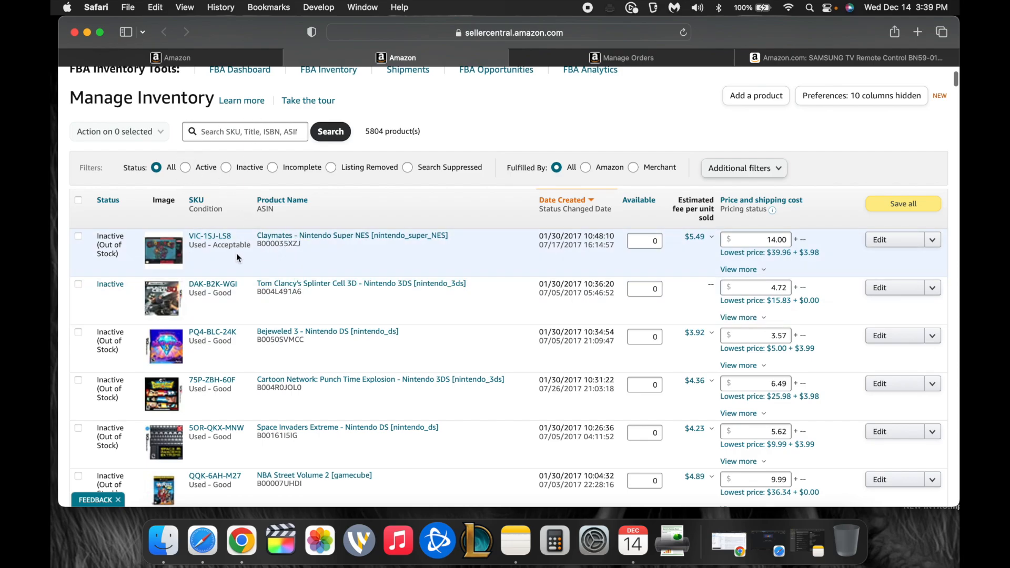
{"action": "mouse_move", "coordinate": [603, 252]}
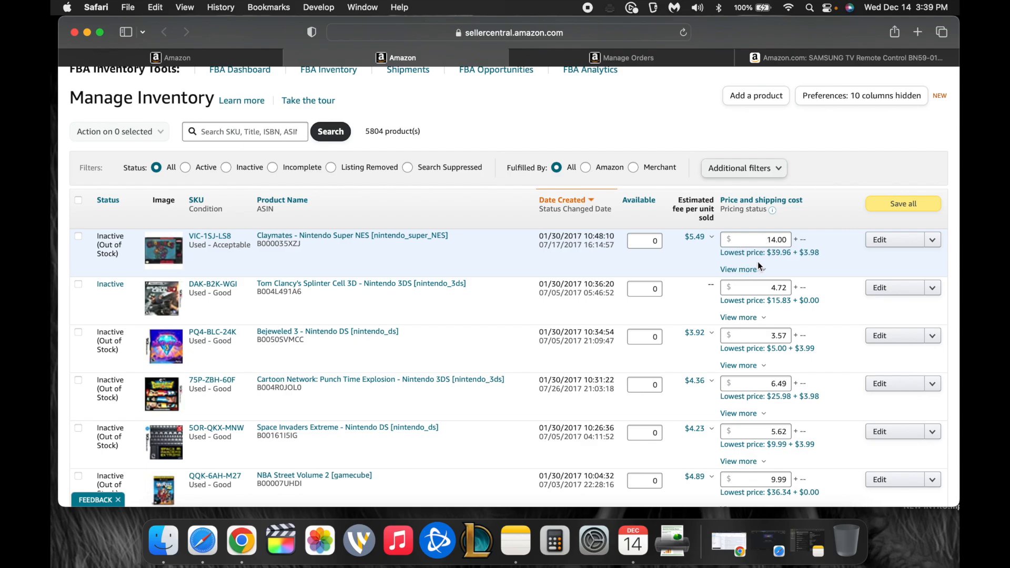
{"action": "mouse_move", "coordinate": [902, 245]}
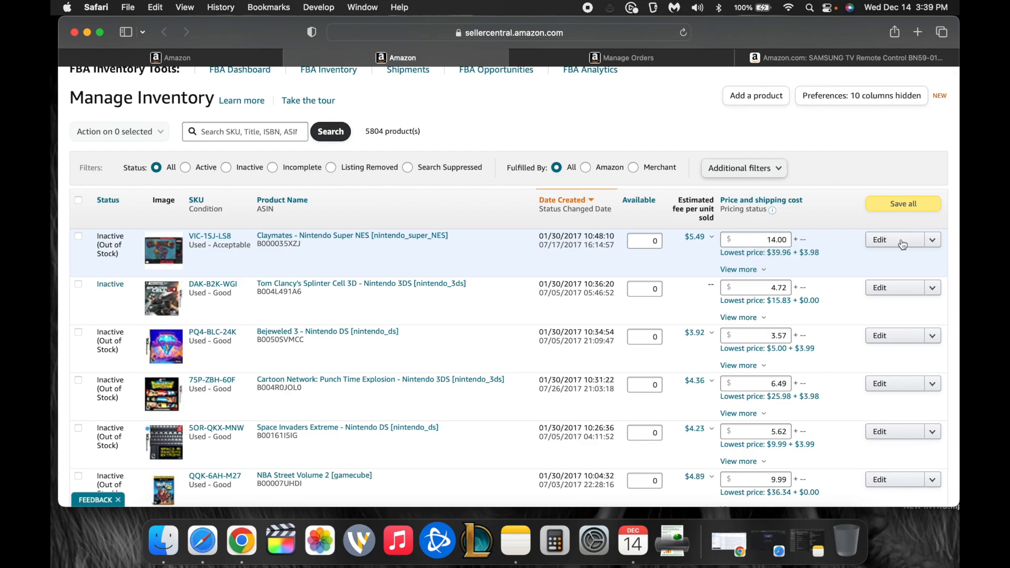
On Manage Orders, set the order date range to Last 365 days (0 unshipped orders)
{"action": "left_click", "coordinate": [627, 56]}
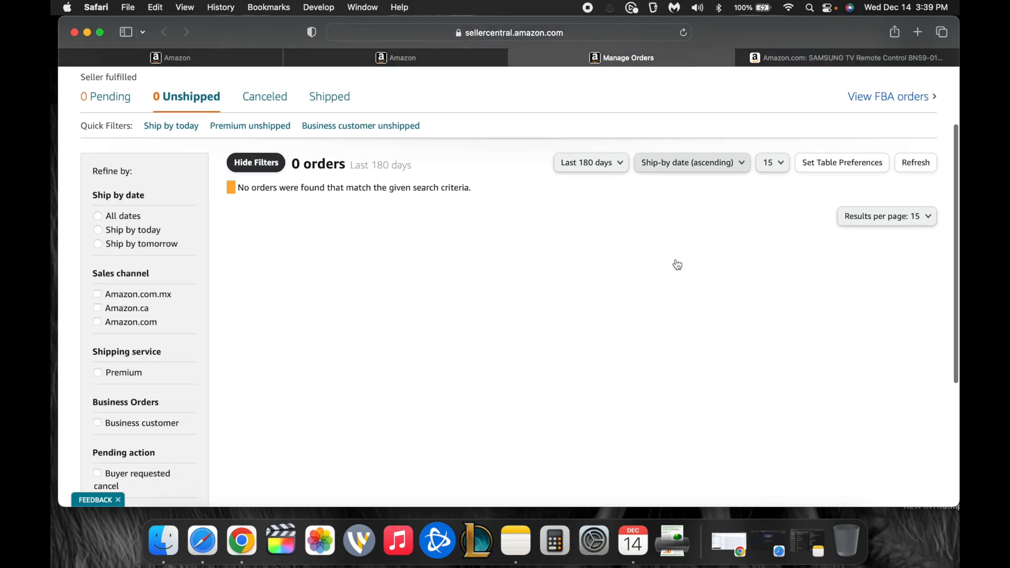
{"action": "scroll", "scroll_direction": "down", "scroll_amount": 3}
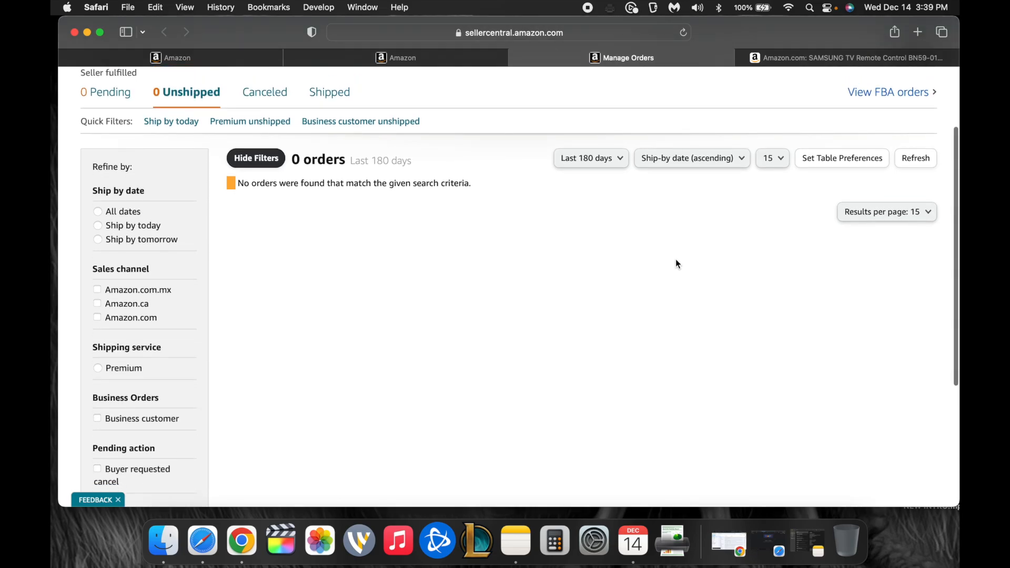
{"action": "mouse_move", "coordinate": [330, 24]}
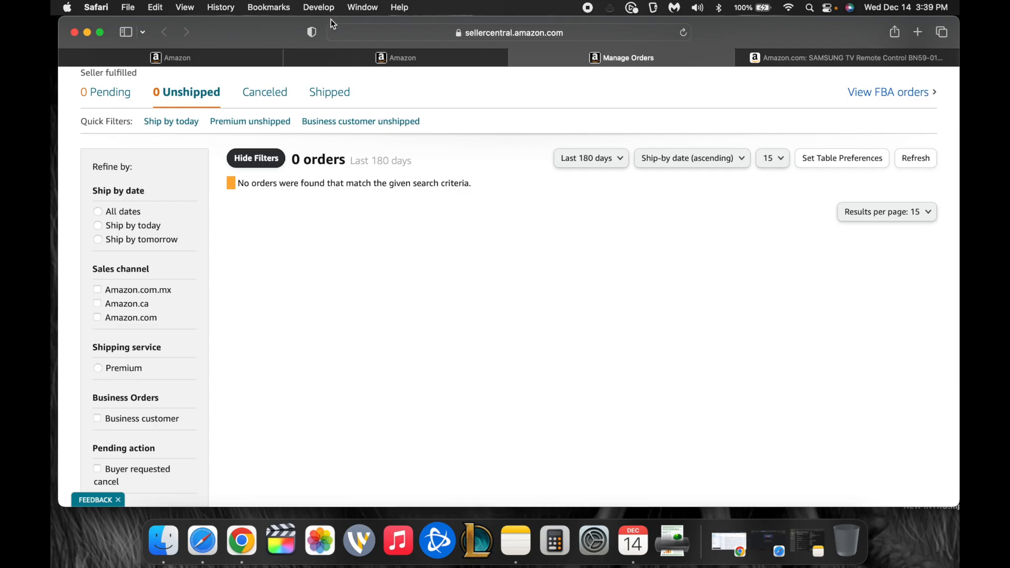
{"action": "mouse_move", "coordinate": [423, 220]}
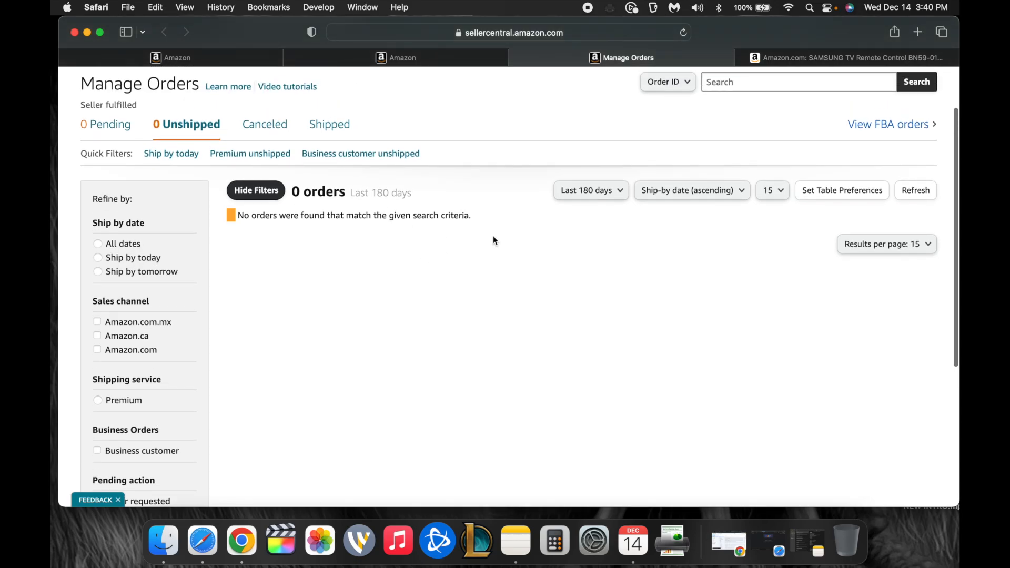
{"action": "scroll", "scroll_direction": "down", "scroll_amount": 3}
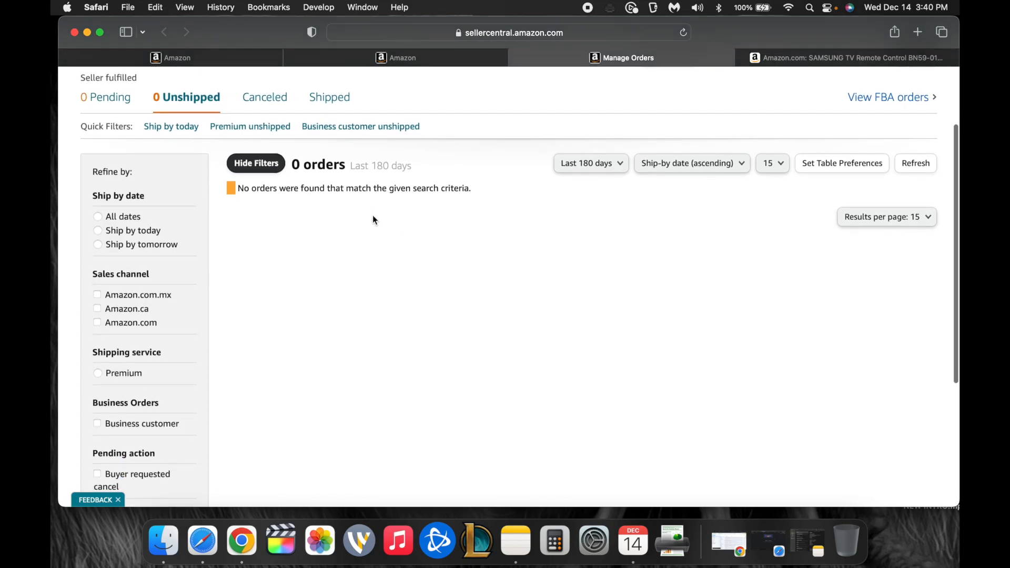
{"action": "left_click", "coordinate": [587, 163]}
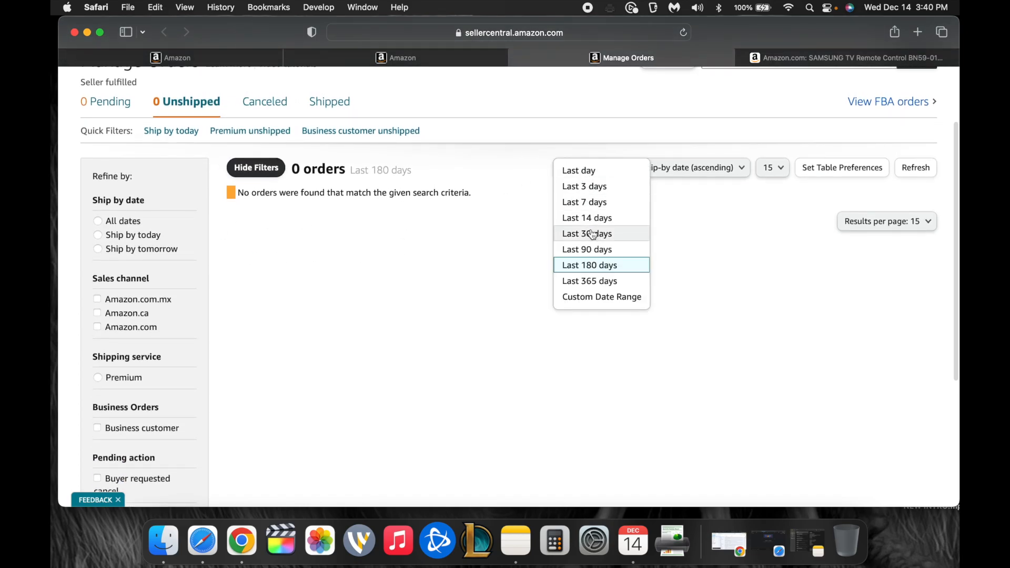
{"action": "left_click", "coordinate": [589, 280]}
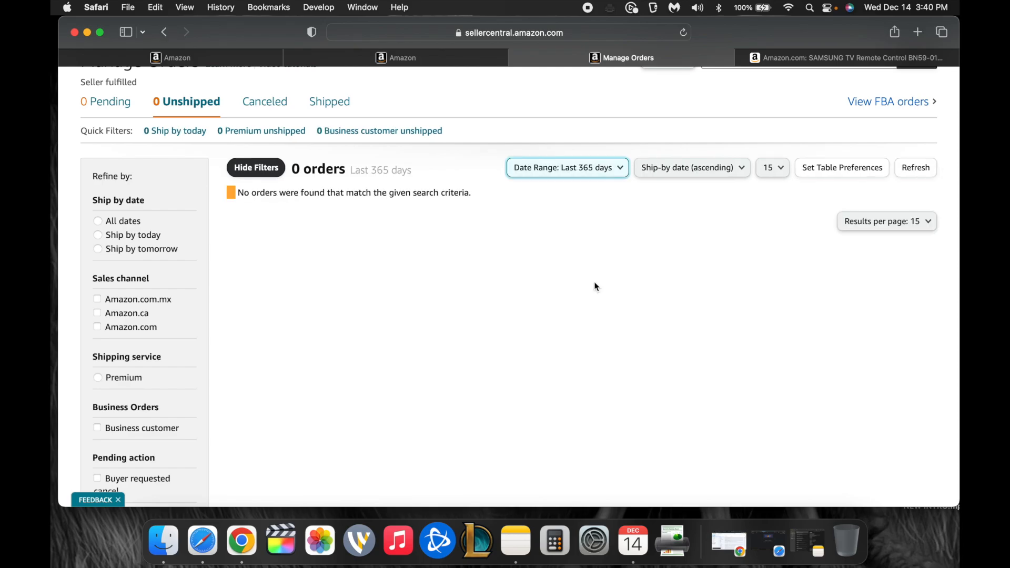
{"action": "mouse_move", "coordinate": [583, 345]}
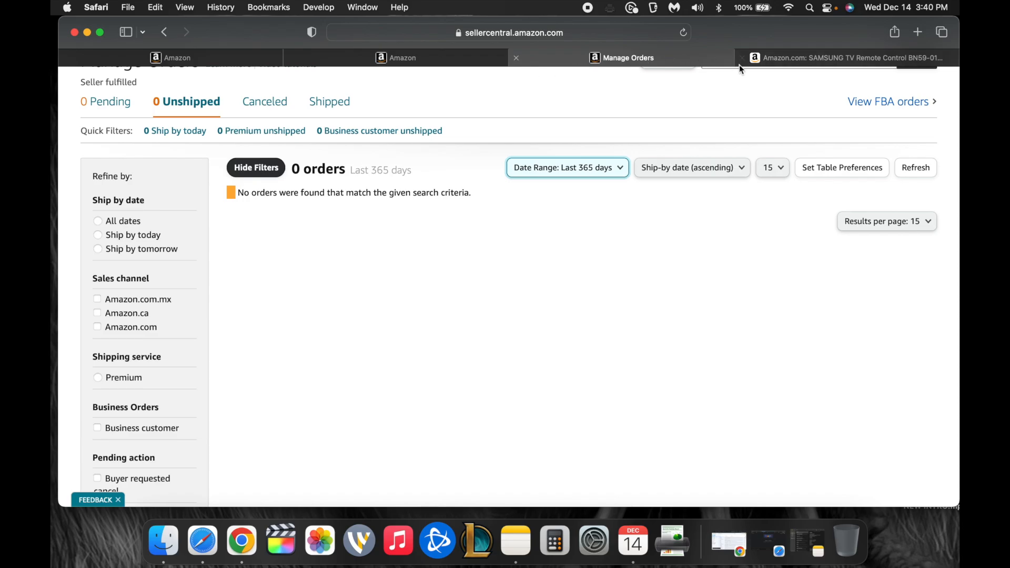
{"action": "mouse_move", "coordinate": [838, 57]}
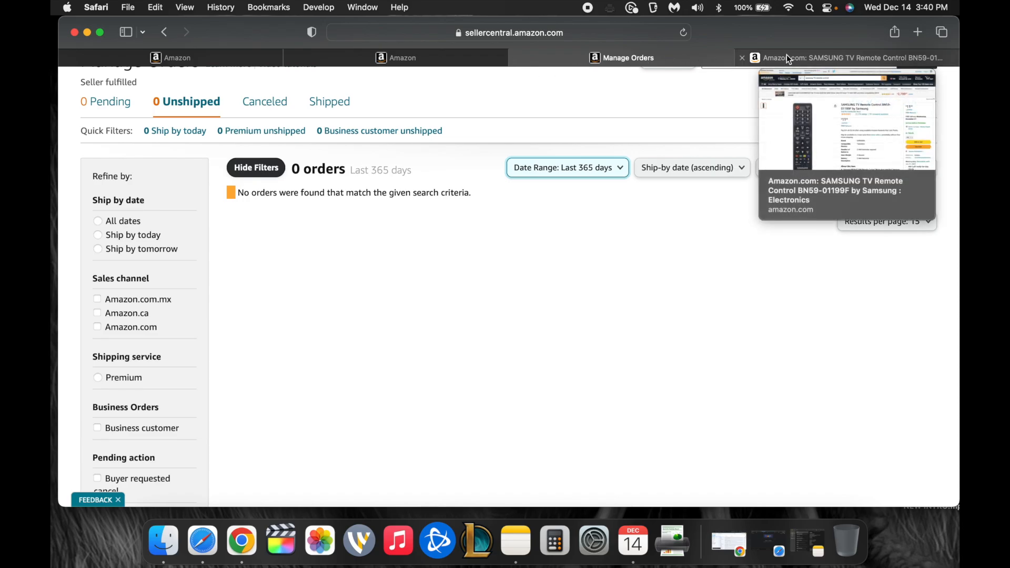
{"action": "mouse_move", "coordinate": [690, 136]}
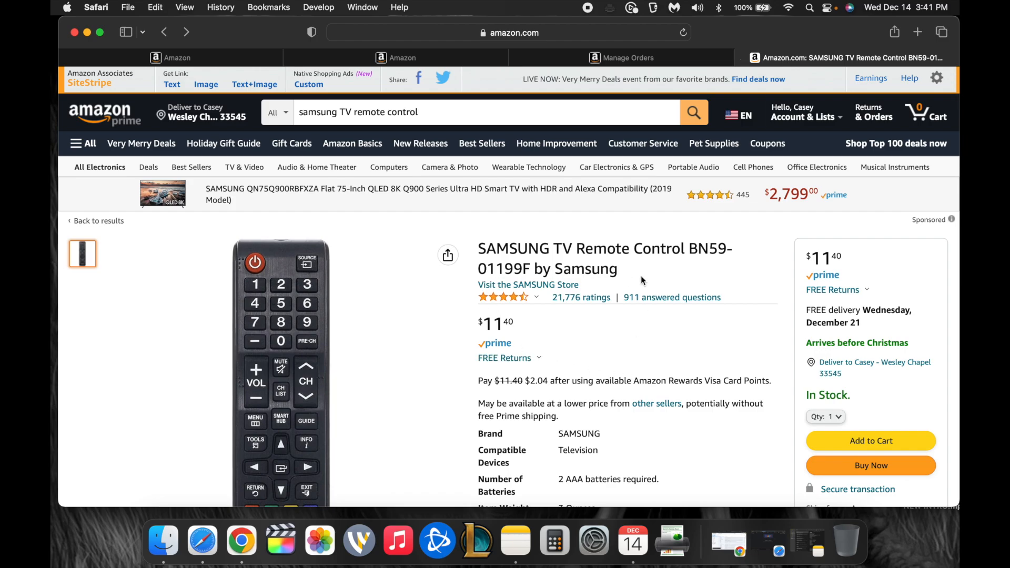
Review the Samsung BN59-01199F remote listing, highlighting its product title, and scroll toward the other offers
{"action": "scroll", "scroll_direction": "down", "scroll_amount": 3}
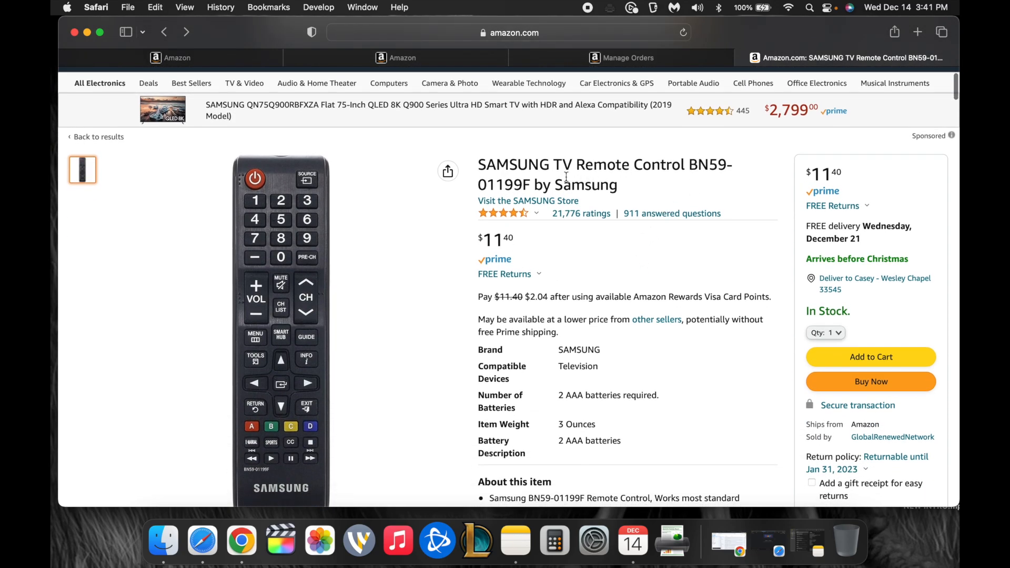
{"action": "scroll", "scroll_direction": "down", "scroll_amount": 3}
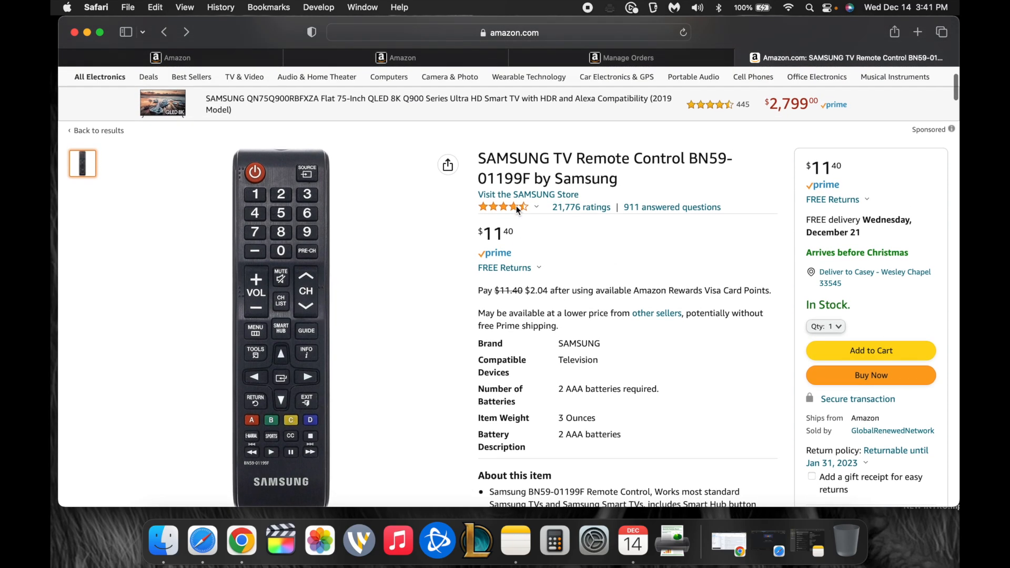
{"action": "scroll", "scroll_direction": "down", "scroll_amount": 3}
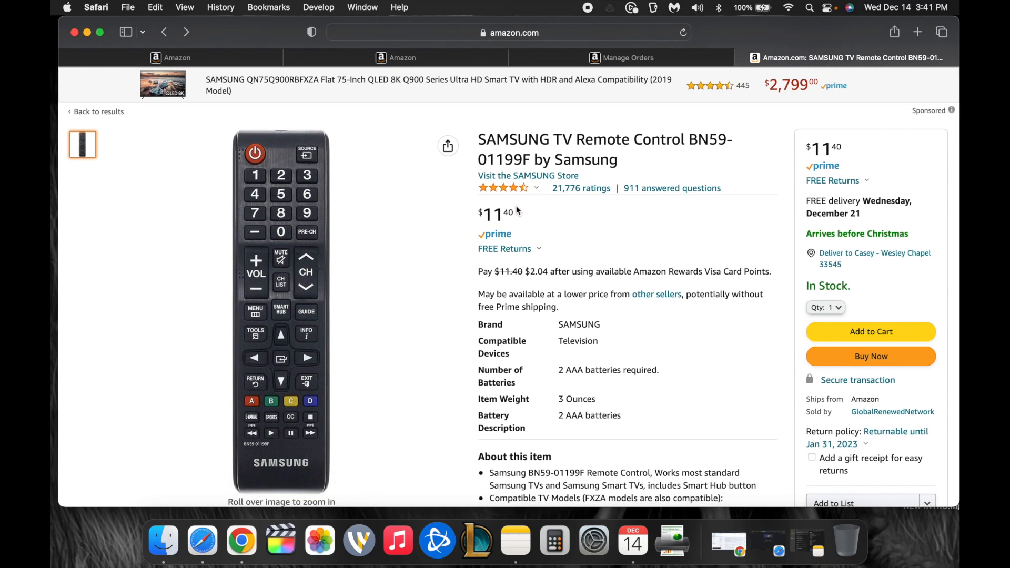
{"action": "mouse_move", "coordinate": [819, 373]}
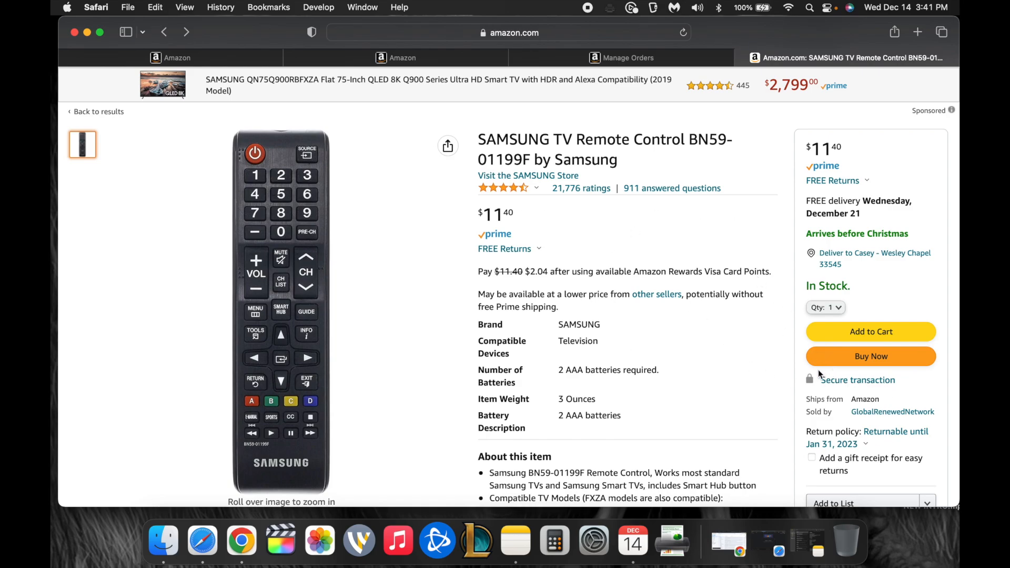
{"action": "mouse_move", "coordinate": [521, 140]}
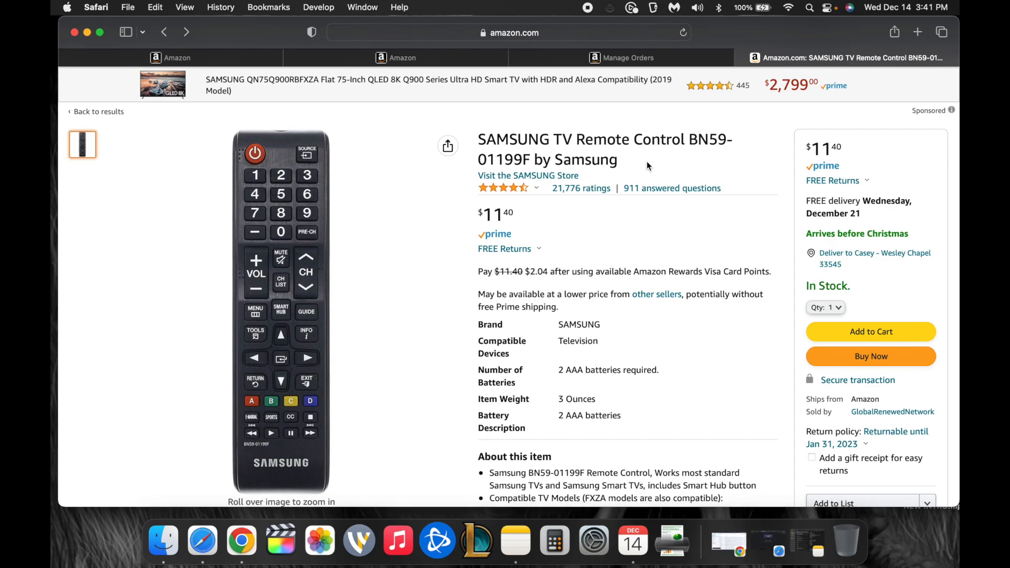
{"action": "mouse_move", "coordinate": [509, 176]}
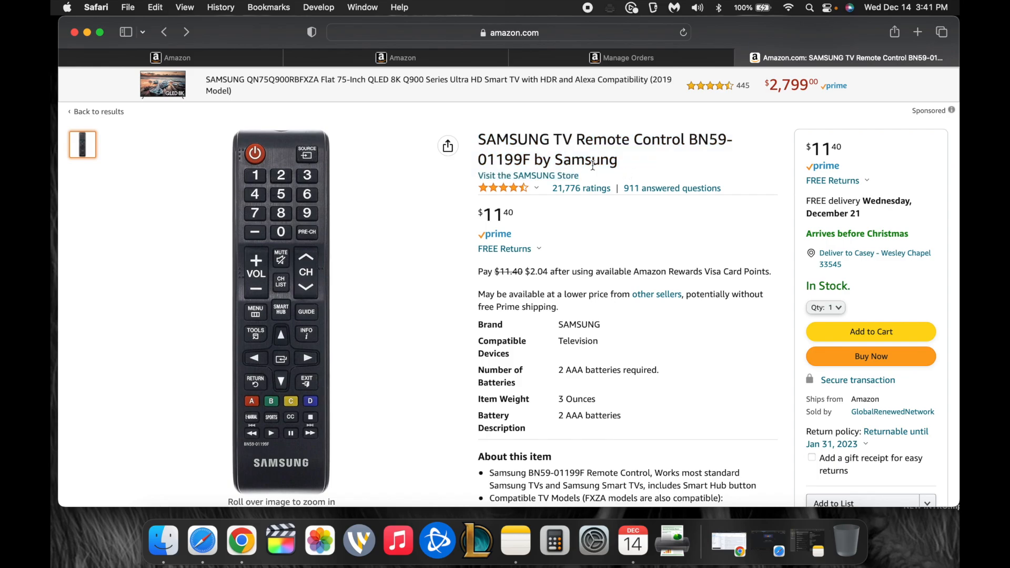
{"action": "left_click_drag", "start_coordinate": [480, 139], "coordinate": [618, 160]}
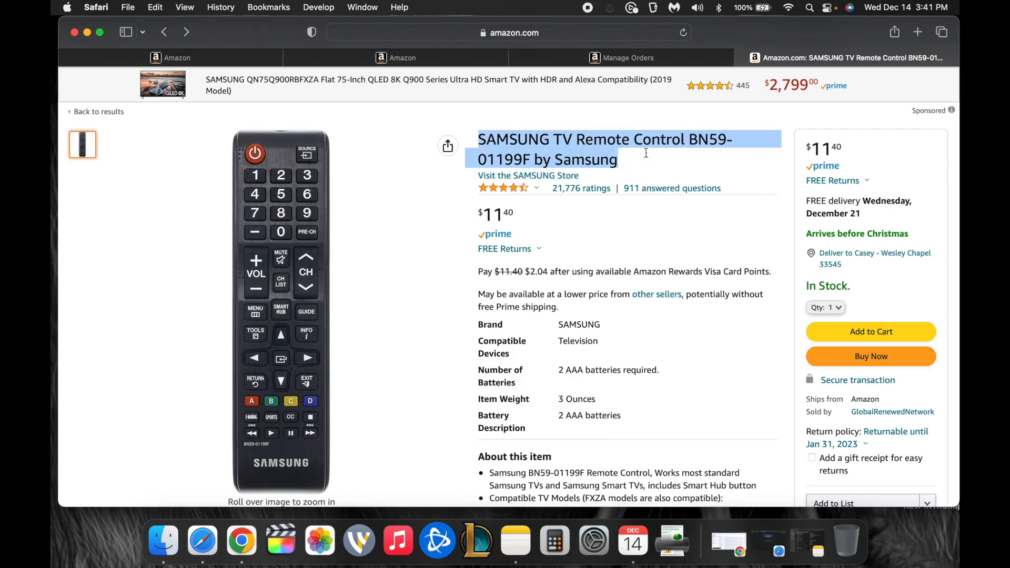
{"action": "left_click", "coordinate": [645, 153]}
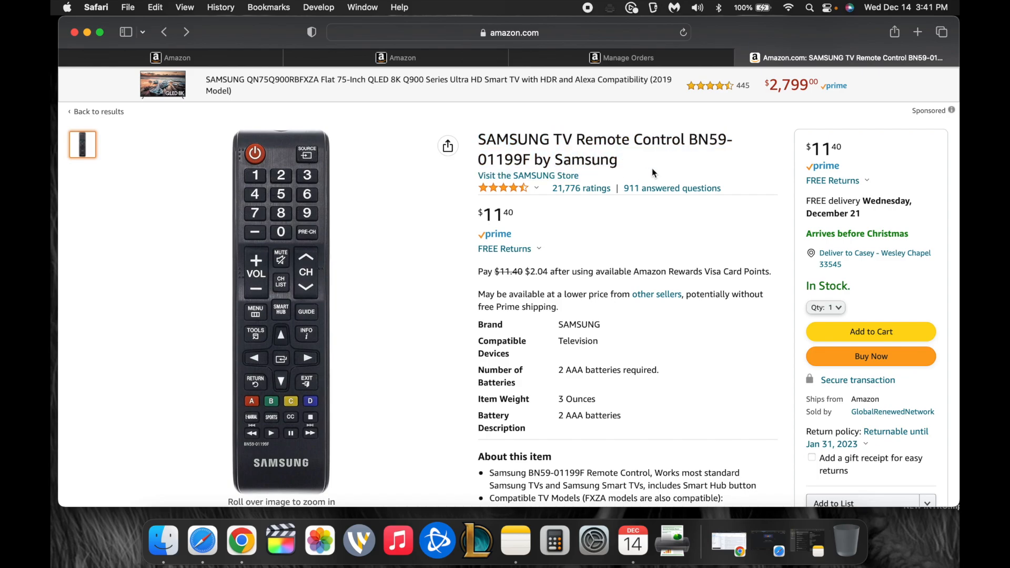
{"action": "scroll", "scroll_direction": "down", "scroll_amount": 3}
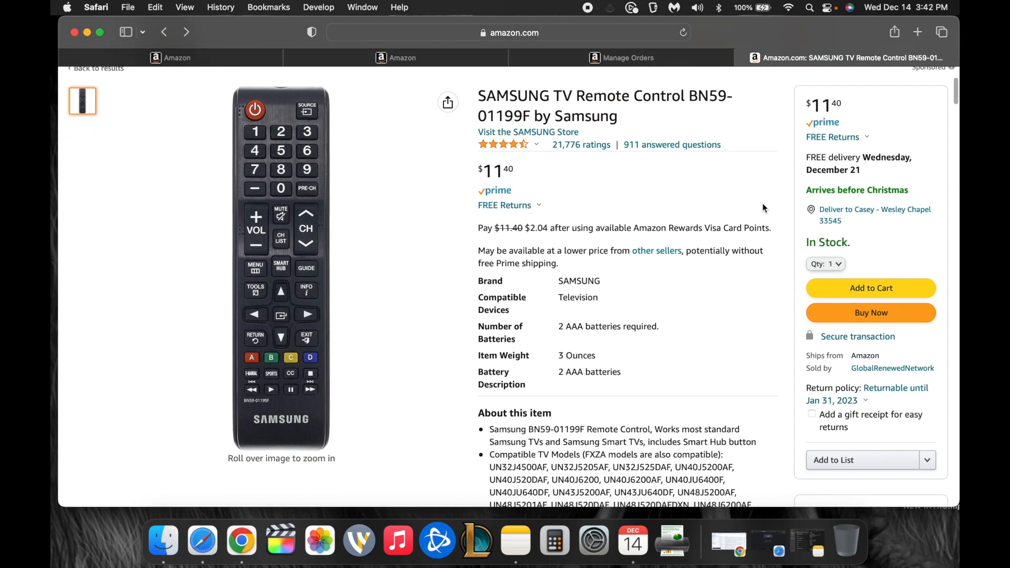
{"action": "scroll", "scroll_direction": "down", "scroll_amount": 3}
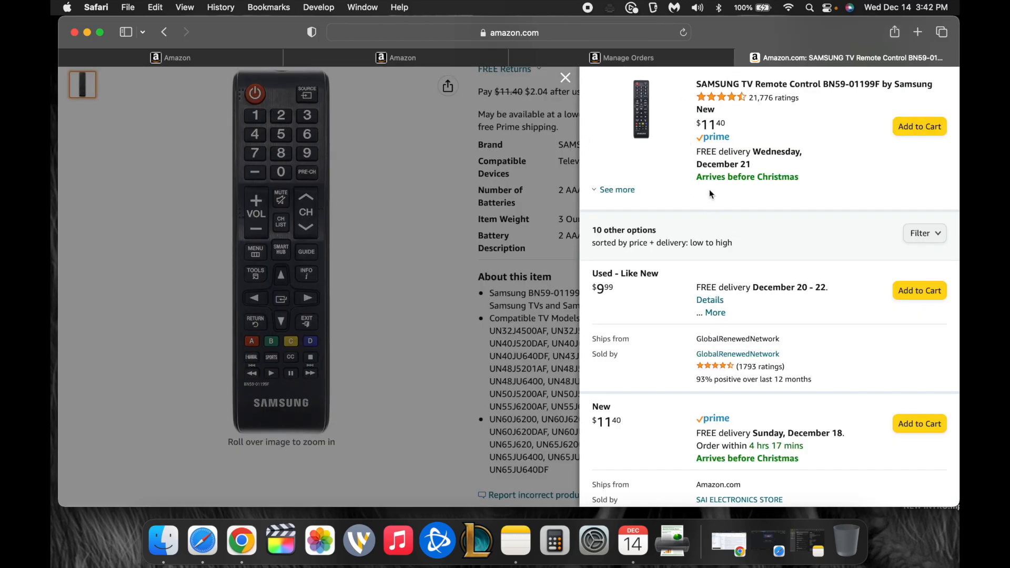
Review the other offers panel, highlighting the $9.99 Used - Like New price
{"action": "scroll", "scroll_direction": "down", "scroll_amount": 3}
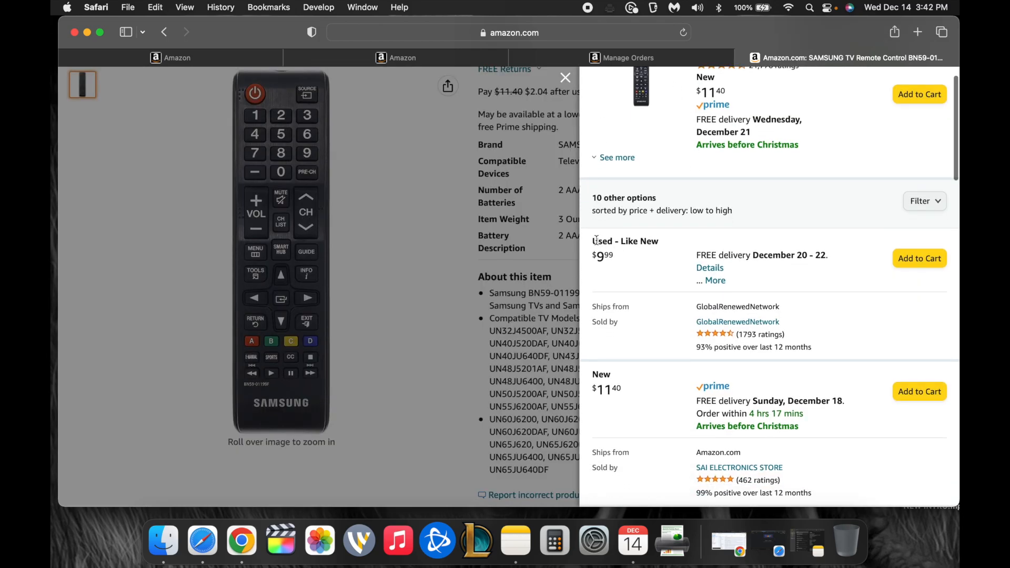
{"action": "double_click", "coordinate": [706, 306]}
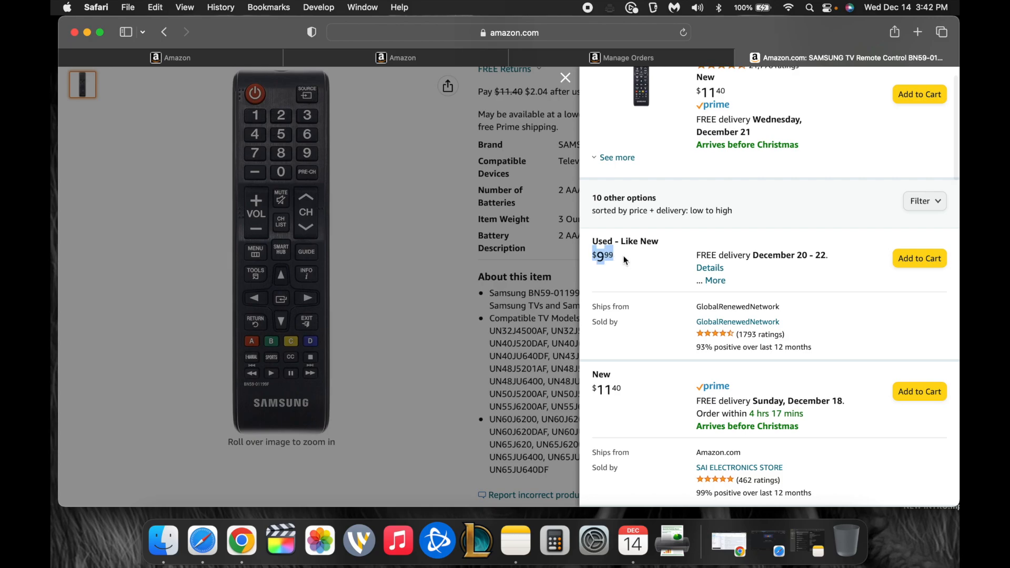
{"action": "scroll", "scroll_direction": "down", "scroll_amount": 3}
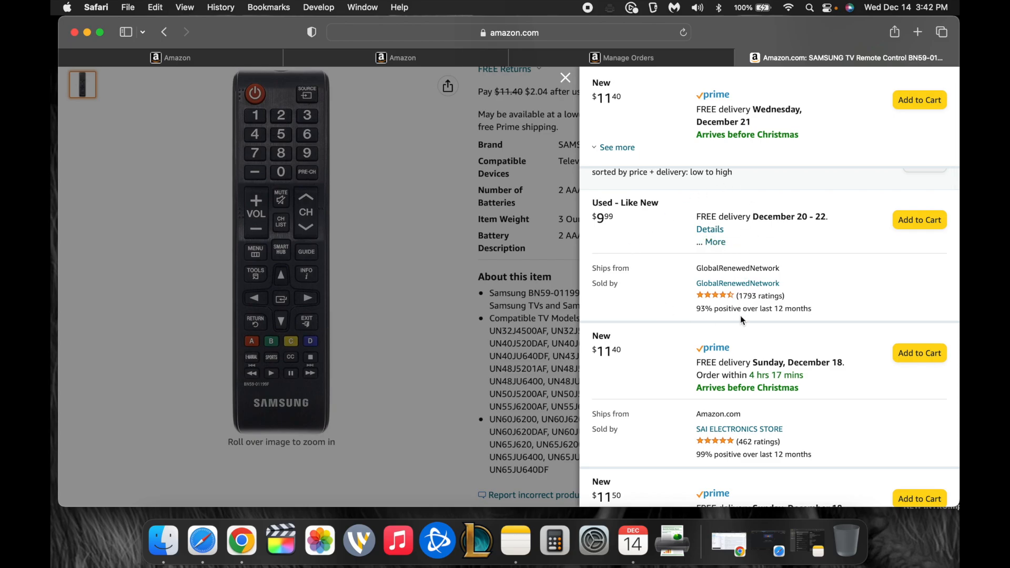
{"action": "scroll", "scroll_direction": "down", "scroll_amount": 3}
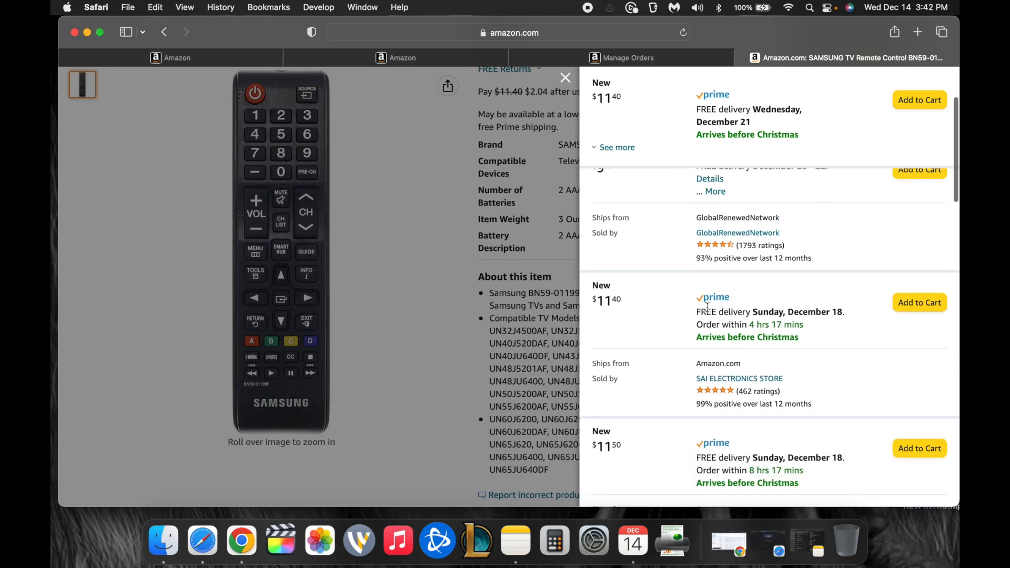
{"action": "scroll", "scroll_direction": "down", "scroll_amount": 3}
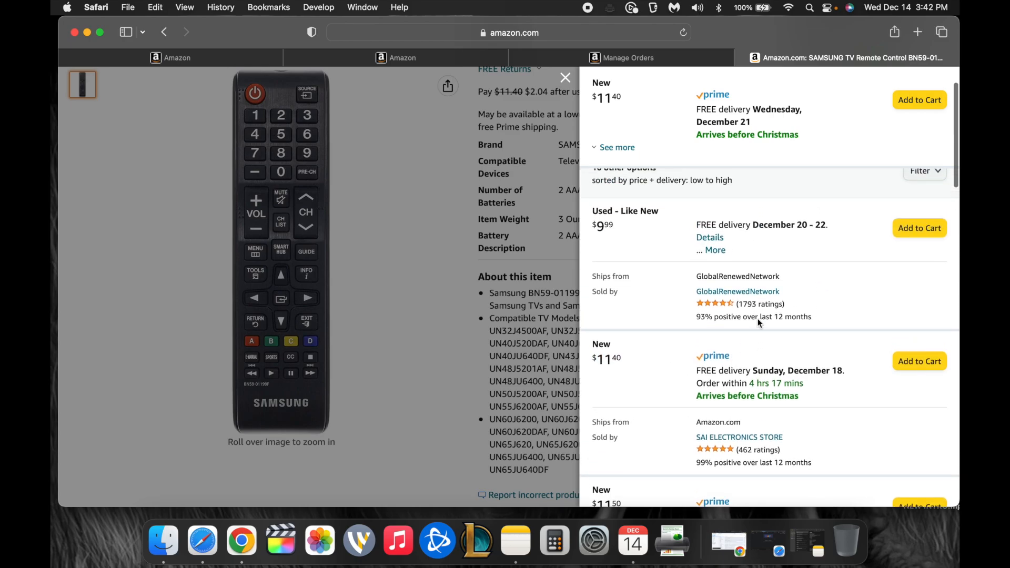
{"action": "double_click", "coordinate": [602, 226]}
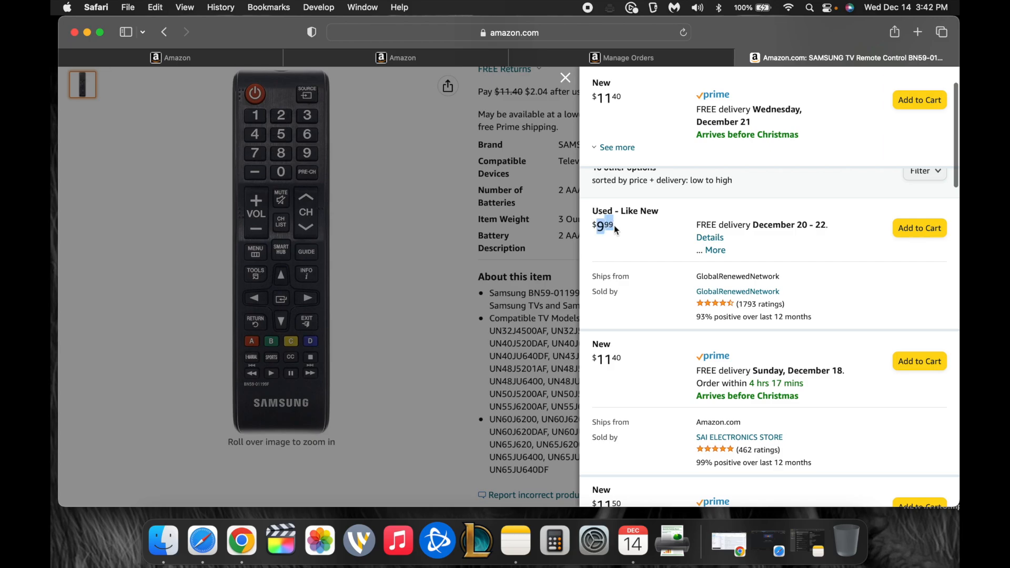
Scroll through the remaining offers, close the panel, and return to the product page's other sellers
{"action": "scroll", "scroll_direction": "down", "scroll_amount": 3}
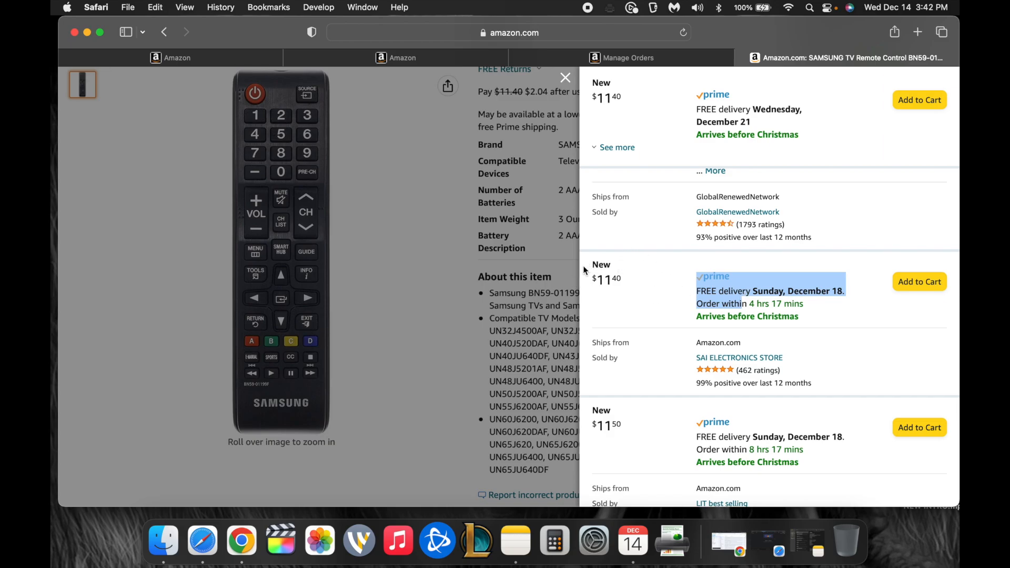
{"action": "scroll", "scroll_direction": "down", "scroll_amount": 3}
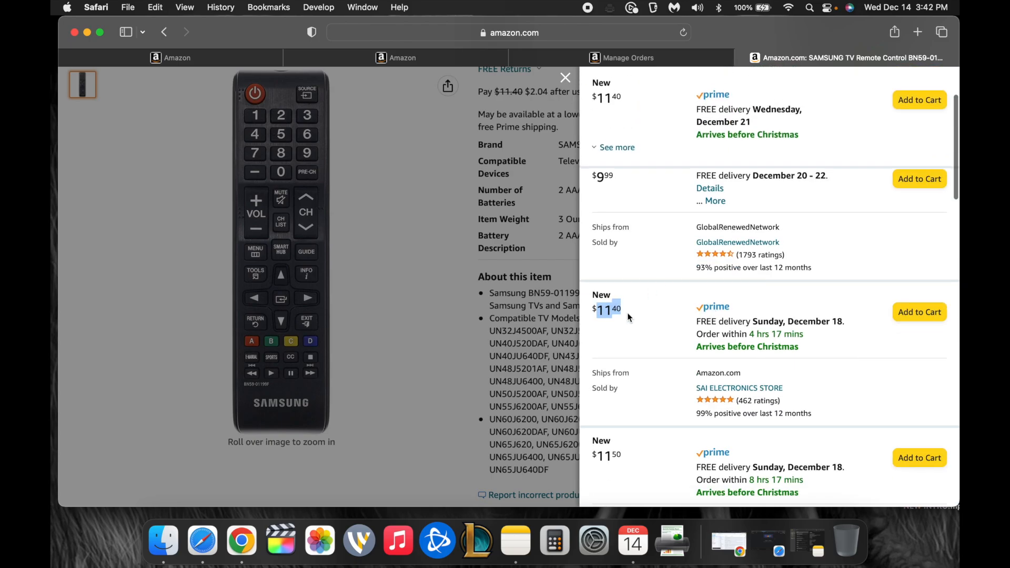
{"action": "scroll", "scroll_direction": "down", "scroll_amount": 3}
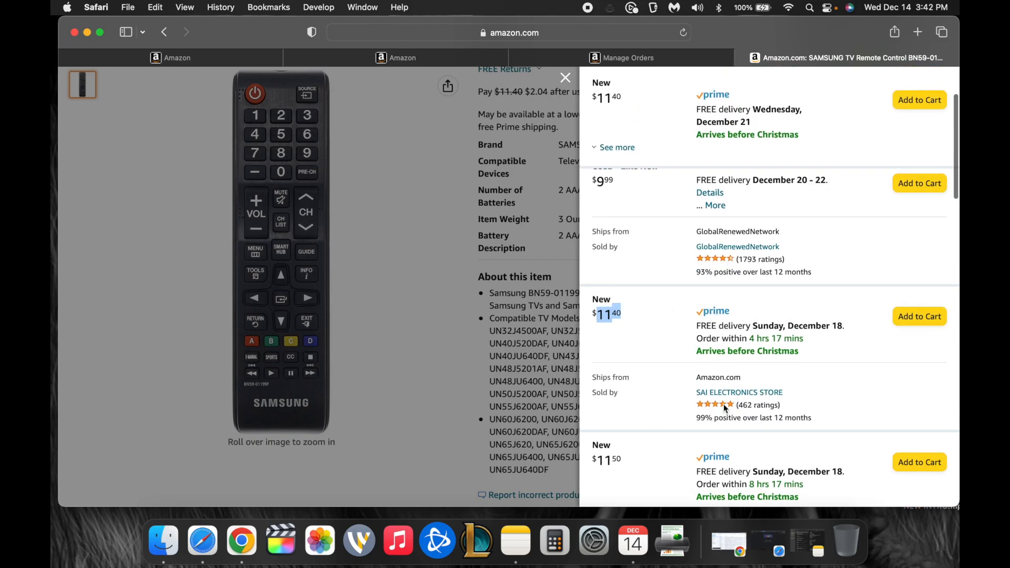
{"action": "scroll", "scroll_direction": "down", "scroll_amount": 3}
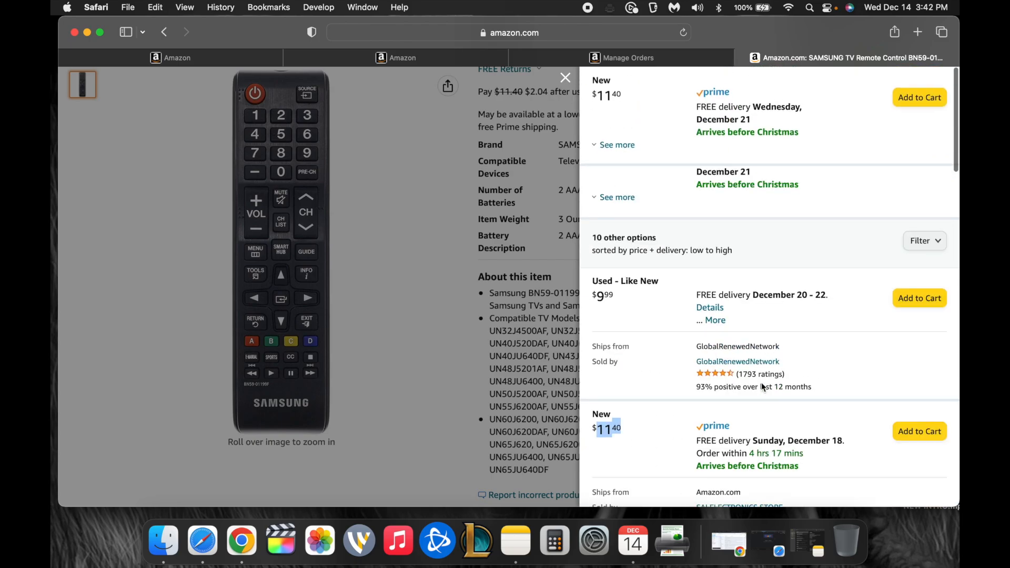
{"action": "scroll", "scroll_direction": "down", "scroll_amount": 3}
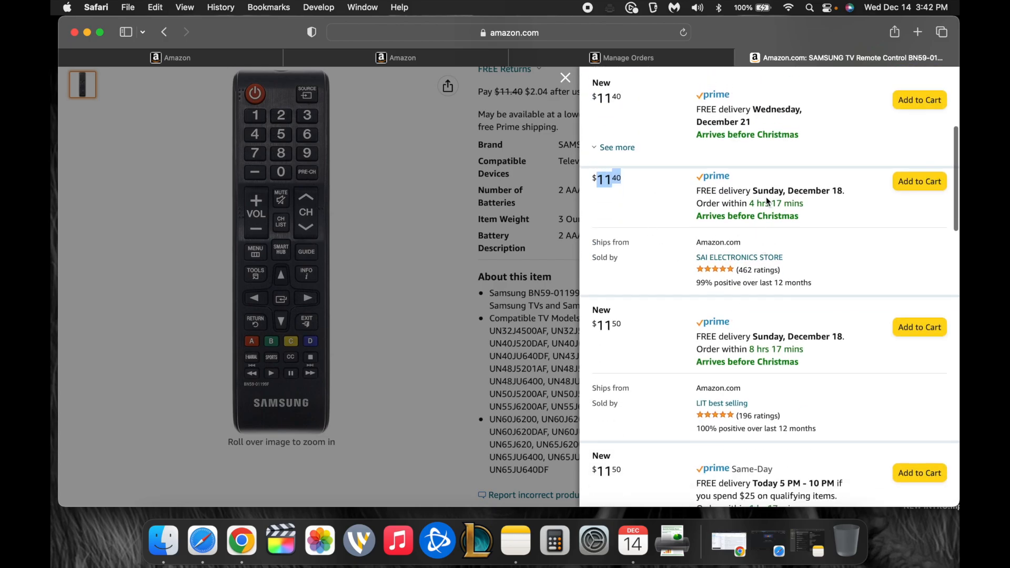
{"action": "scroll", "scroll_direction": "down", "scroll_amount": 3}
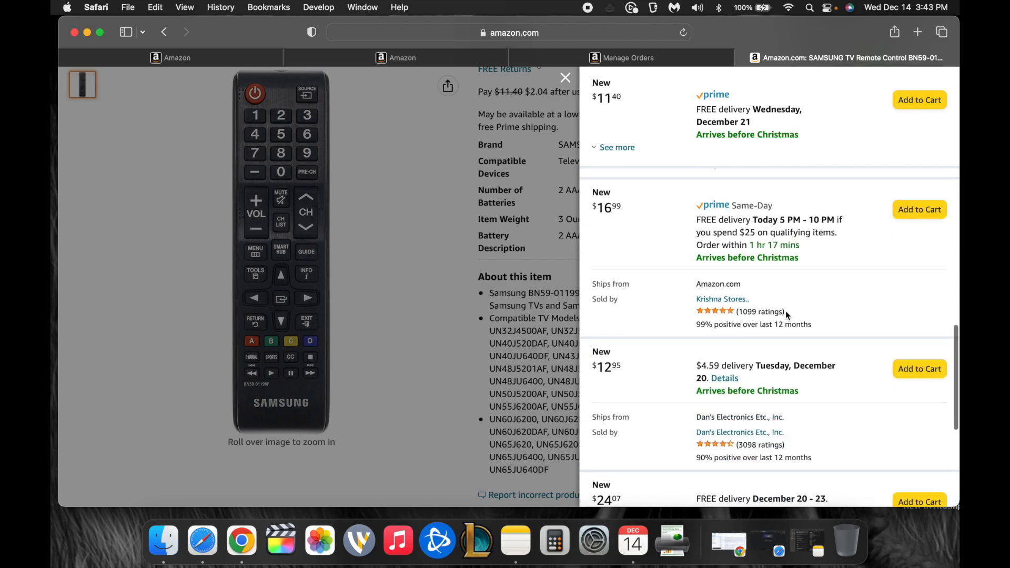
{"action": "scroll", "scroll_direction": "down", "scroll_amount": 3}
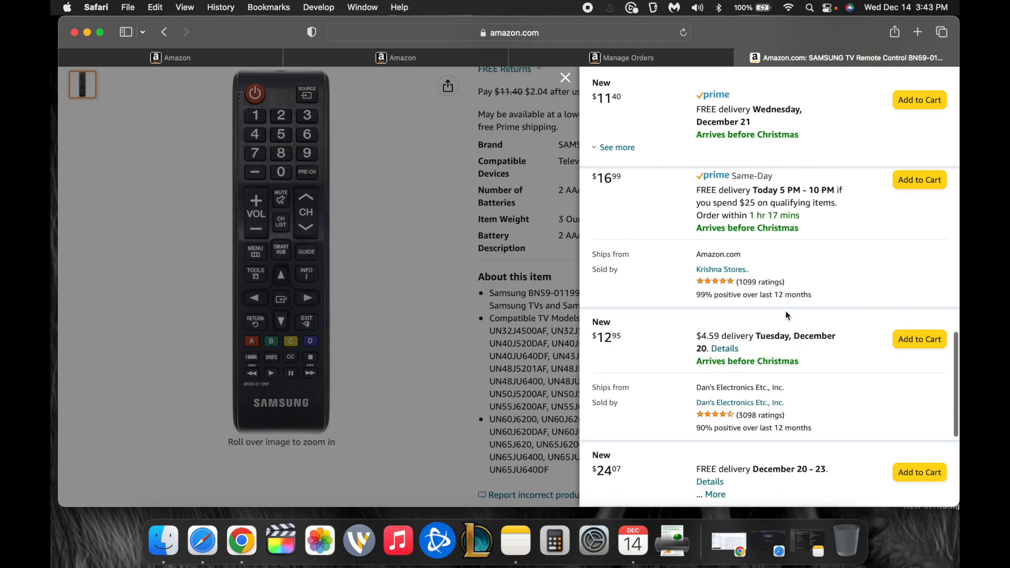
{"action": "scroll", "scroll_direction": "down", "scroll_amount": 3}
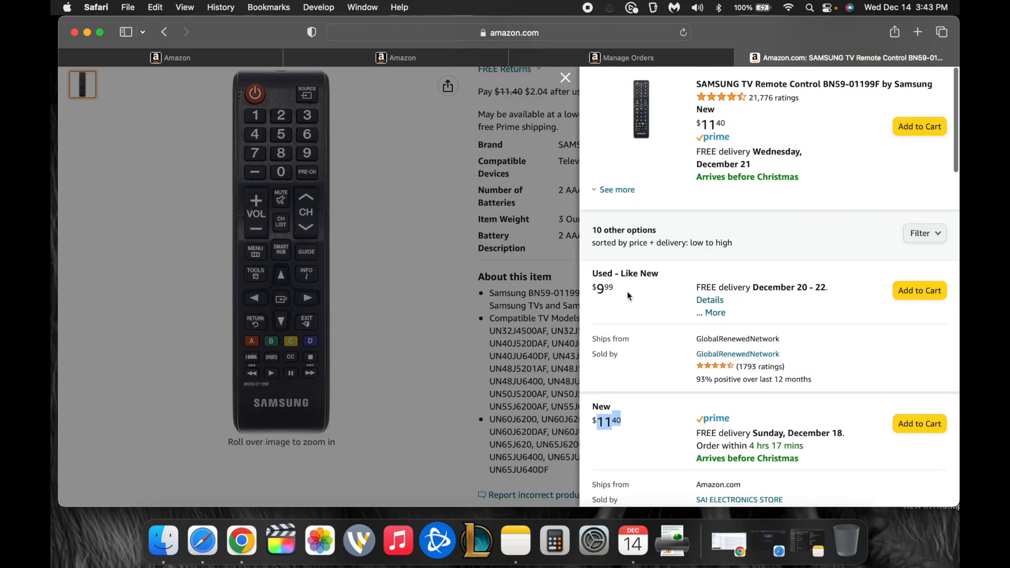
{"action": "left_click", "coordinate": [565, 77]}
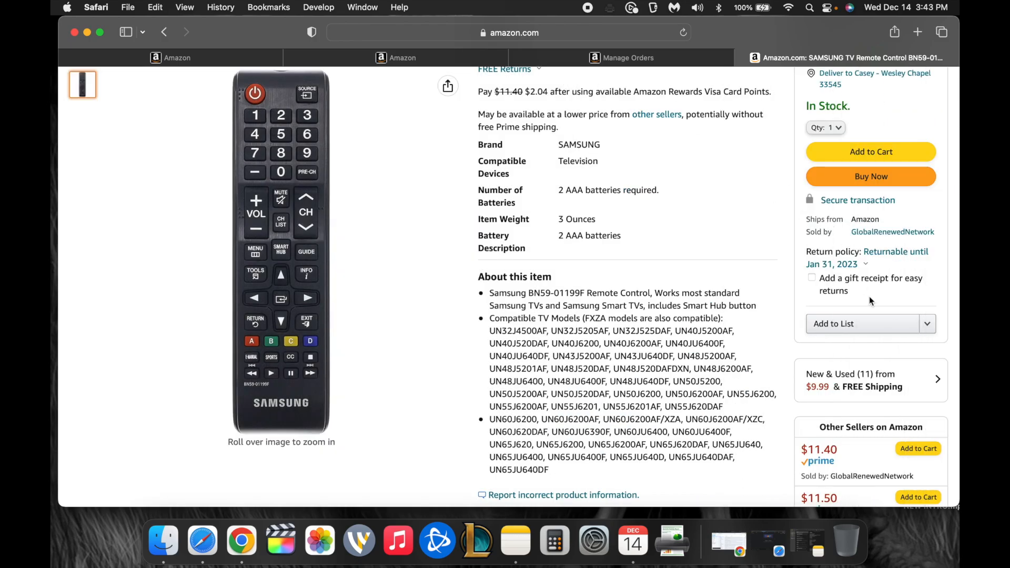
{"action": "scroll", "scroll_direction": "down", "scroll_amount": 3}
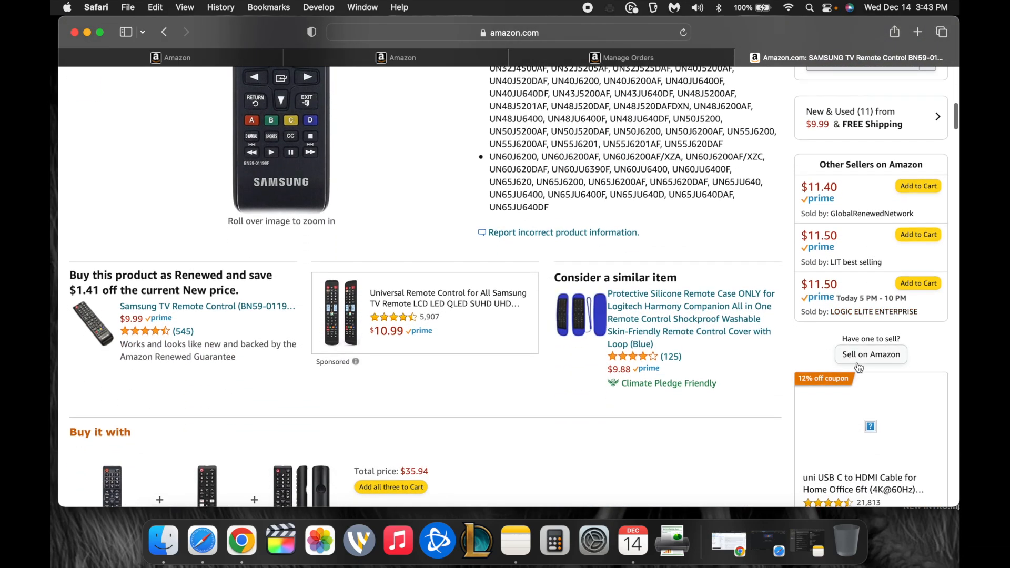
Start a Sell on Amazon offer for the remote and review the blank price, quantity and condition form
{"action": "left_click", "coordinate": [870, 354]}
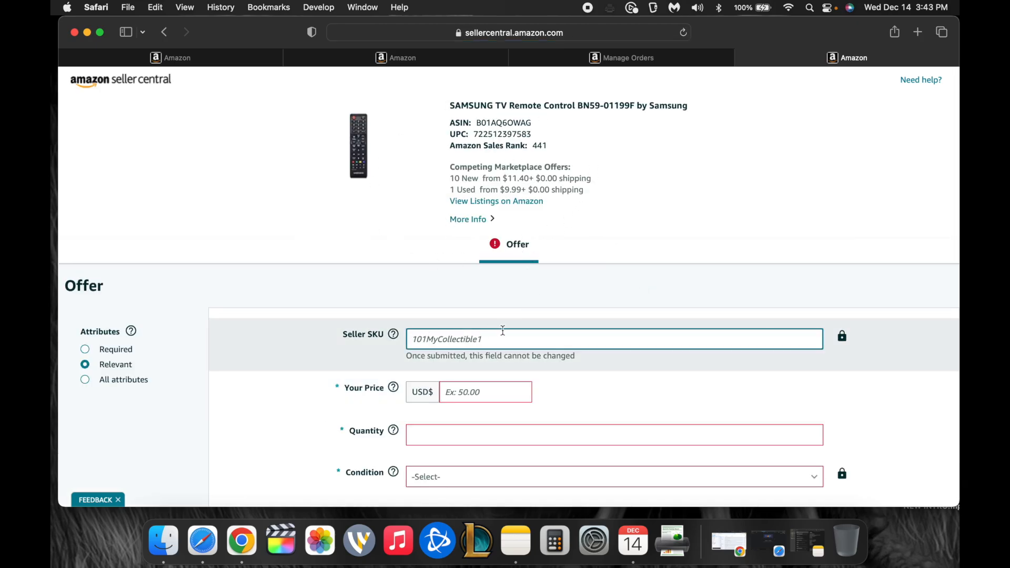
{"action": "scroll", "scroll_direction": "down", "scroll_amount": 3}
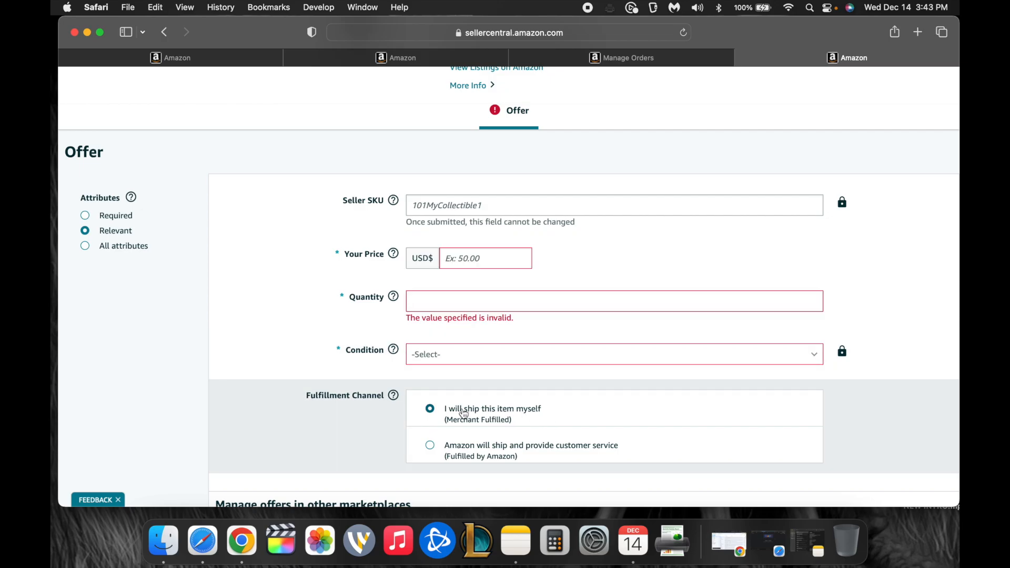
{"action": "scroll", "scroll_direction": "down", "scroll_amount": 3}
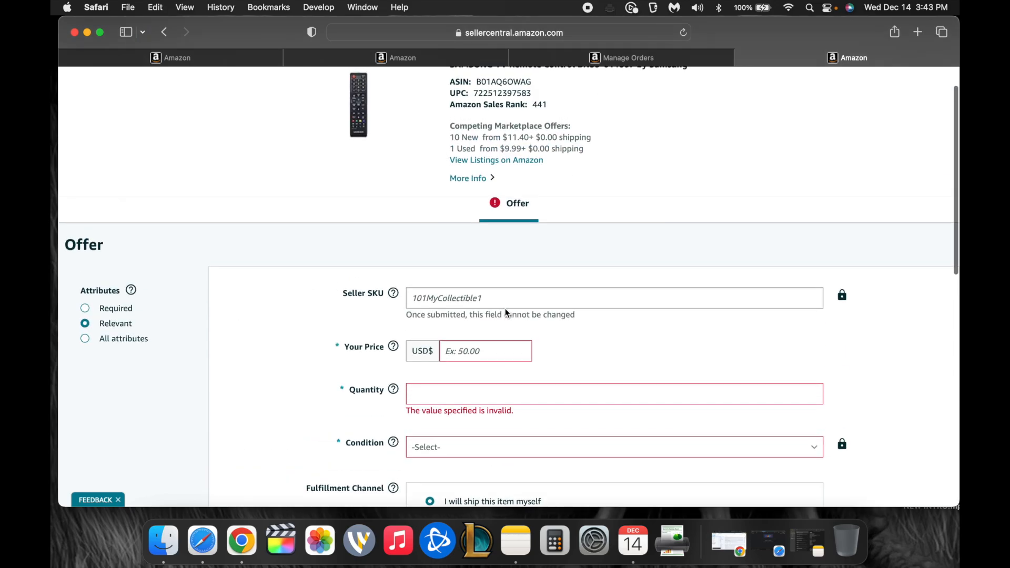
{"action": "scroll", "scroll_direction": "down", "scroll_amount": 3}
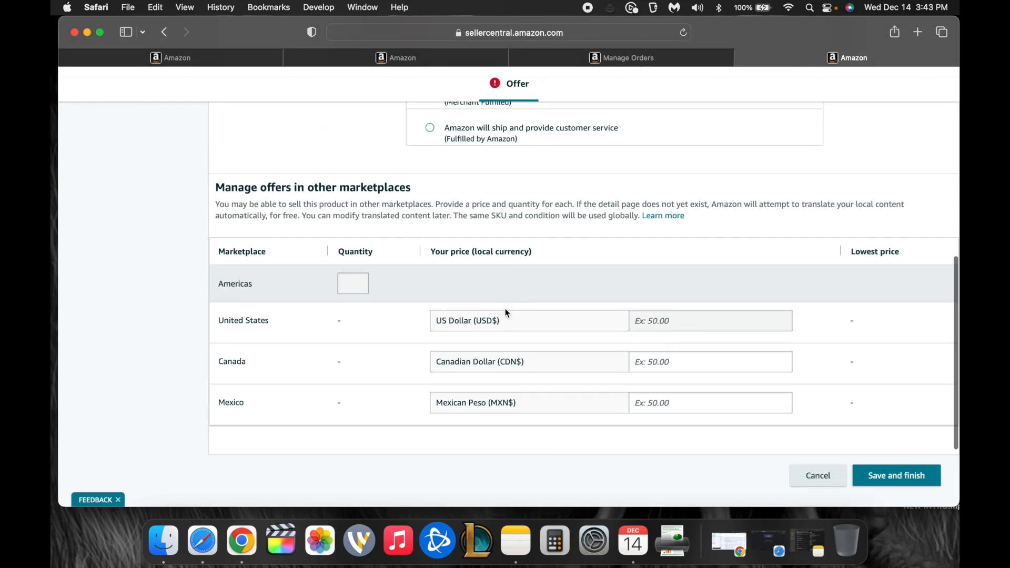
{"action": "scroll", "scroll_direction": "up", "scroll_amount": 3}
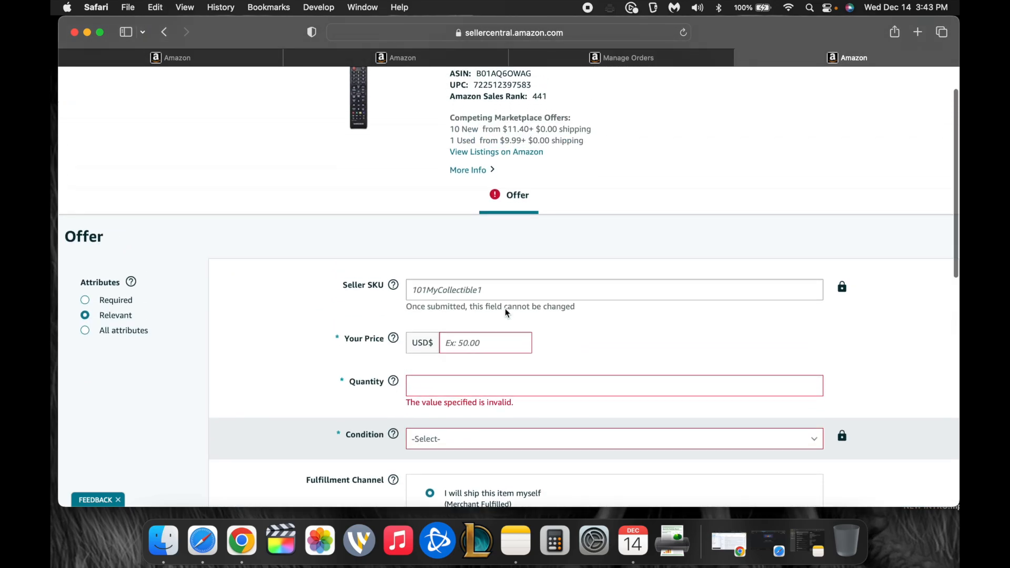
{"action": "scroll", "scroll_direction": "down", "scroll_amount": 3}
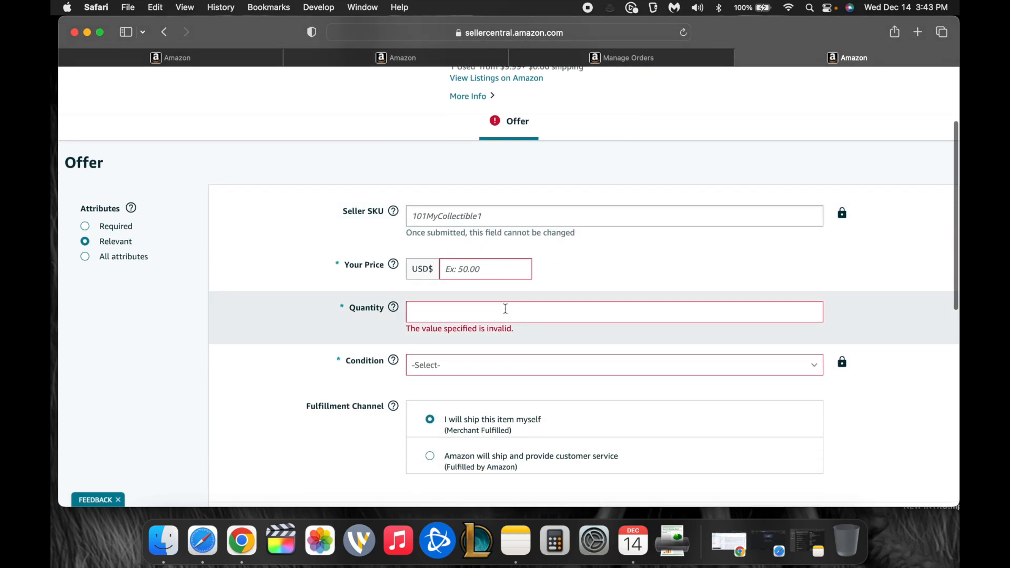
{"action": "scroll", "scroll_direction": "down", "scroll_amount": 3}
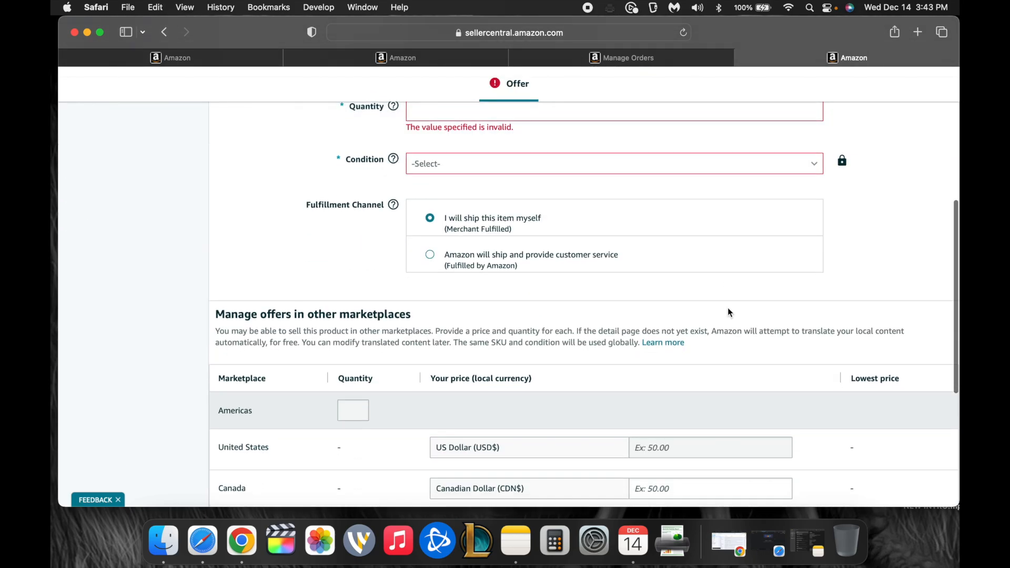
{"action": "scroll", "scroll_direction": "down", "scroll_amount": 3}
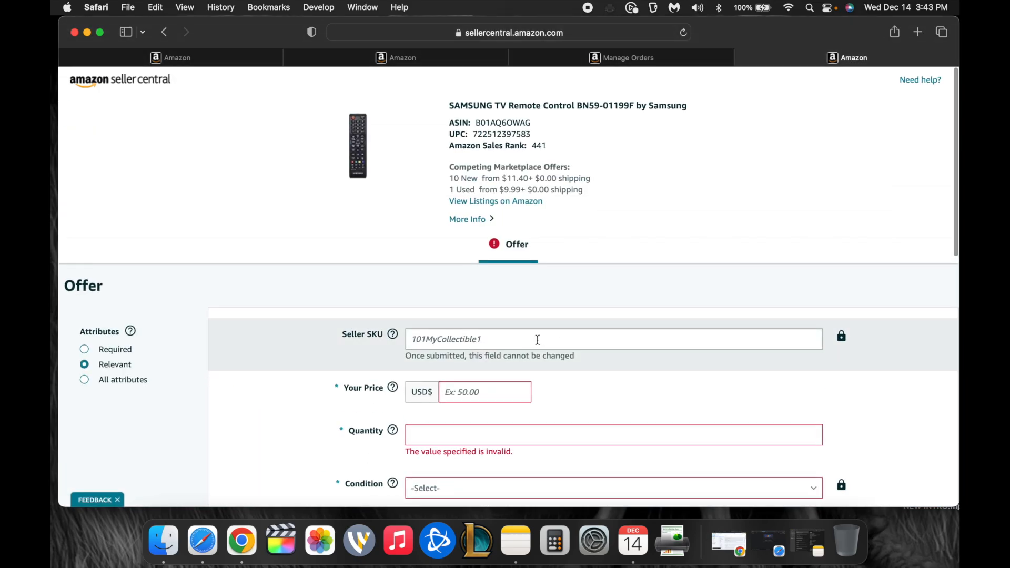
{"action": "left_click", "coordinate": [84, 350]}
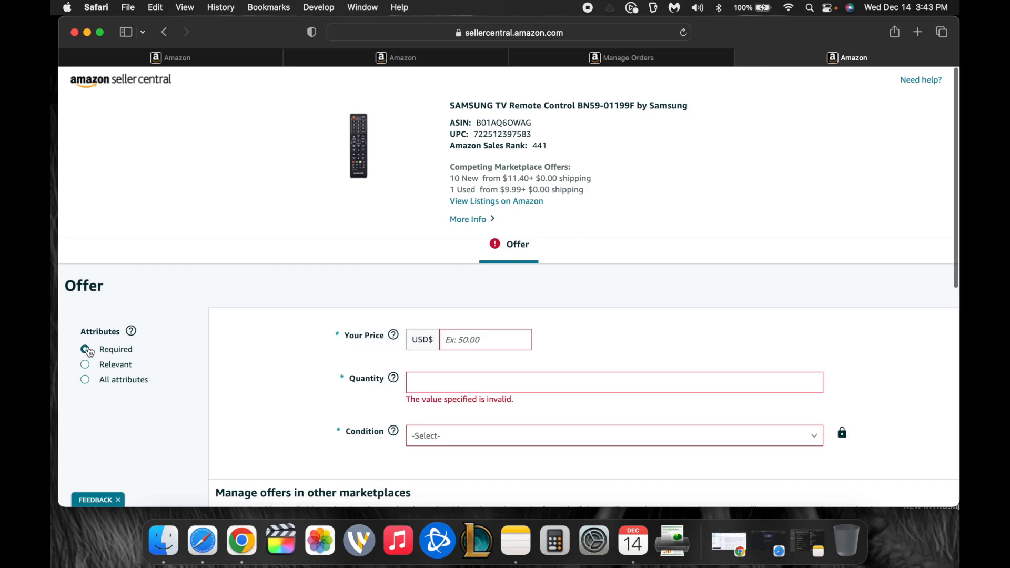
{"action": "scroll", "scroll_direction": "down", "scroll_amount": 3}
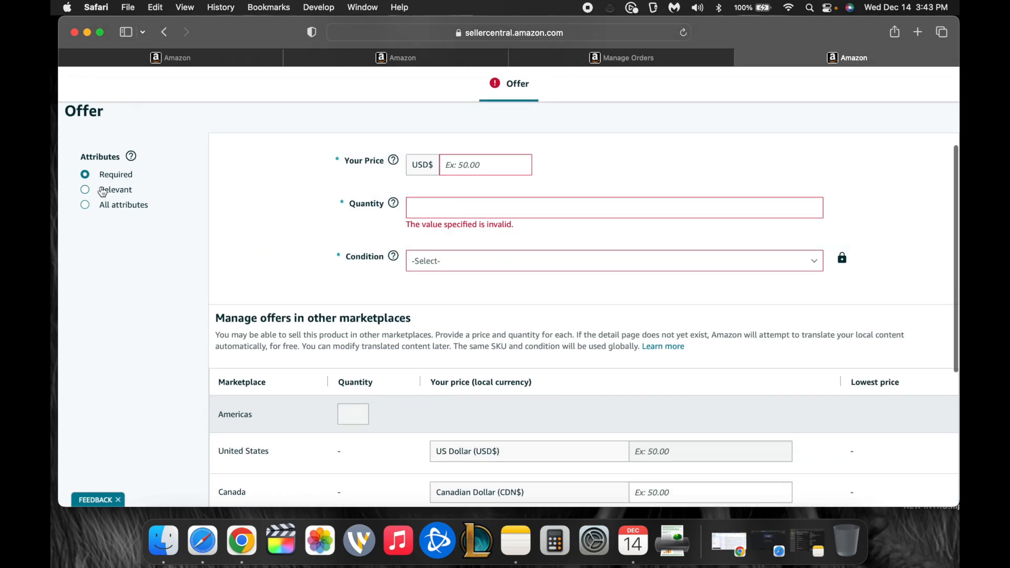
{"action": "left_click", "coordinate": [84, 189]}
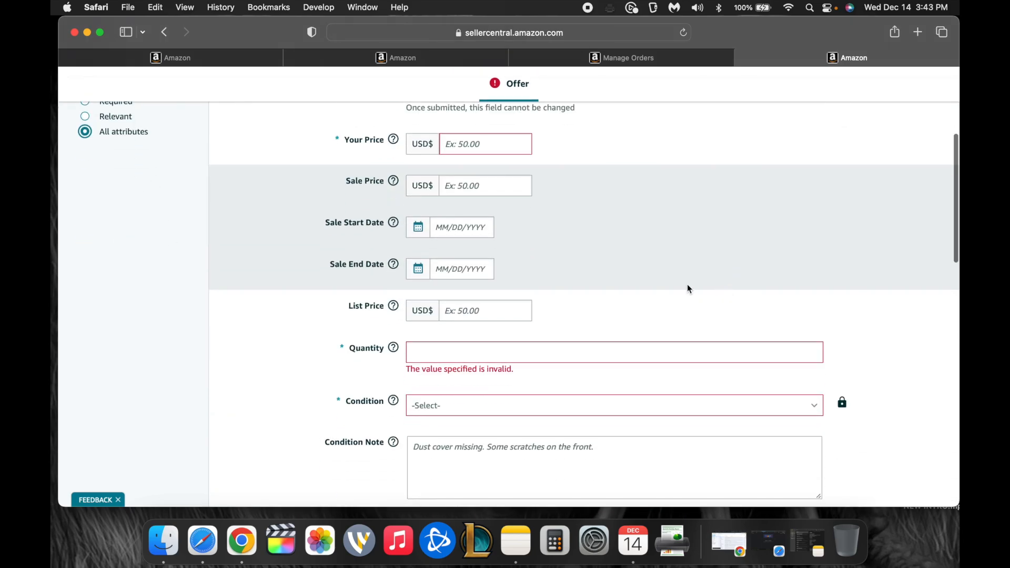
{"action": "scroll", "scroll_direction": "down", "scroll_amount": 3}
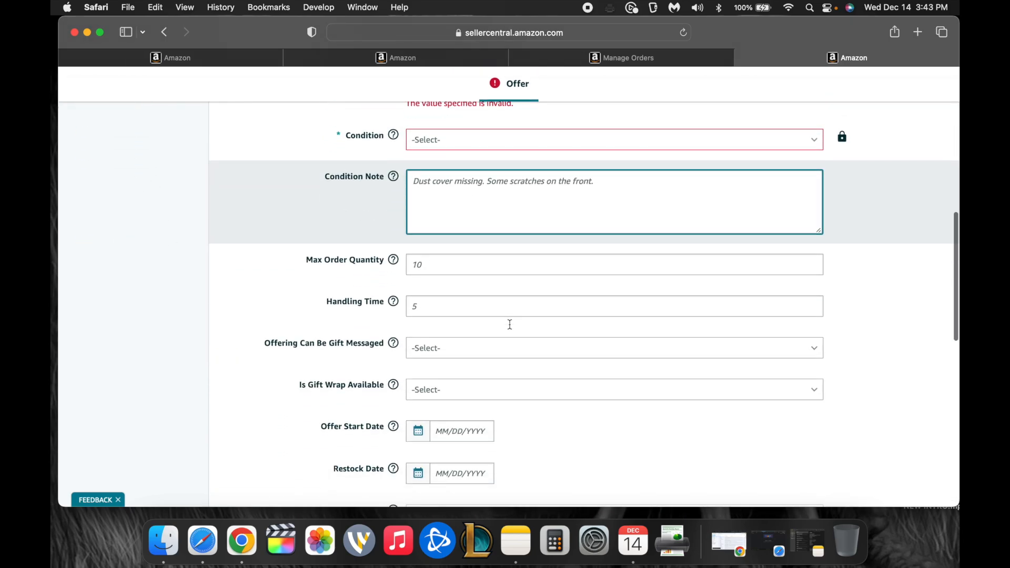
{"action": "scroll", "scroll_direction": "down", "scroll_amount": 3}
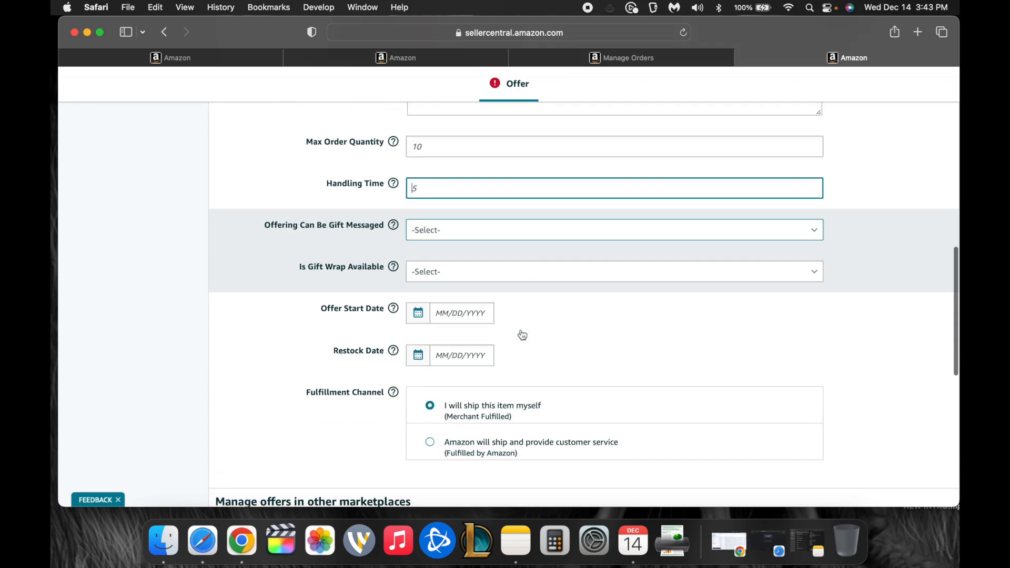
{"action": "scroll", "scroll_direction": "down", "scroll_amount": 3}
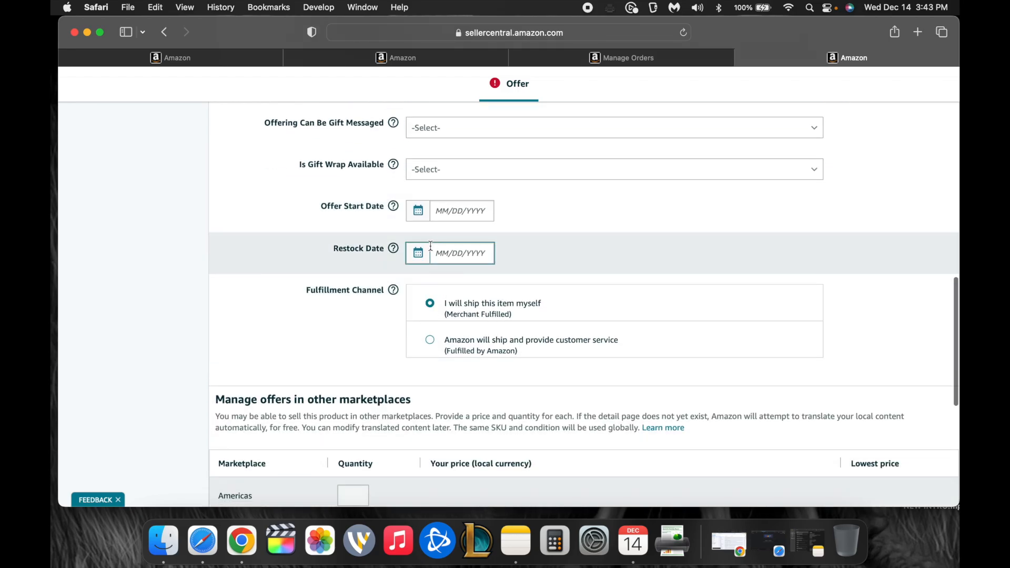
{"action": "scroll", "scroll_direction": "down", "scroll_amount": 3}
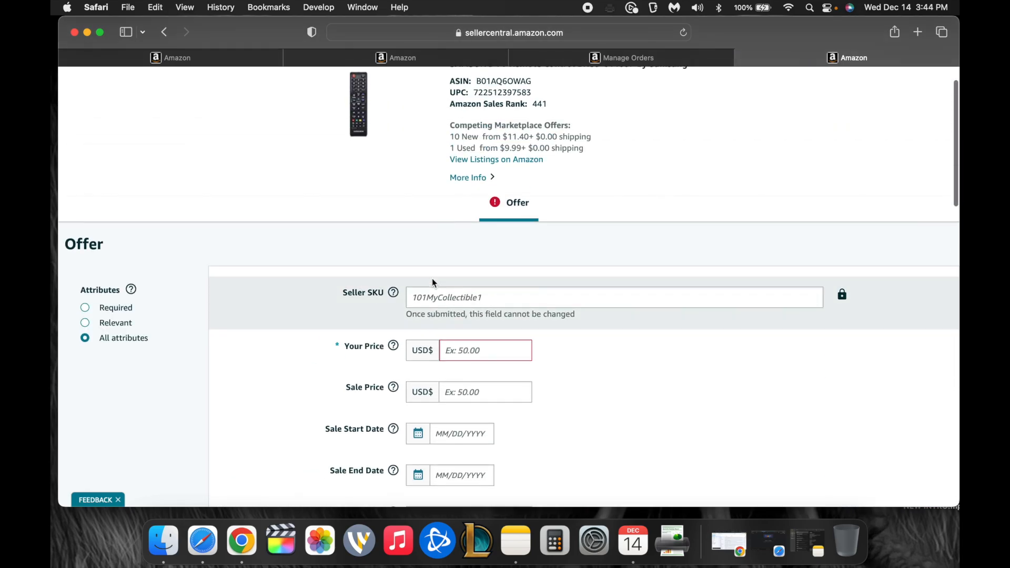
{"action": "scroll", "scroll_direction": "down", "scroll_amount": 3}
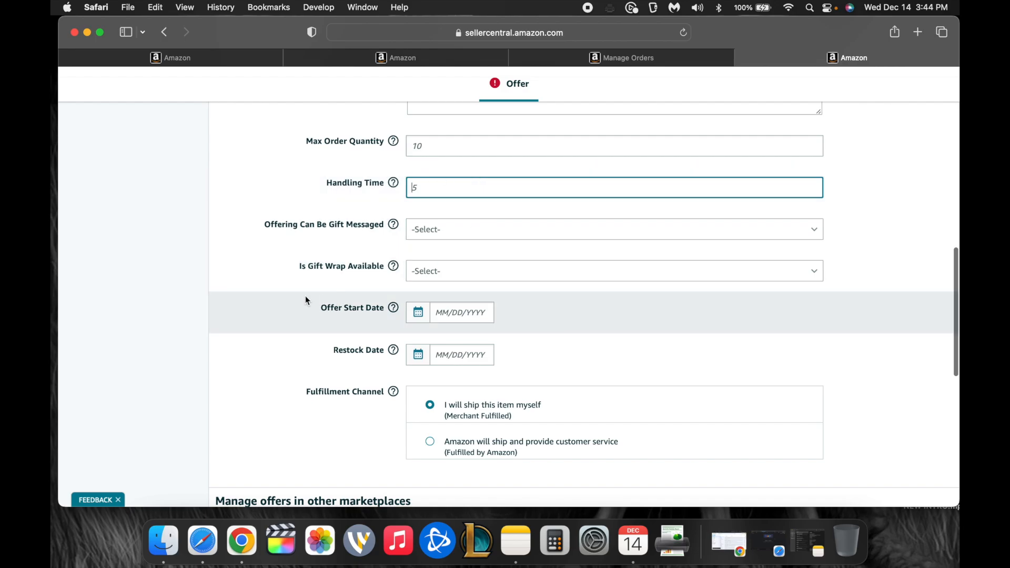
{"action": "scroll", "scroll_direction": "down", "scroll_amount": 3}
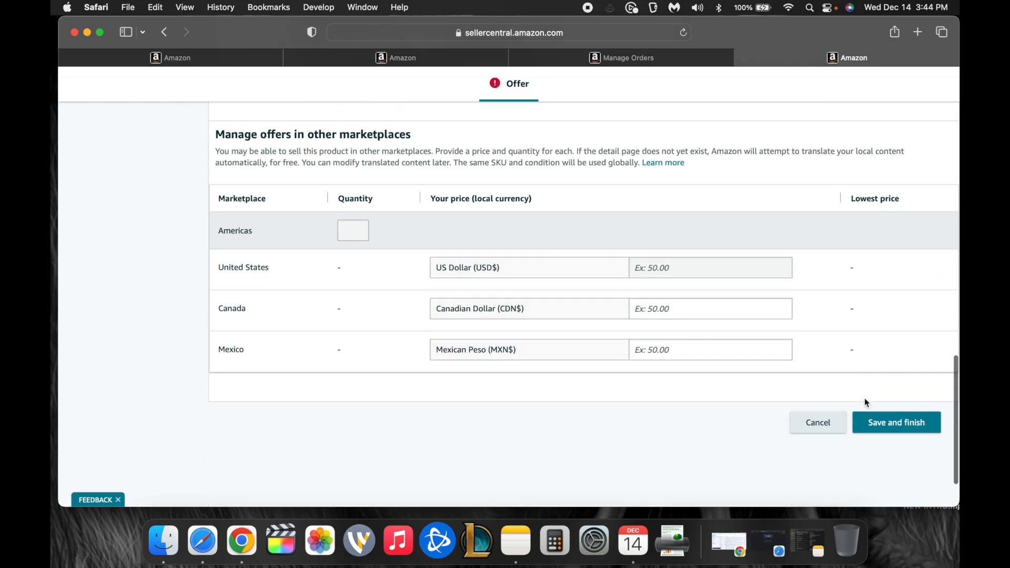
{"action": "left_click", "coordinate": [895, 422]}
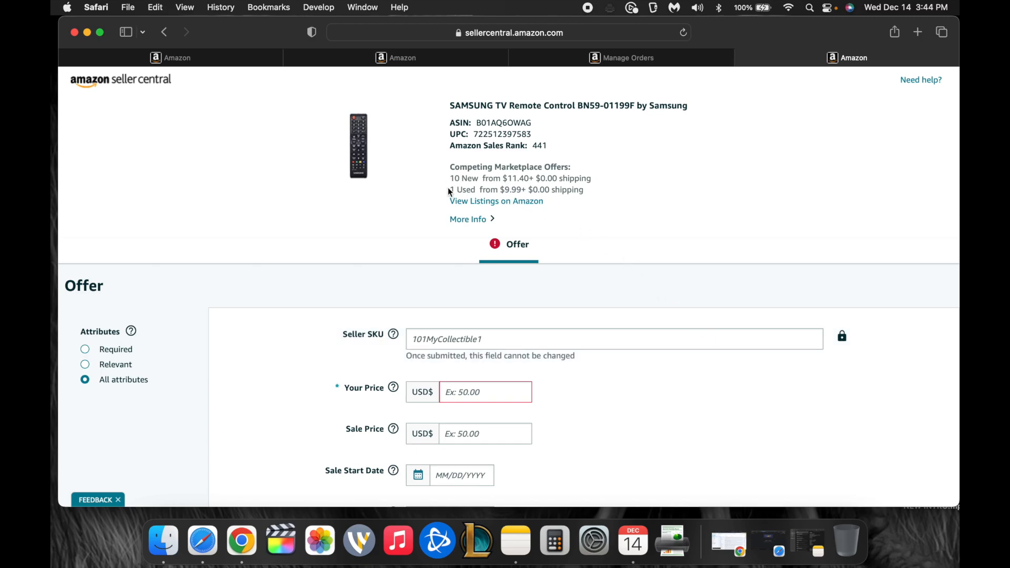
{"action": "double_click", "coordinate": [463, 189]}
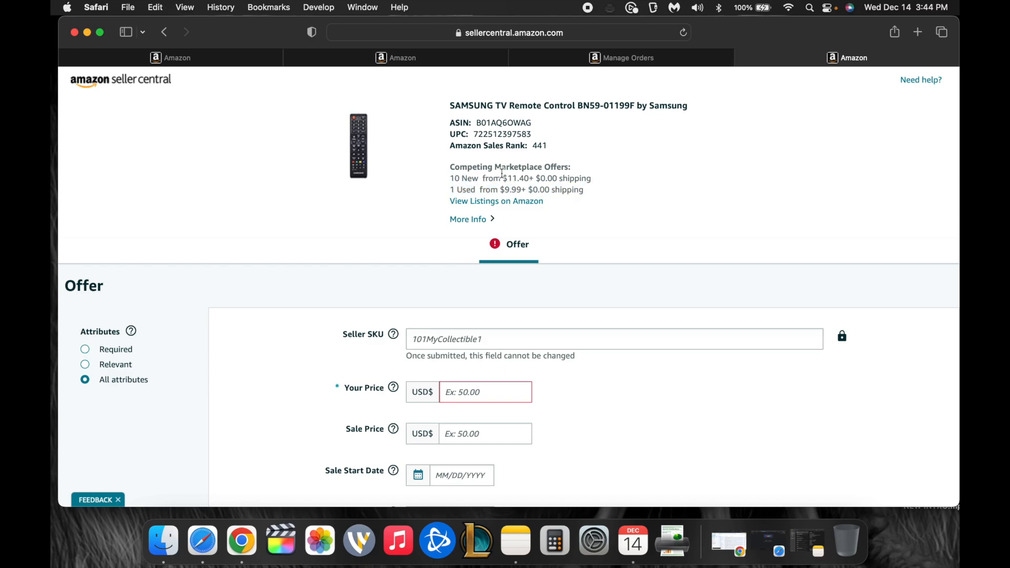
{"action": "left_click_drag", "start_coordinate": [532, 179], "coordinate": [566, 178]}
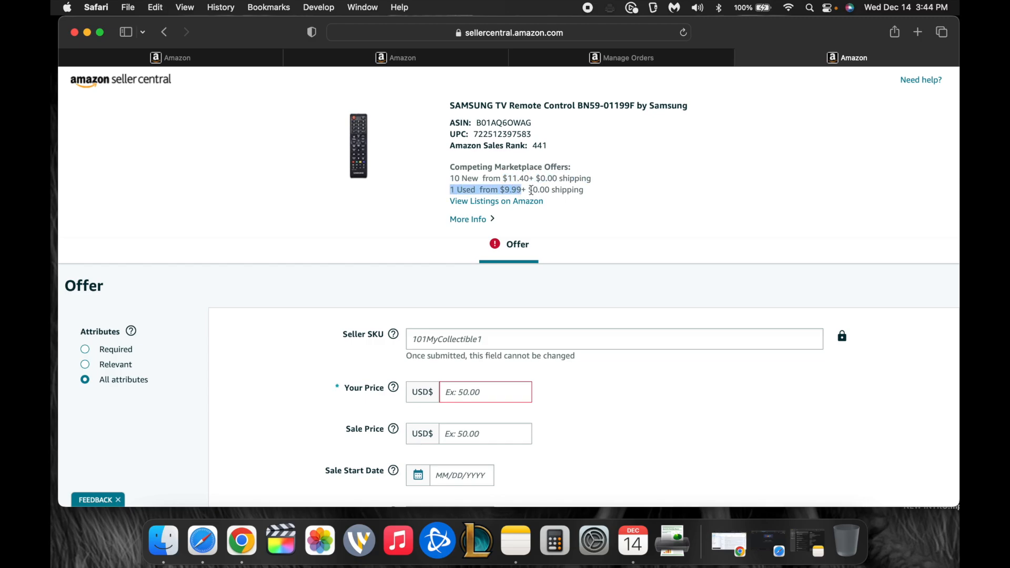
{"action": "left_click_drag", "start_coordinate": [527, 189], "coordinate": [583, 190]}
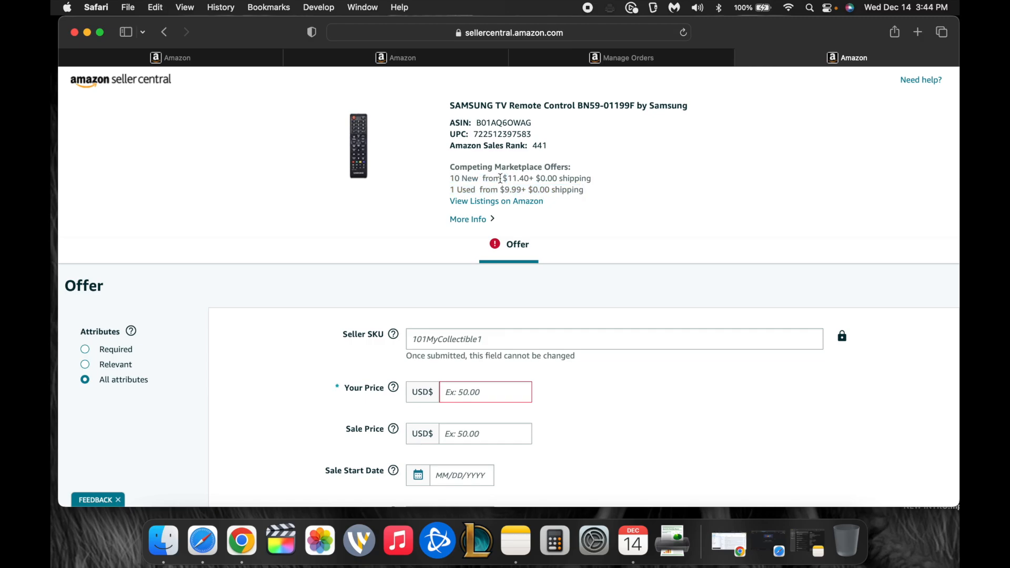
{"action": "double_click", "coordinate": [546, 179]}
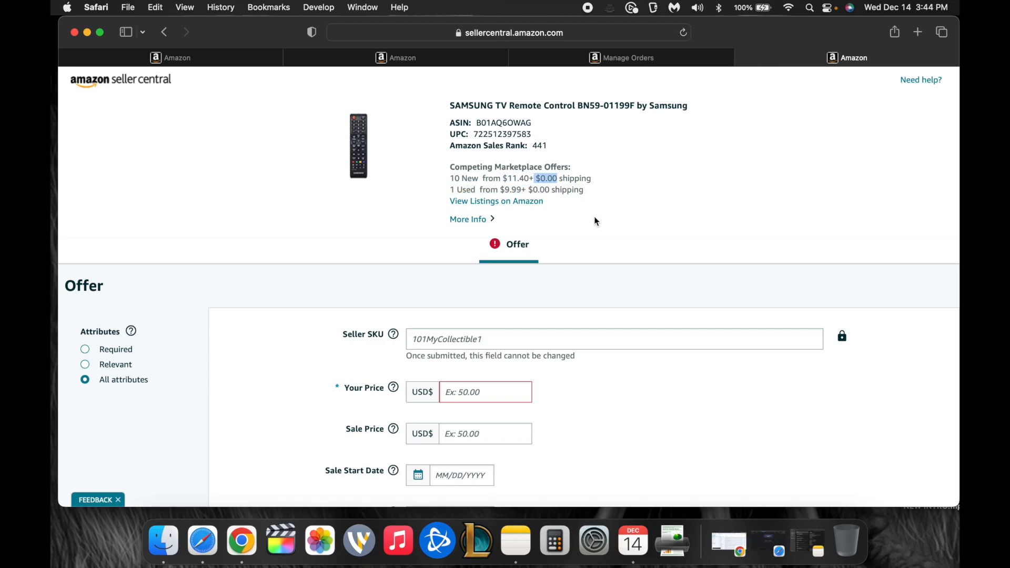
{"action": "left_click_drag", "start_coordinate": [464, 166], "coordinate": [543, 201]}
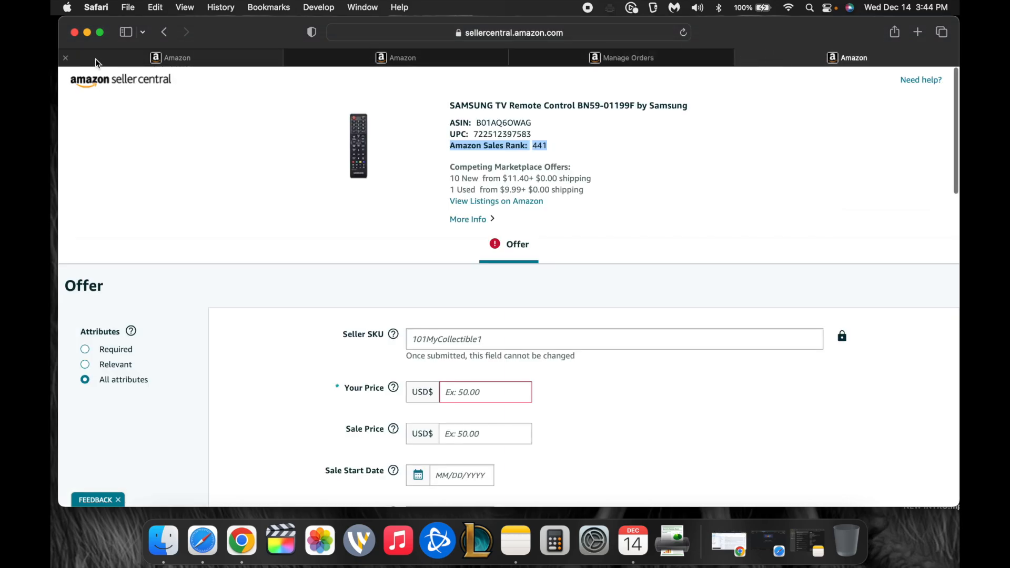
On the remote's Amazon page, review Product information and highlight the #441 in Electronics rank
{"action": "left_click", "coordinate": [847, 57]}
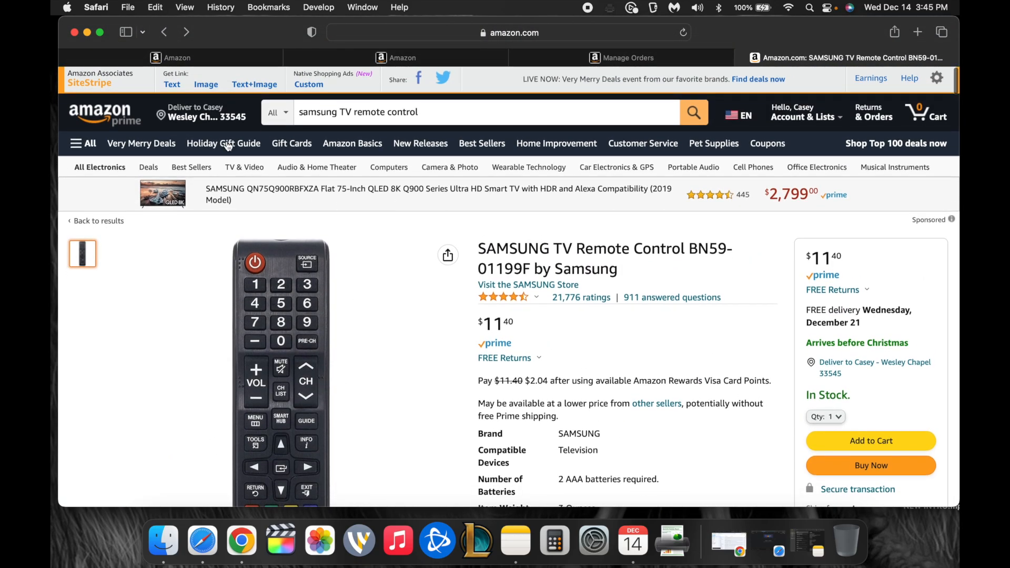
{"action": "scroll", "scroll_direction": "down", "scroll_amount": 3}
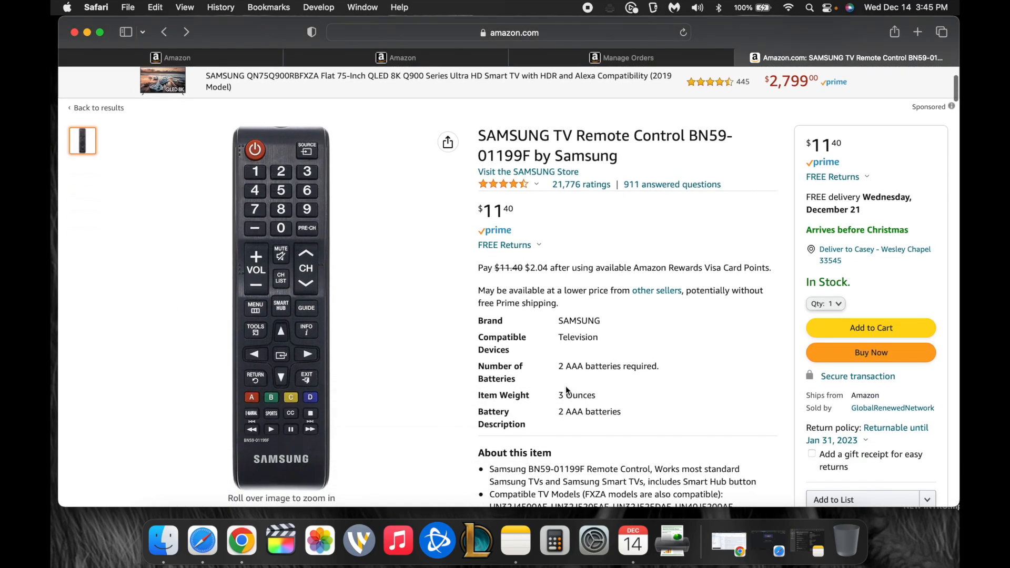
{"action": "scroll", "scroll_direction": "down", "scroll_amount": 3}
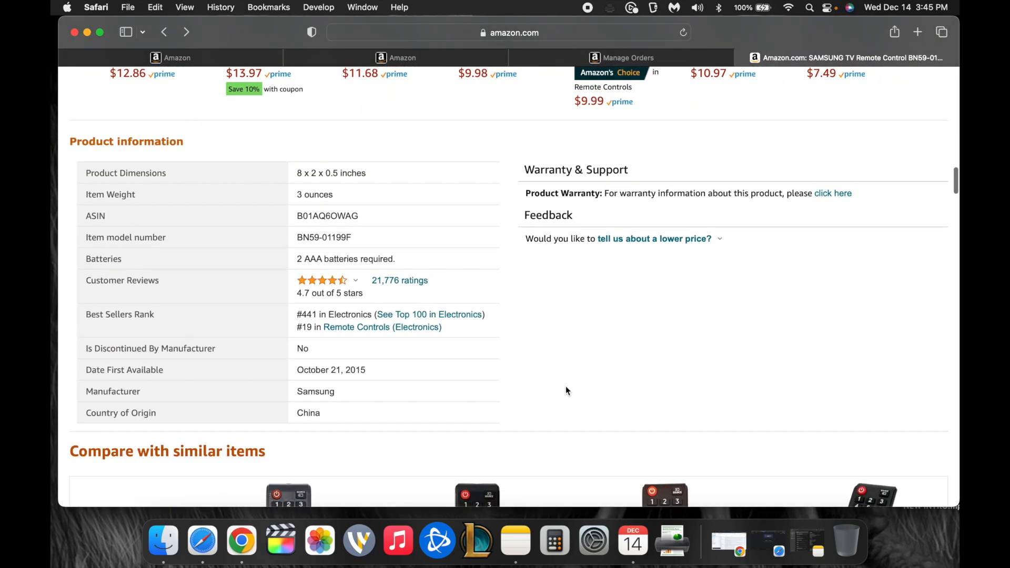
{"action": "left_click_drag", "start_coordinate": [125, 141], "coordinate": [330, 369]}
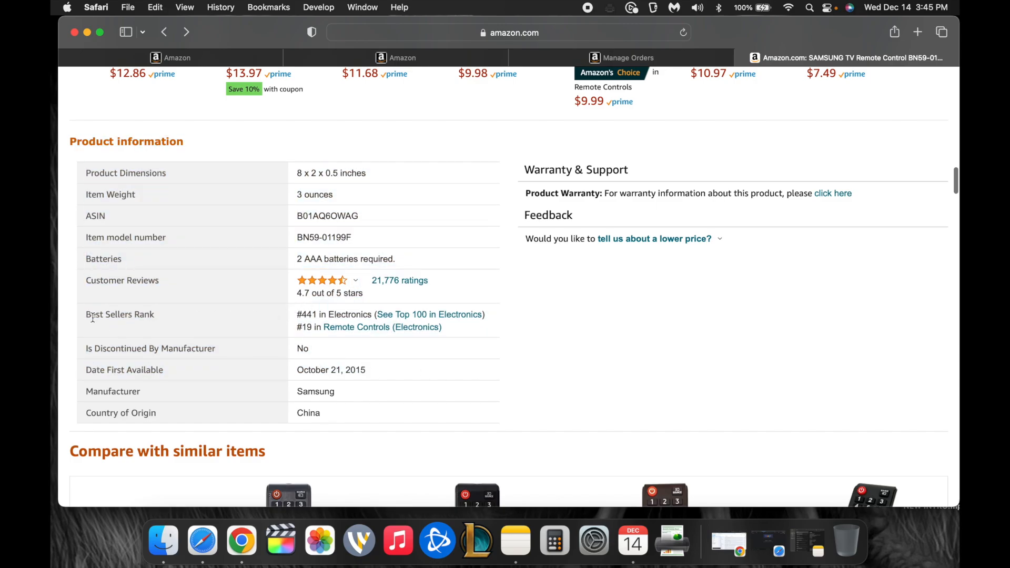
{"action": "double_click", "coordinate": [120, 314]}
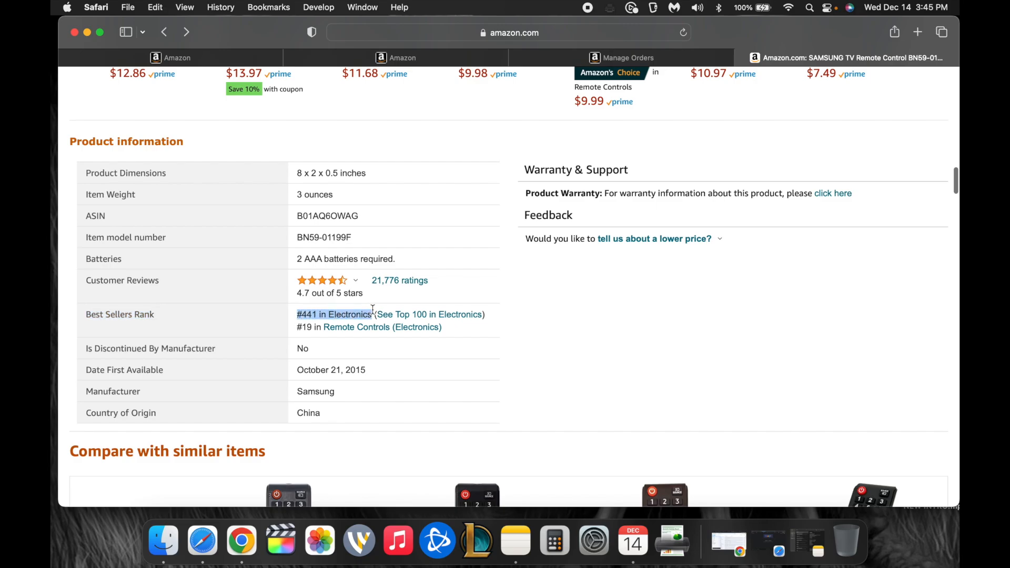
Highlight the list of compatible TV models and scroll further through the product details
{"action": "scroll", "scroll_direction": "down", "scroll_amount": 3}
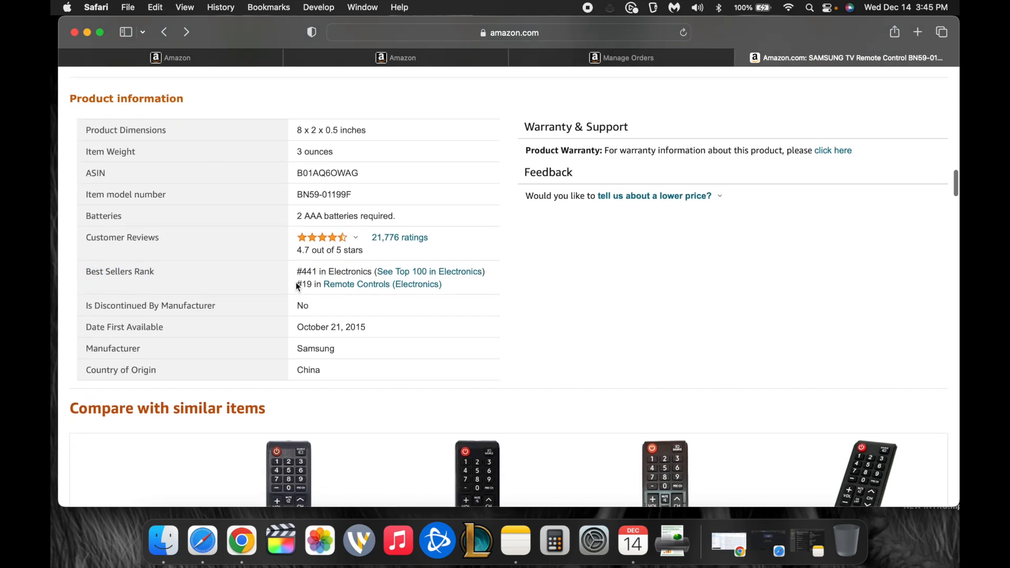
{"action": "left_click_drag", "start_coordinate": [297, 284], "coordinate": [409, 297]}
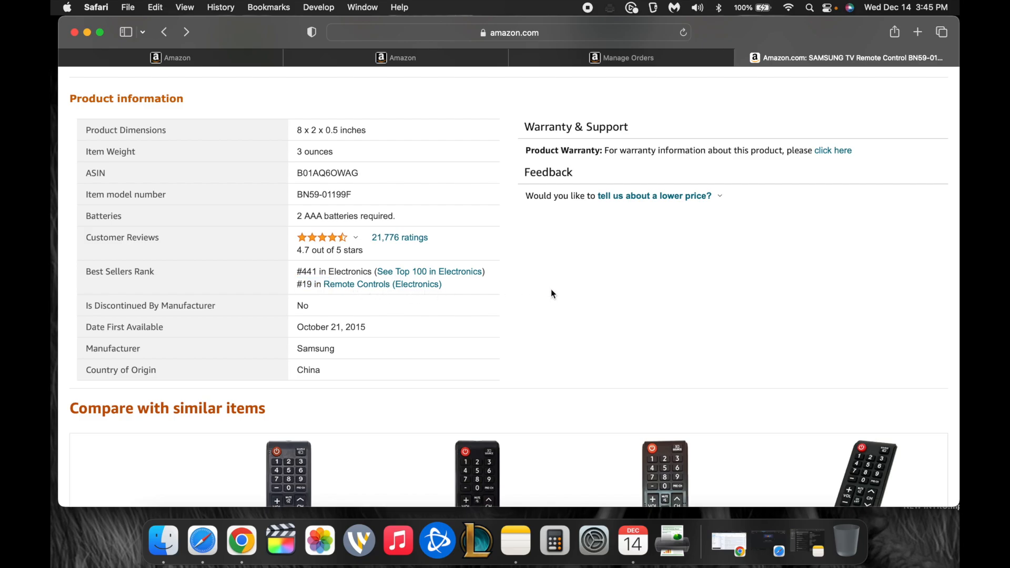
{"action": "scroll", "scroll_direction": "down", "scroll_amount": 3}
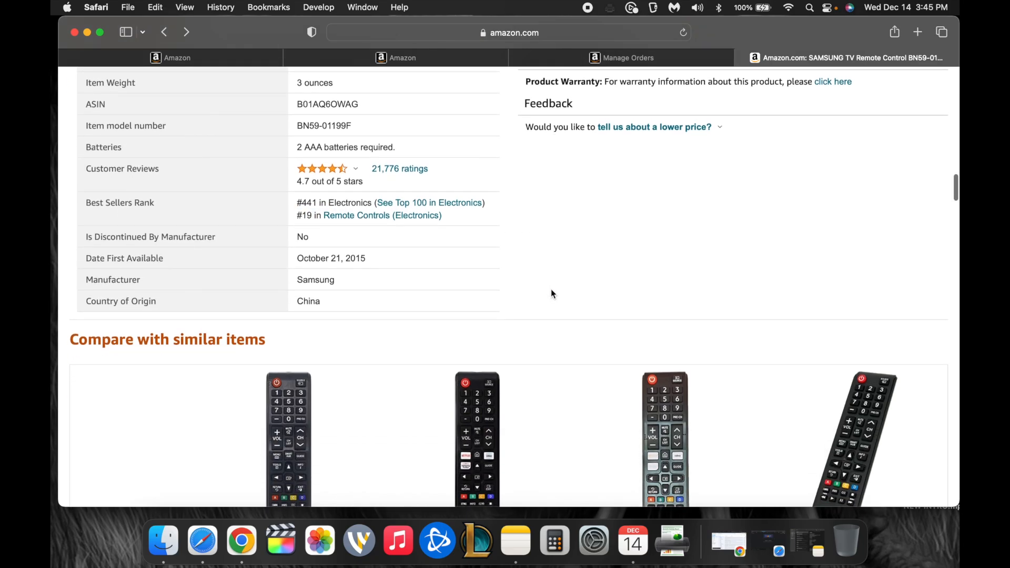
{"action": "double_click", "coordinate": [303, 214]}
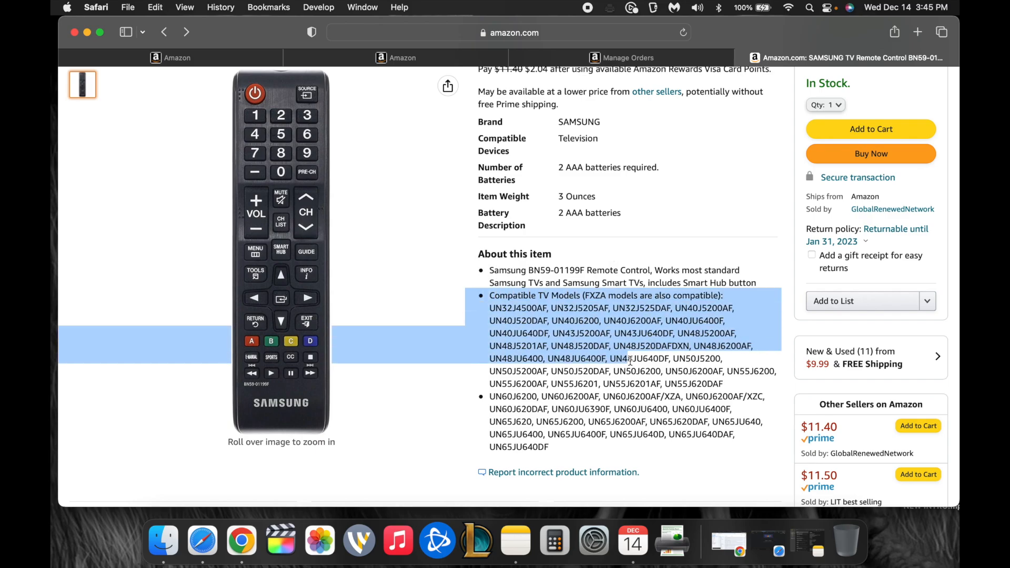
{"action": "mouse_move", "coordinate": [281, 213]}
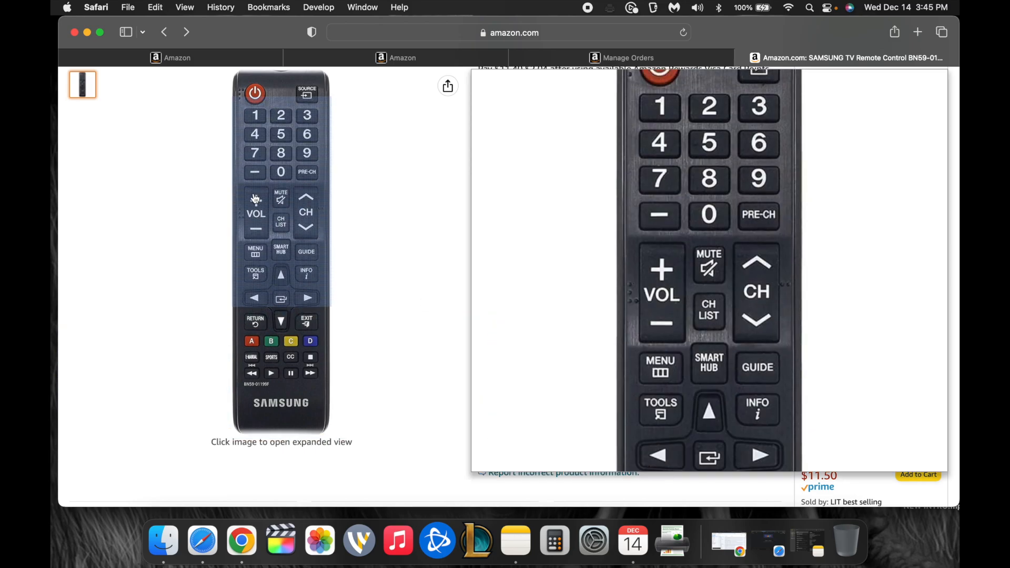
{"action": "scroll", "scroll_direction": "down", "scroll_amount": 3}
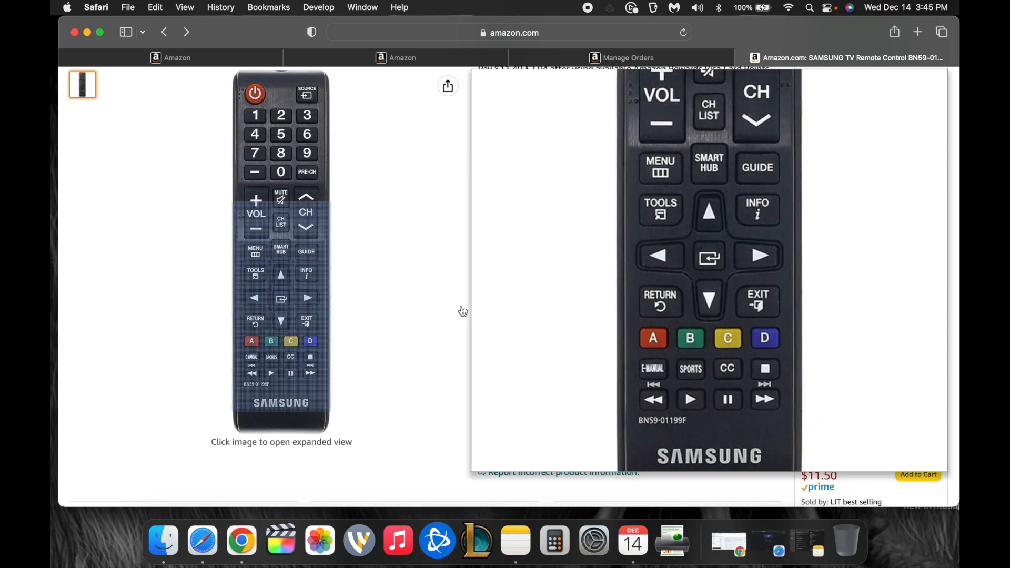
{"action": "scroll", "scroll_direction": "down", "scroll_amount": 3}
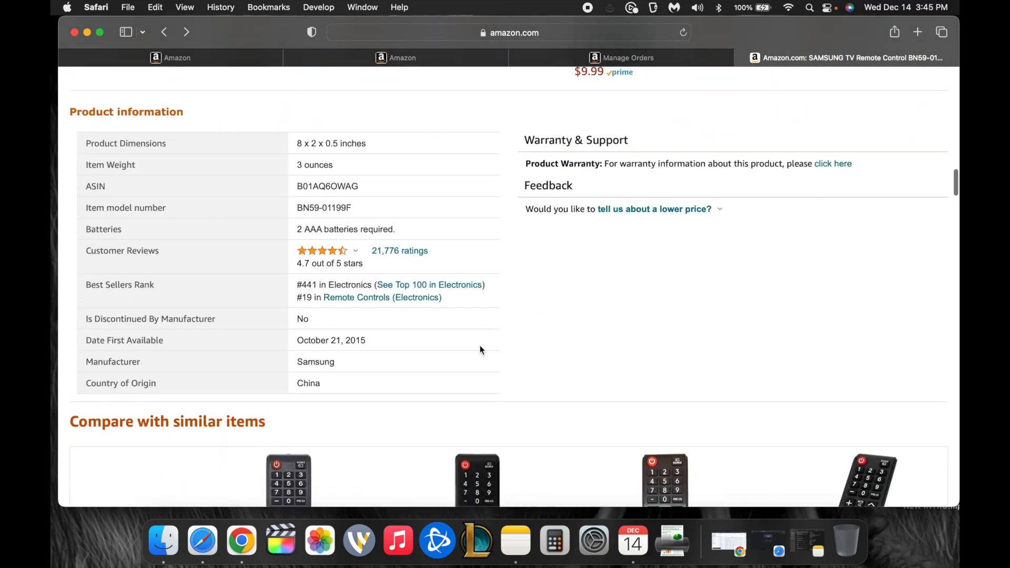
{"action": "scroll", "scroll_direction": "down", "scroll_amount": 3}
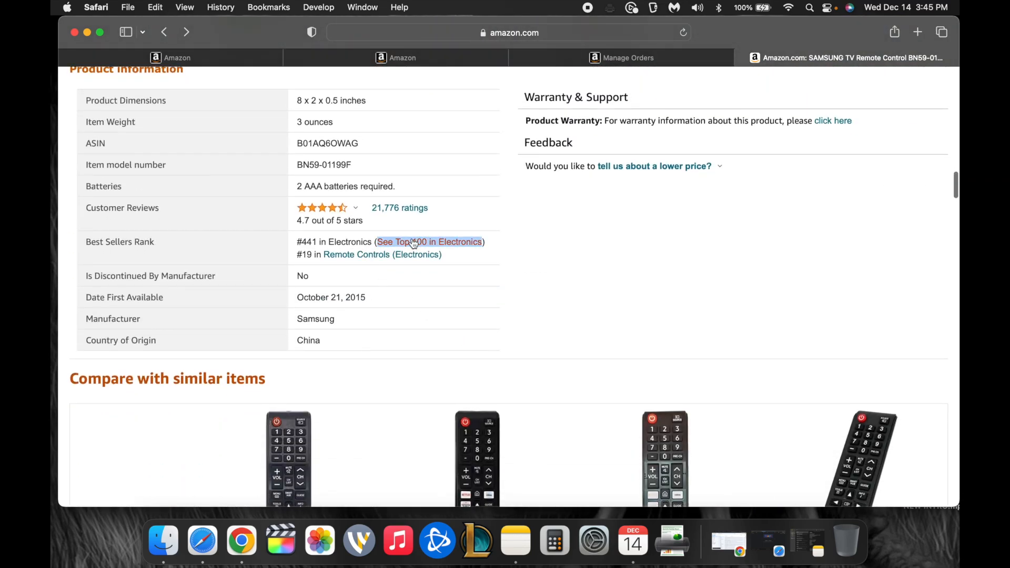
{"action": "left_click", "coordinate": [918, 32]}
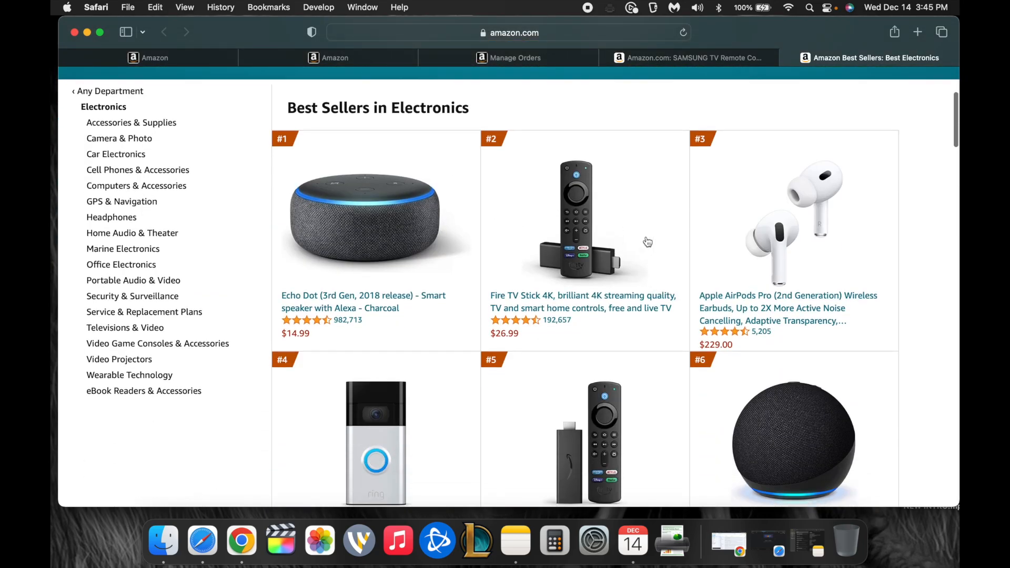
{"action": "scroll", "scroll_direction": "down", "scroll_amount": 3}
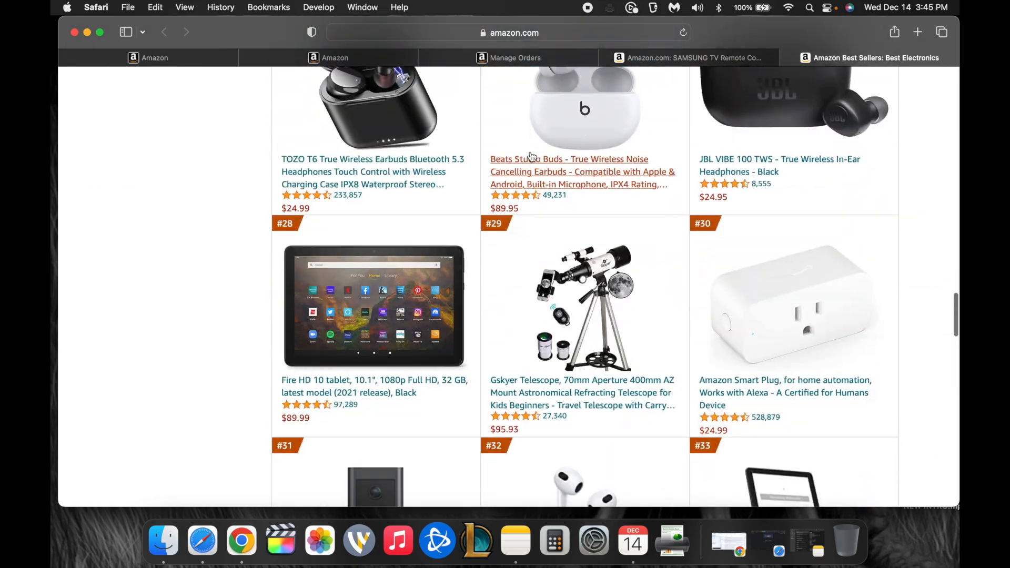
{"action": "scroll", "scroll_direction": "down", "scroll_amount": 3}
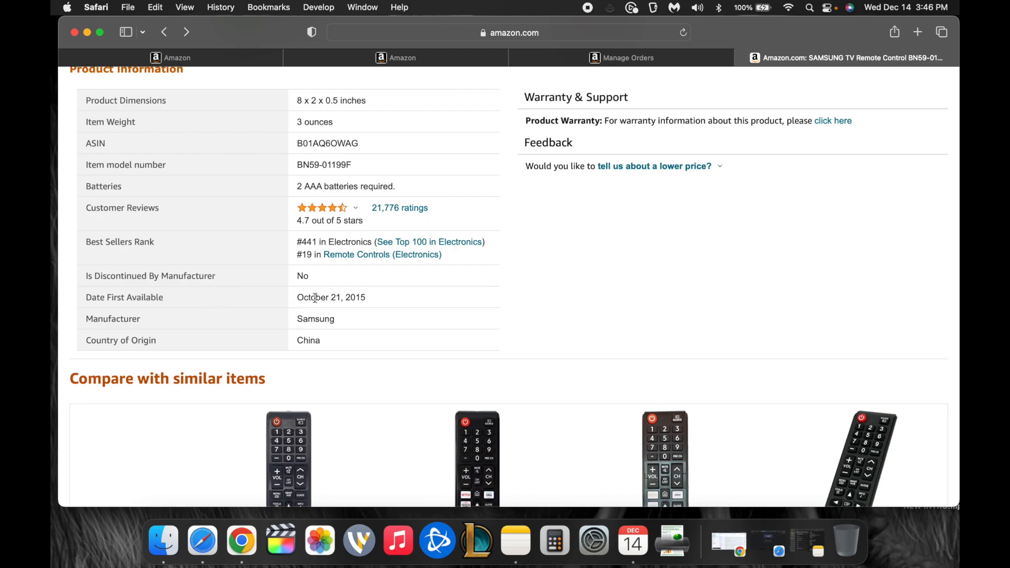
Highlight the October 21, 2015 first-available date and scroll the rest of the product page
{"action": "double_click", "coordinate": [331, 297]}
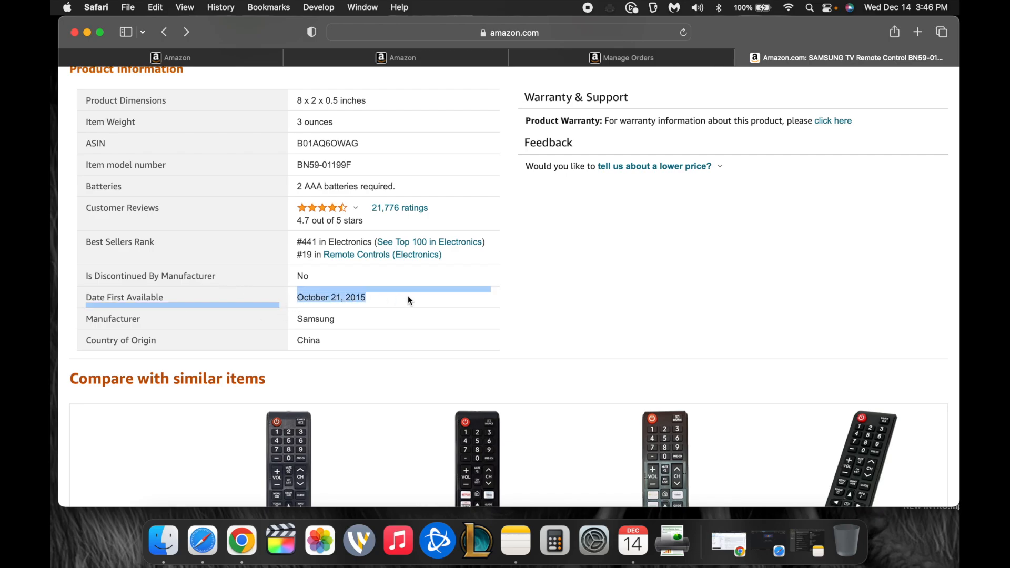
{"action": "scroll", "scroll_direction": "down", "scroll_amount": 3}
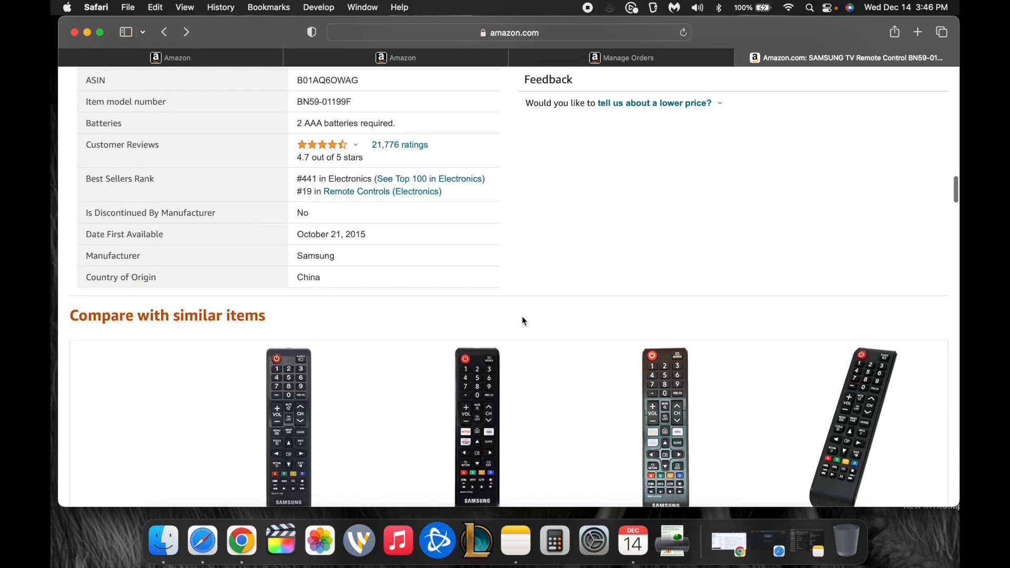
{"action": "scroll", "scroll_direction": "down", "scroll_amount": 3}
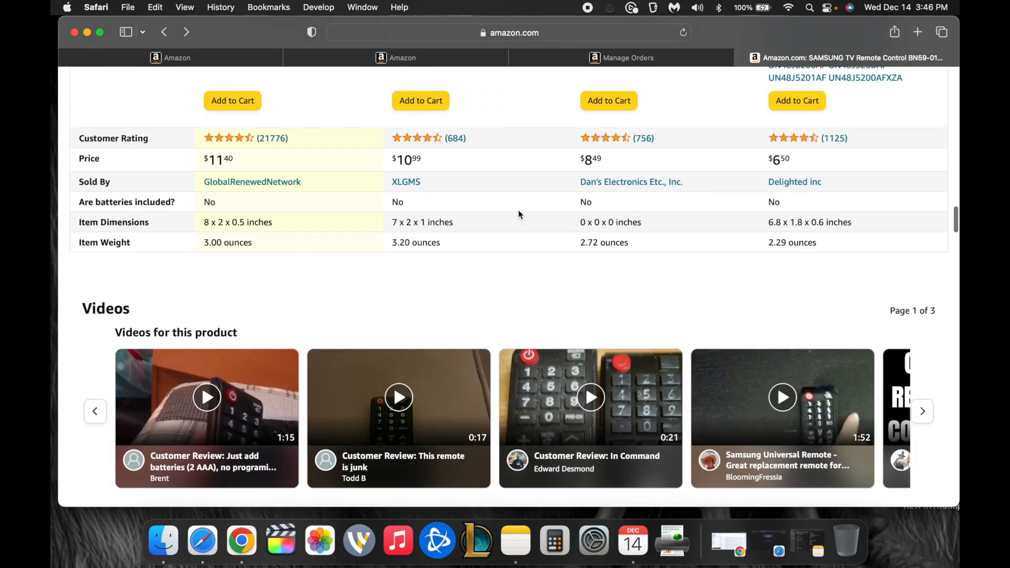
{"action": "scroll", "scroll_direction": "down", "scroll_amount": 3}
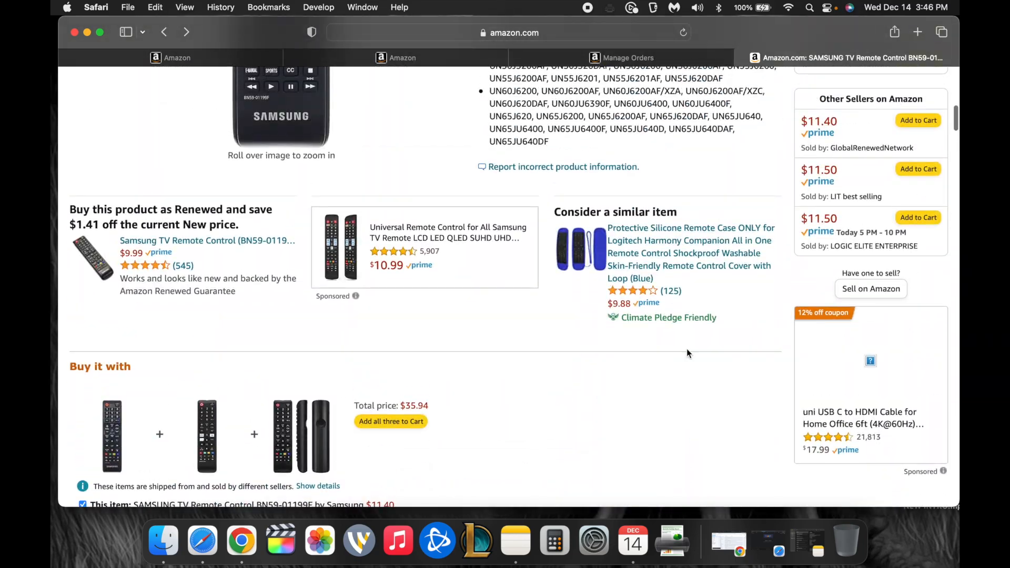
{"action": "scroll", "scroll_direction": "up", "scroll_amount": 3}
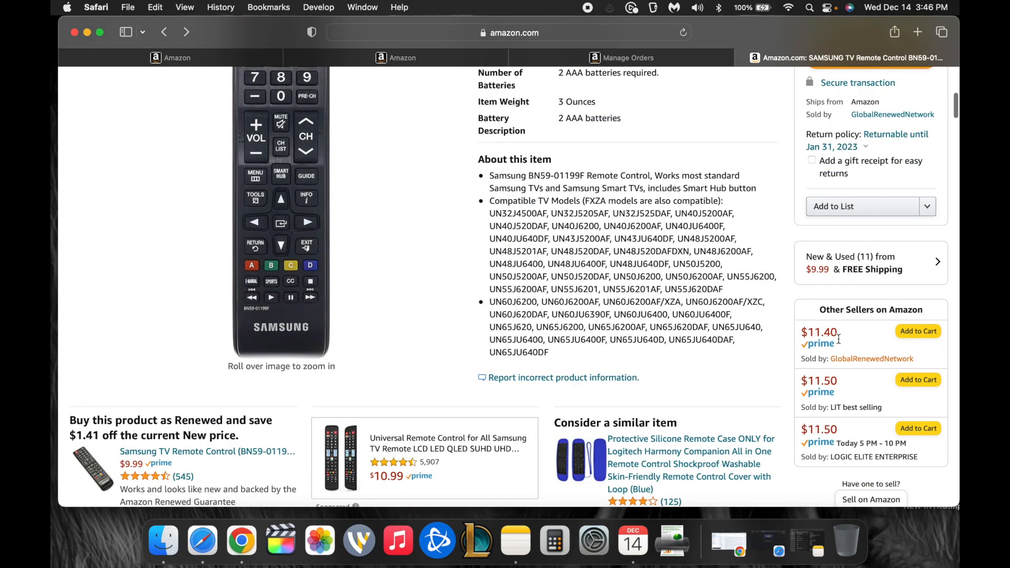
{"action": "scroll", "scroll_direction": "down", "scroll_amount": 3}
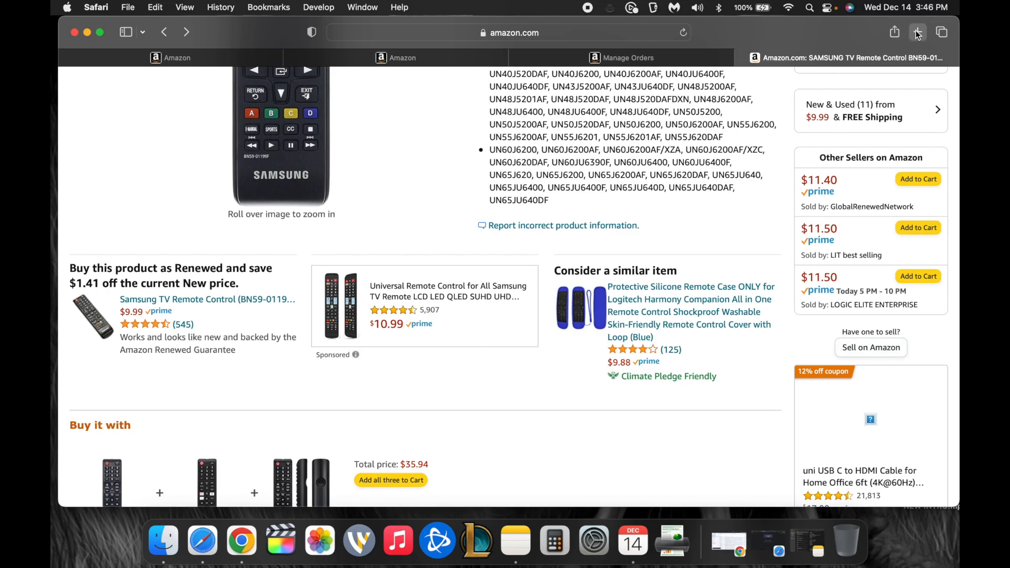
In a new Safari tab, search Google for 'sell on amazon' and scroll the results
{"action": "left_click", "coordinate": [917, 33]}
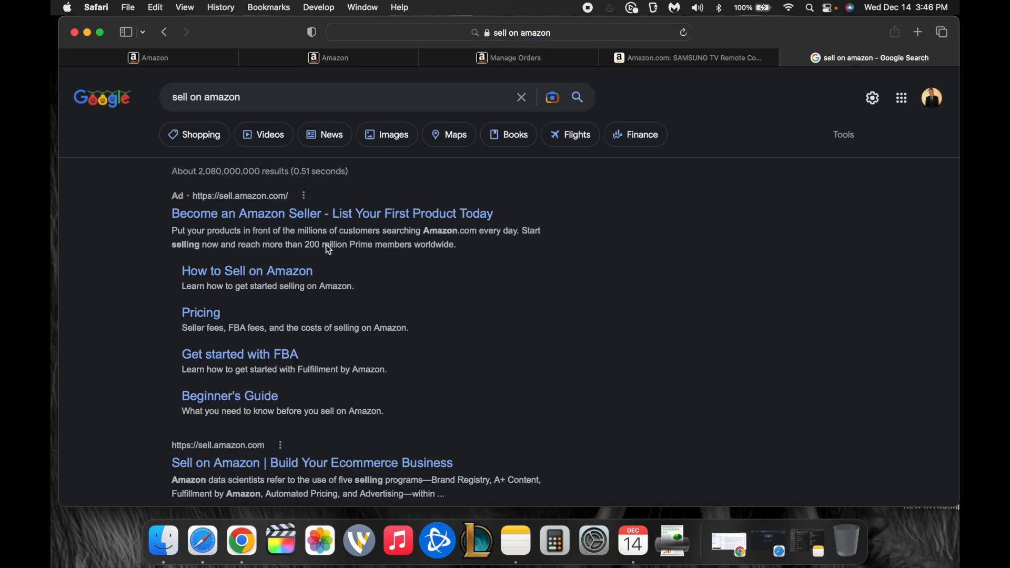
{"action": "scroll", "scroll_direction": "down", "scroll_amount": 3}
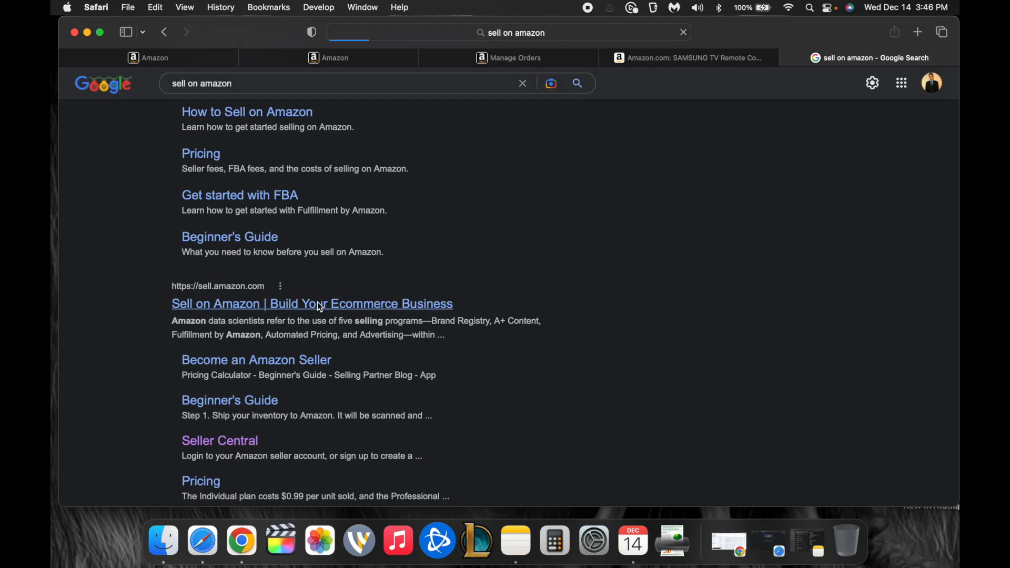
Open the sell.amazon.com 'Start selling with Amazon' page and expand its Pricing menu
{"action": "left_click", "coordinate": [312, 303]}
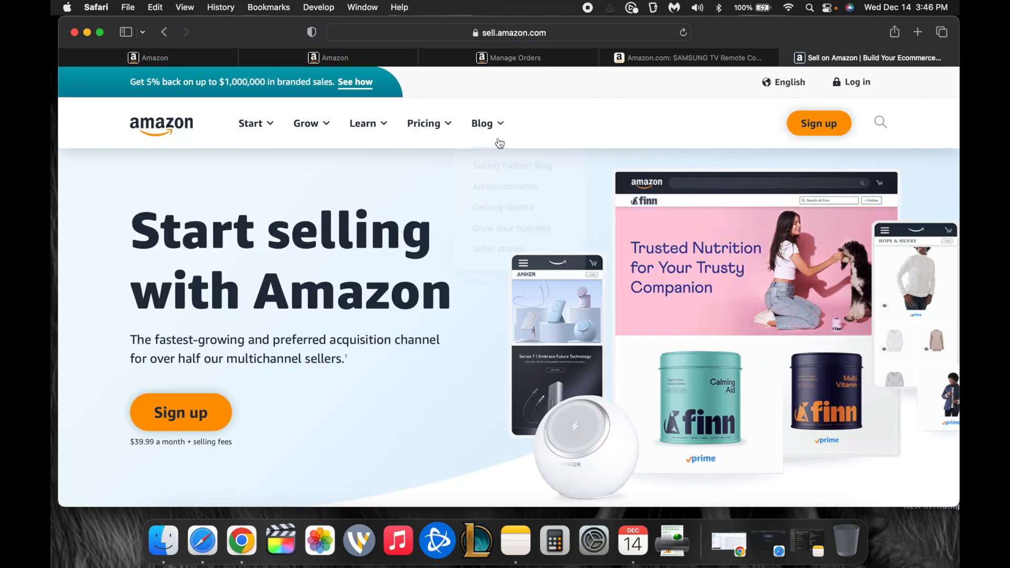
{"action": "mouse_move", "coordinate": [130, 448]}
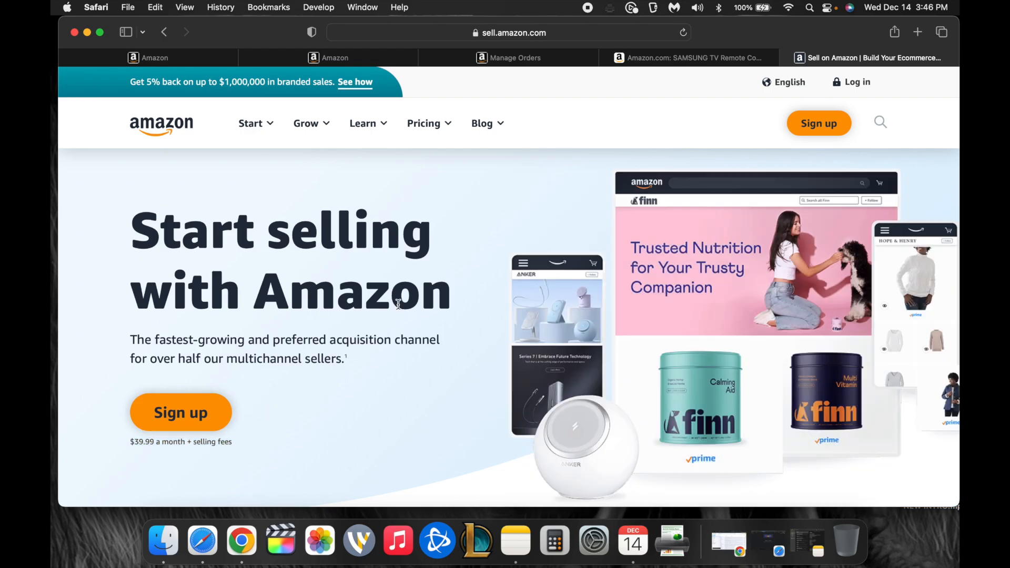
{"action": "scroll", "scroll_direction": "down", "scroll_amount": 3}
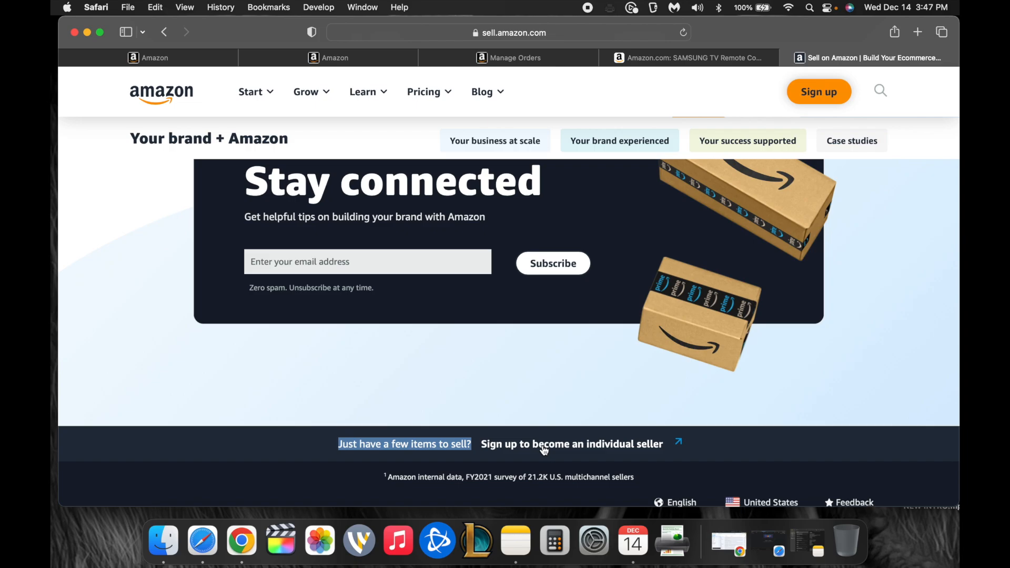
{"action": "left_click", "coordinate": [423, 91]}
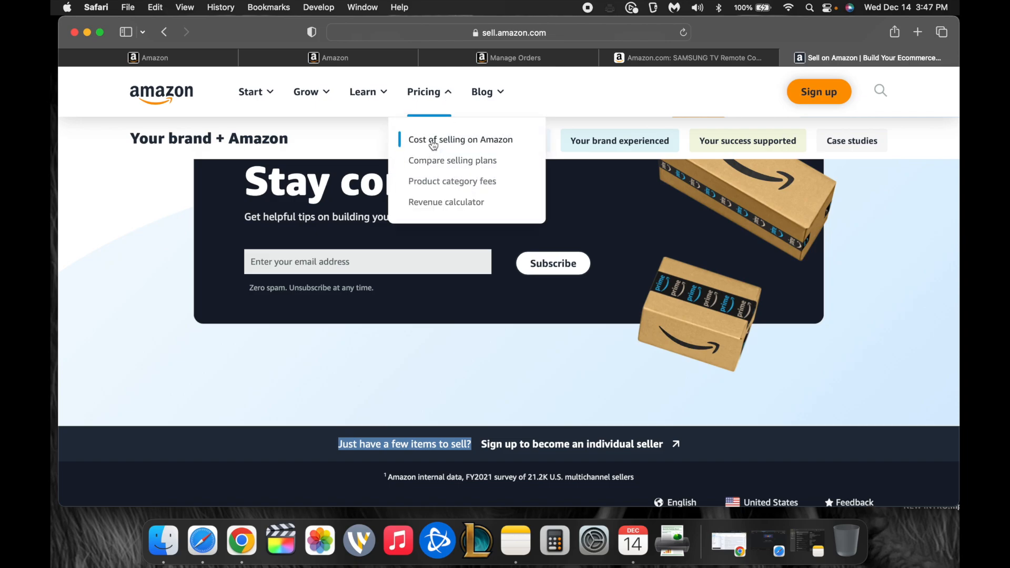
Open 'Compare selling plans' in a new tab and scroll to the Referral fees section
{"action": "right_click", "coordinate": [452, 160]}
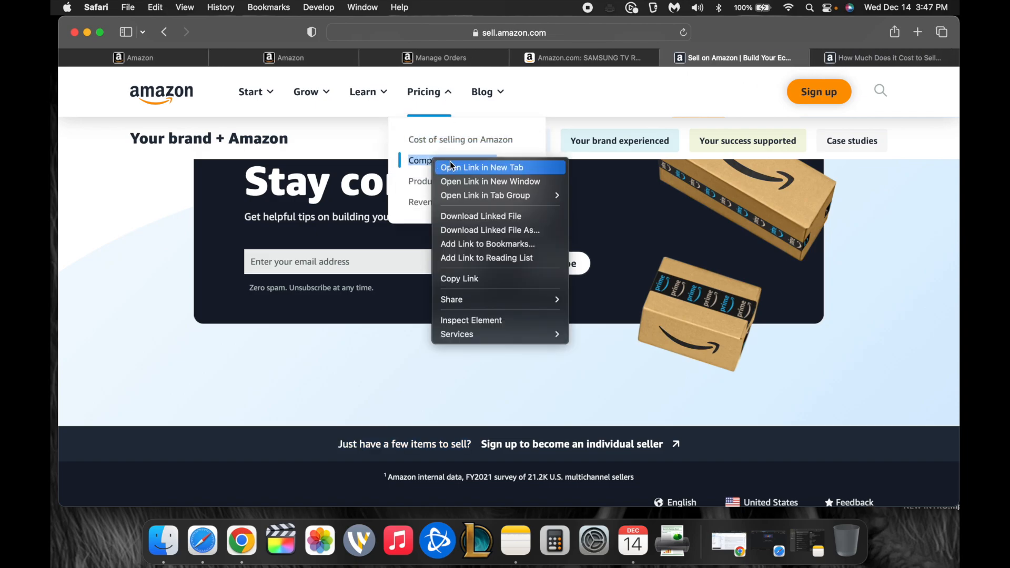
{"action": "left_click", "coordinate": [482, 168]}
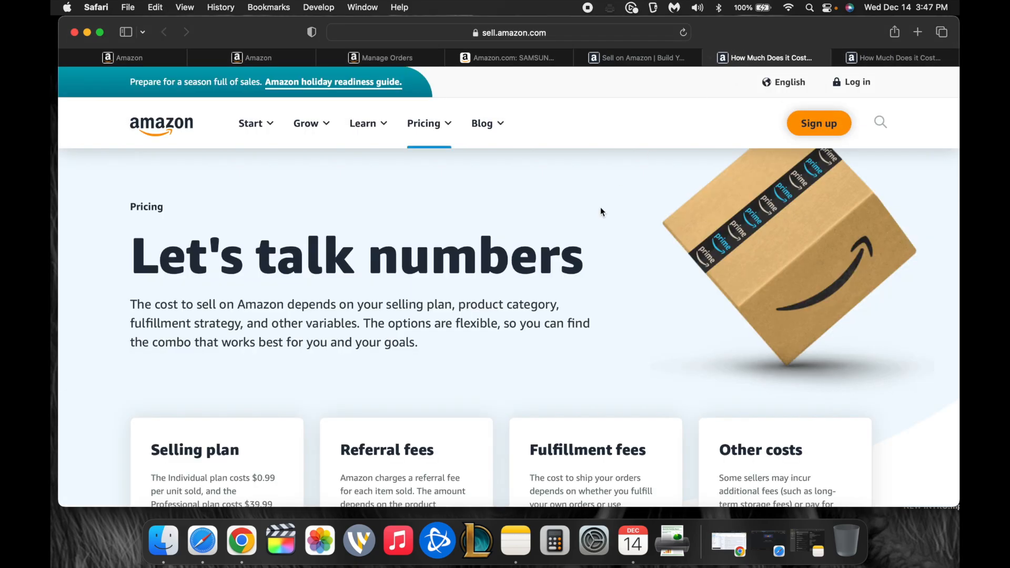
{"action": "scroll", "scroll_direction": "down", "scroll_amount": 3}
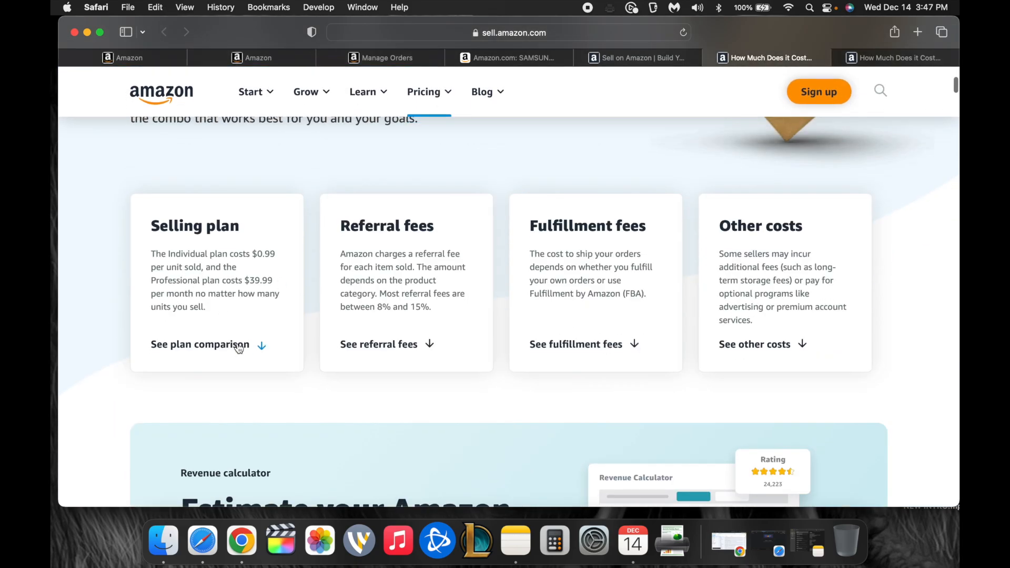
{"action": "scroll", "scroll_direction": "down", "scroll_amount": 3}
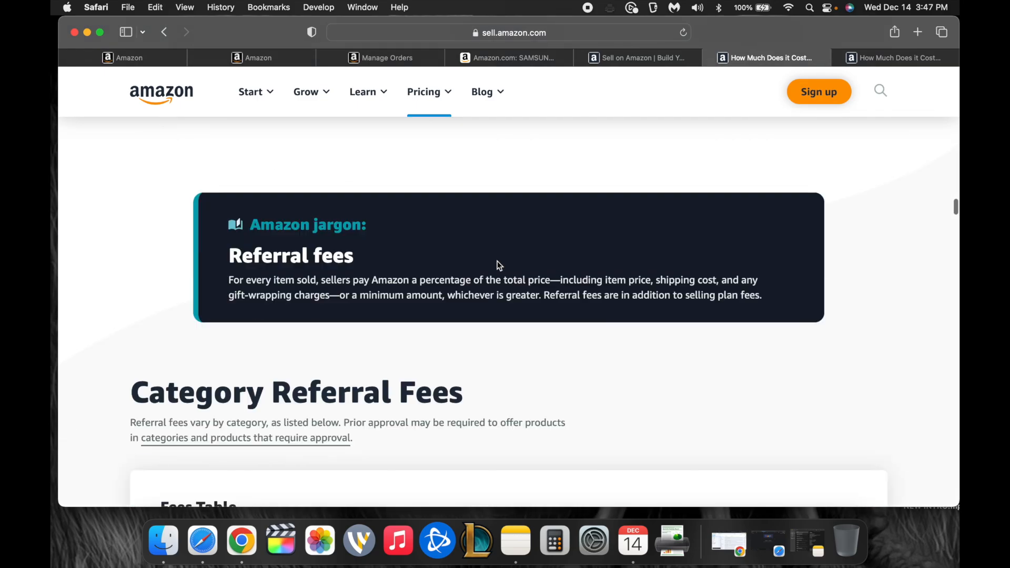
{"action": "scroll", "scroll_direction": "down", "scroll_amount": 3}
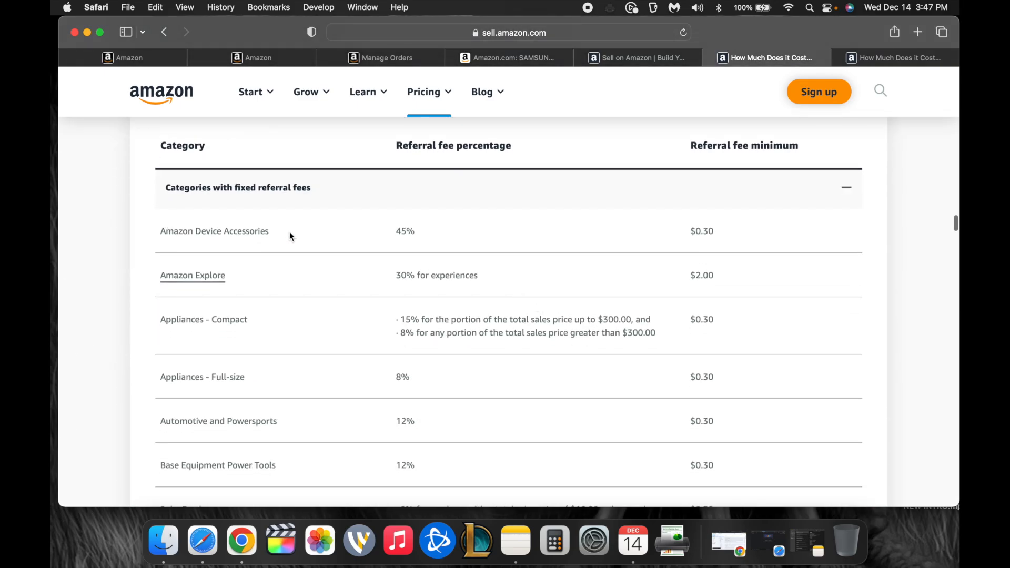
{"action": "scroll", "scroll_direction": "down", "scroll_amount": 3}
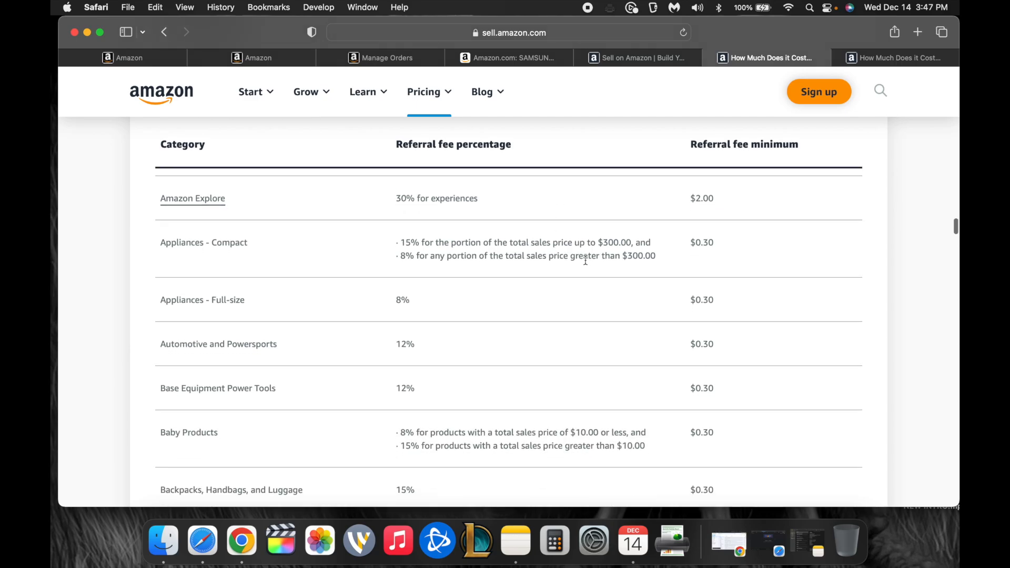
{"action": "mouse_move", "coordinate": [177, 359]}
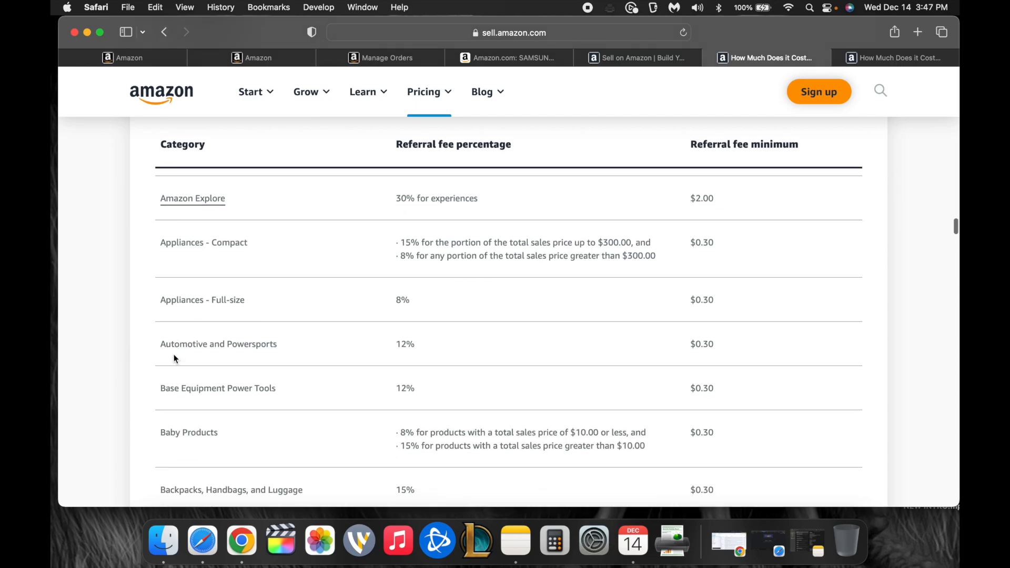
{"action": "double_click", "coordinate": [401, 389]}
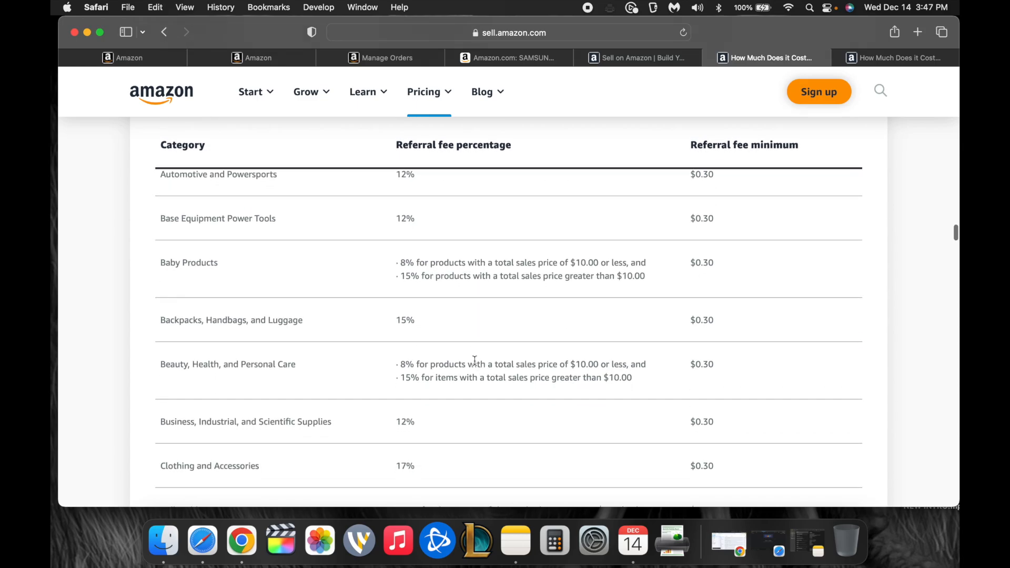
{"action": "mouse_move", "coordinate": [376, 322]}
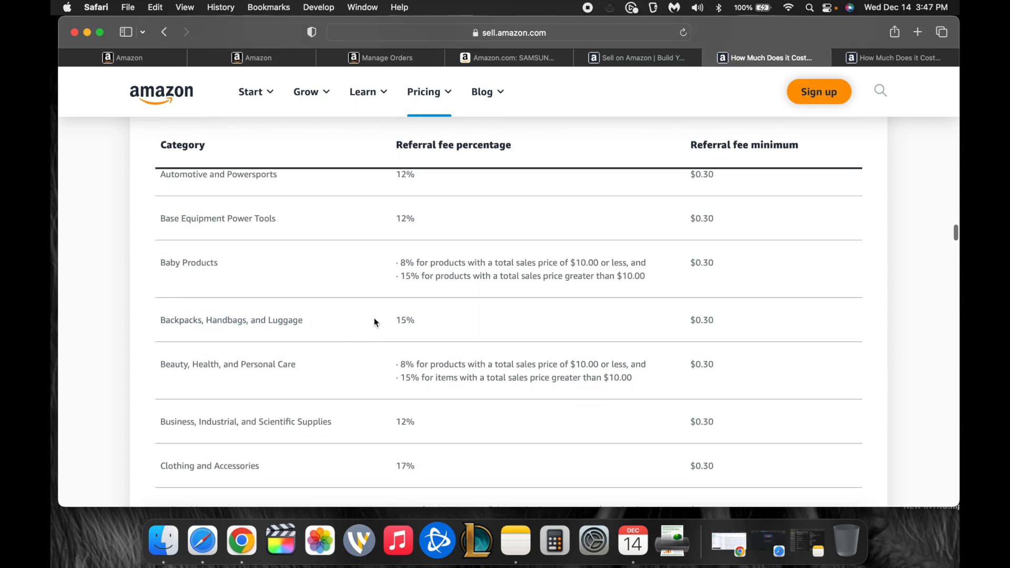
{"action": "scroll", "scroll_direction": "down", "scroll_amount": 3}
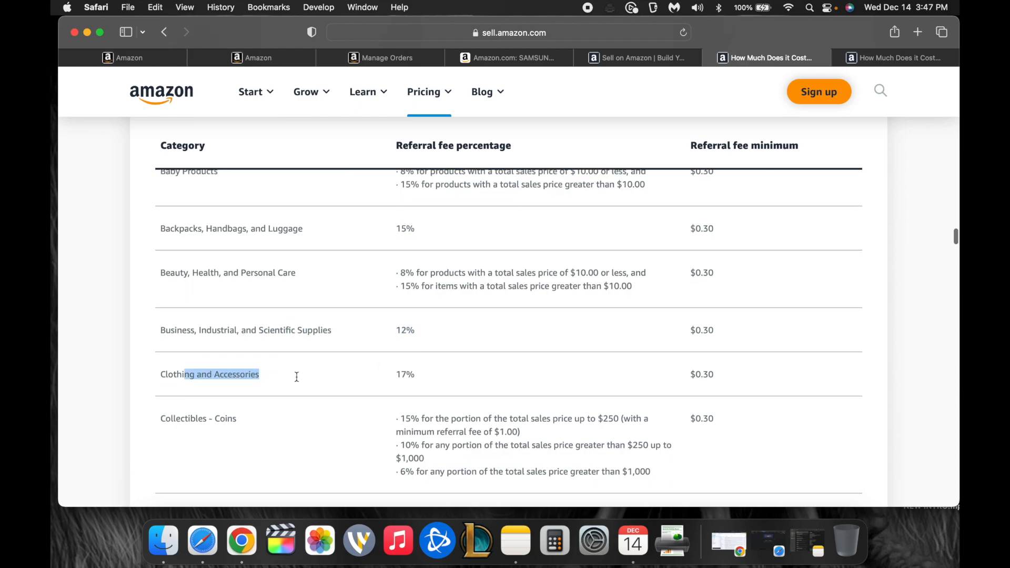
{"action": "scroll", "scroll_direction": "down", "scroll_amount": 3}
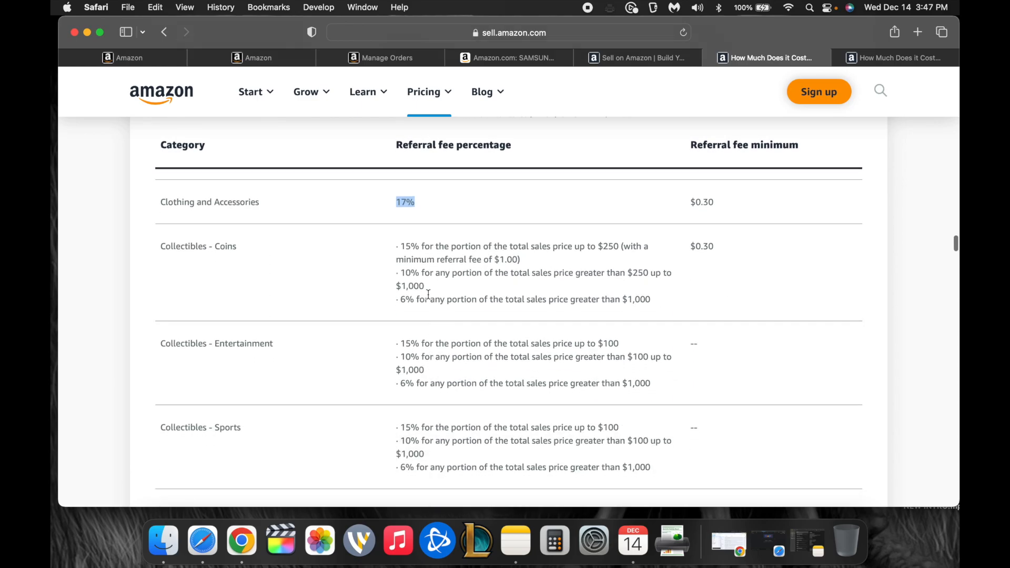
{"action": "mouse_move", "coordinate": [338, 252]}
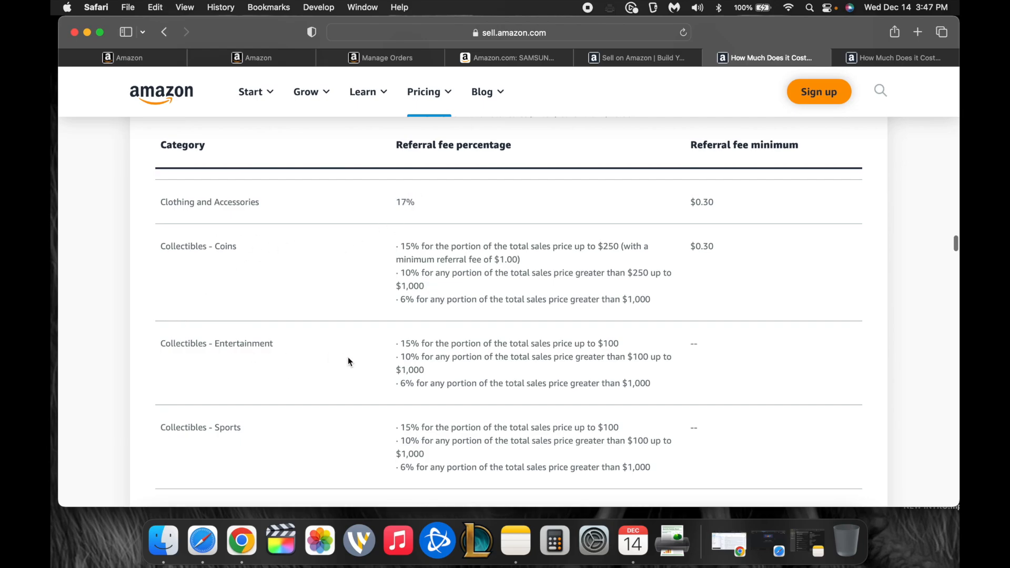
{"action": "scroll", "scroll_direction": "down", "scroll_amount": 3}
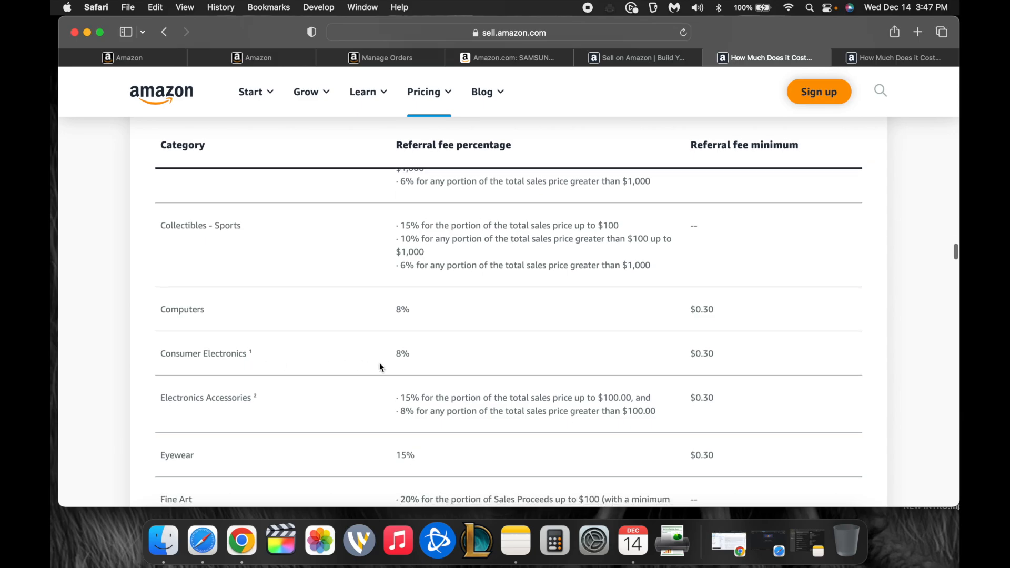
{"action": "mouse_move", "coordinate": [398, 308]}
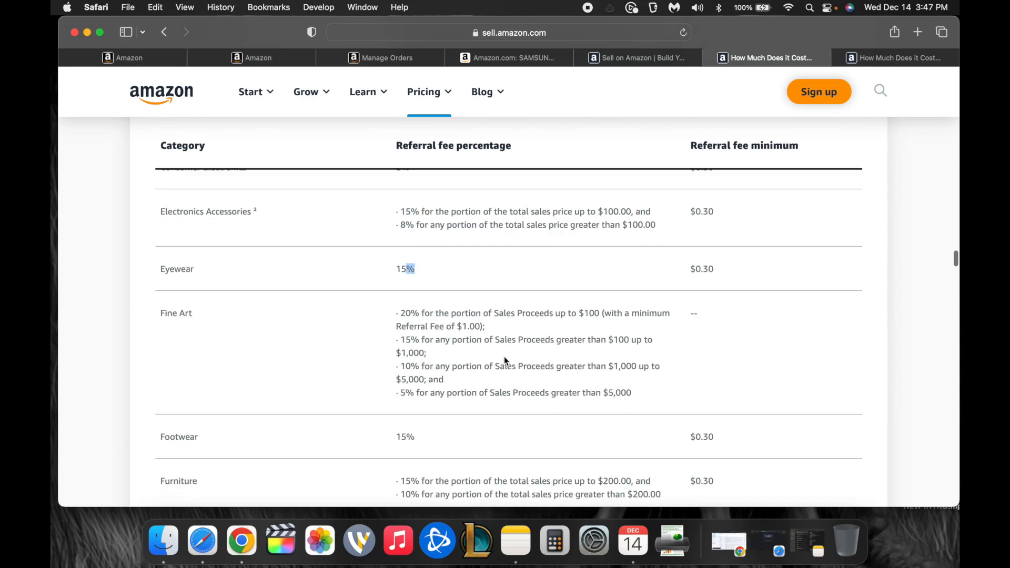
{"action": "scroll", "scroll_direction": "down", "scroll_amount": 3}
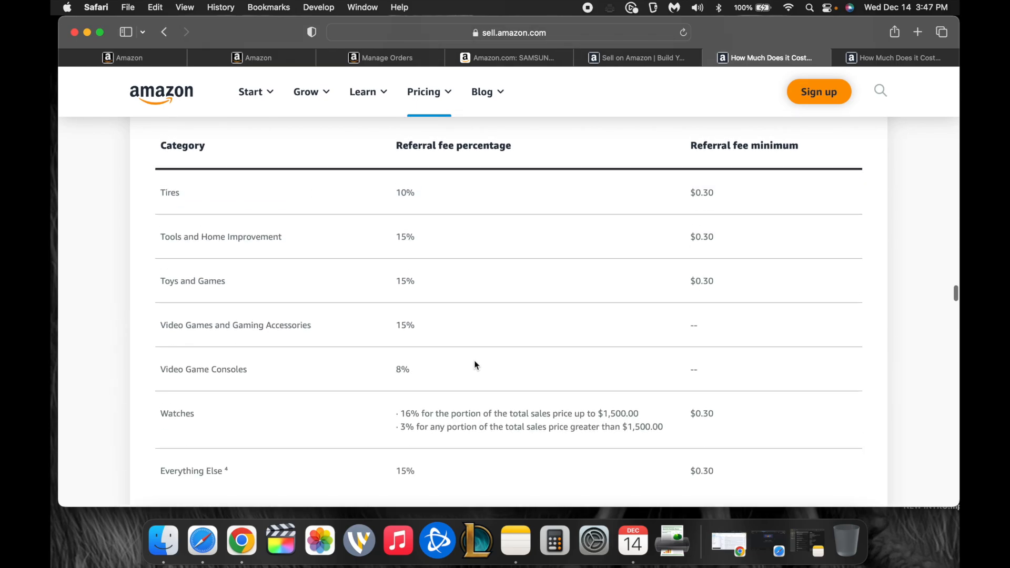
Close the duplicate pricing tab and scroll the remaining page to Optional programs
{"action": "left_click", "coordinate": [896, 57]}
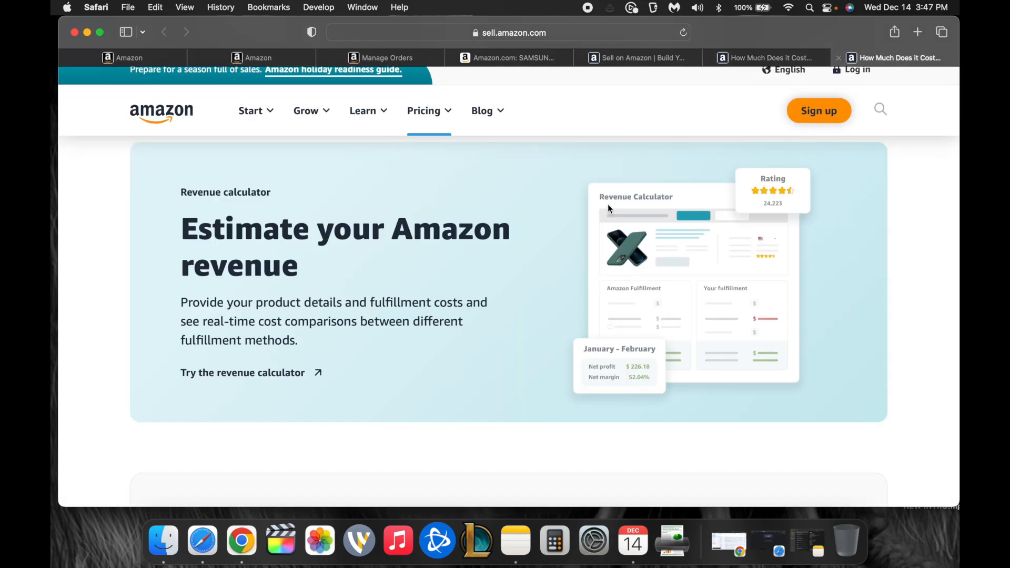
{"action": "scroll", "scroll_direction": "down", "scroll_amount": 3}
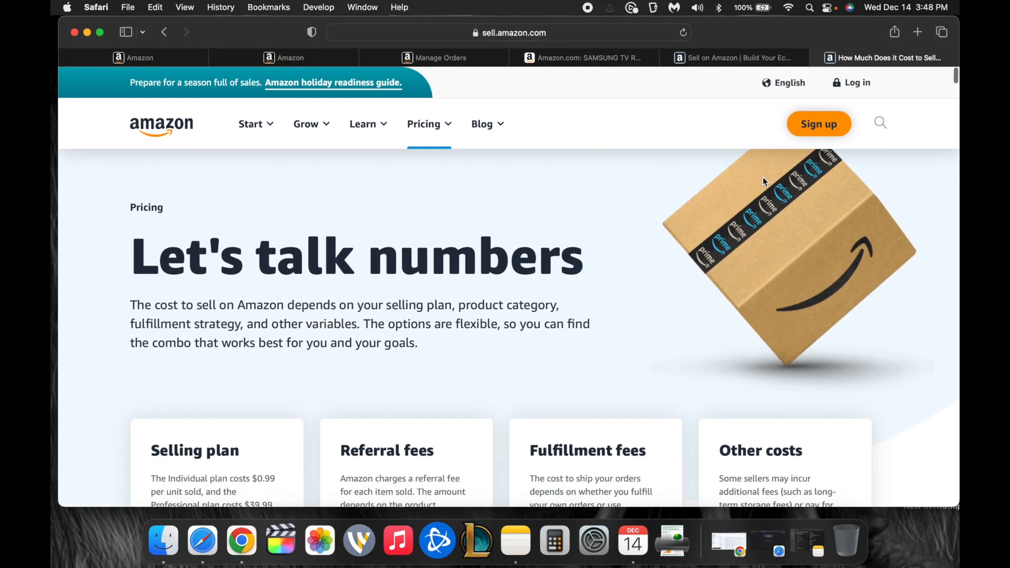
{"action": "scroll", "scroll_direction": "down", "scroll_amount": 3}
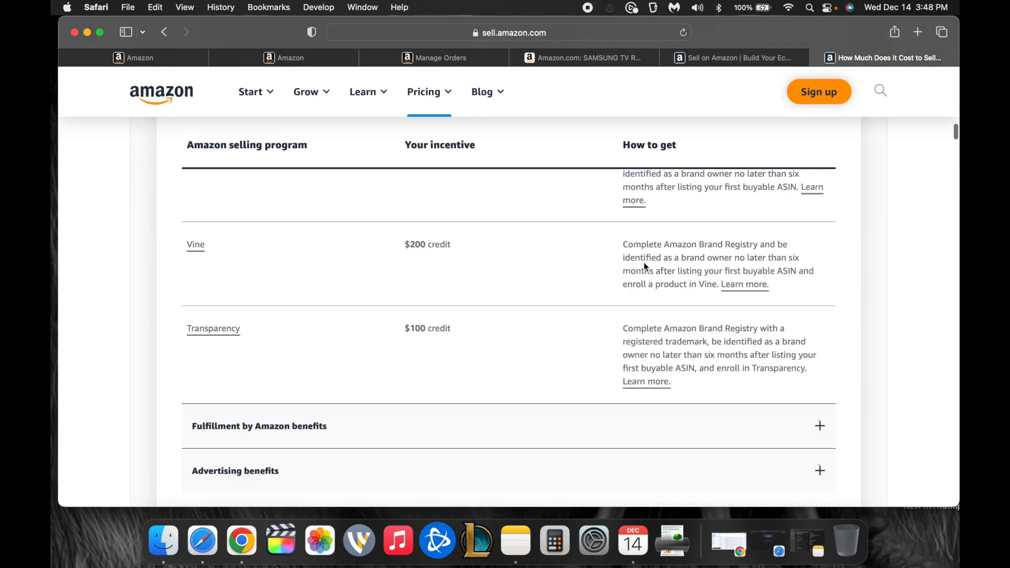
{"action": "scroll", "scroll_direction": "down", "scroll_amount": 3}
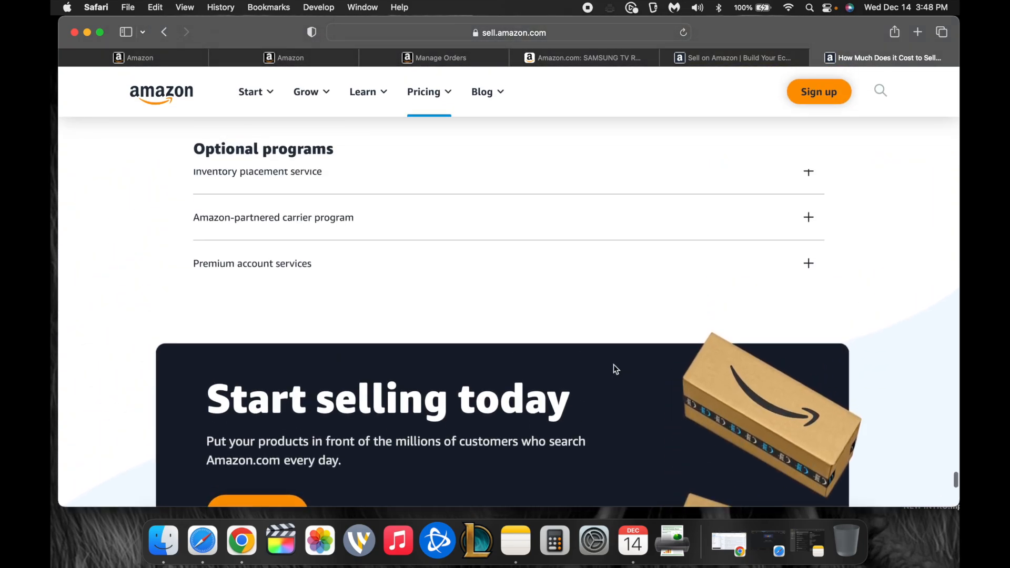
{"action": "scroll", "scroll_direction": "up", "scroll_amount": 3}
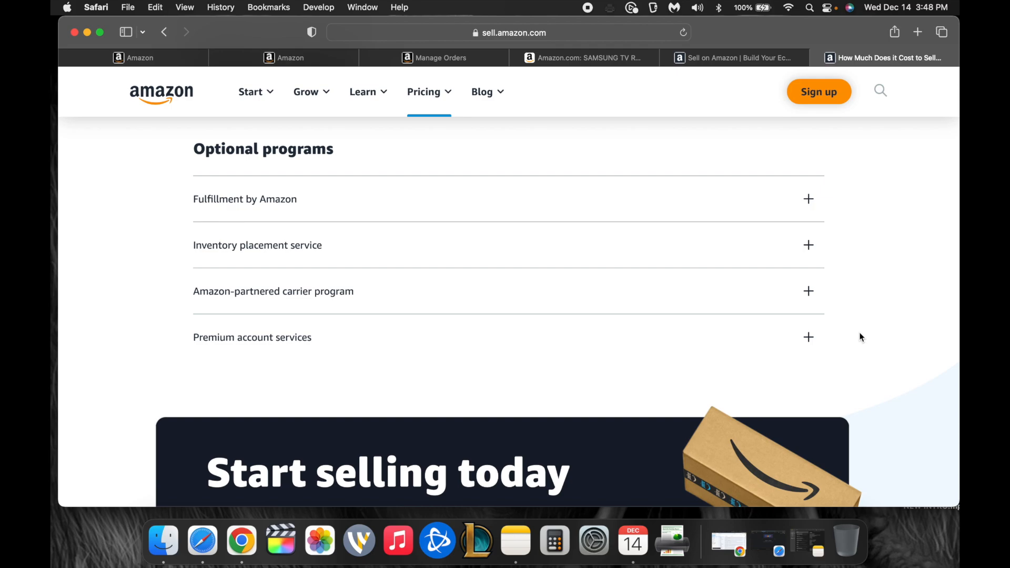